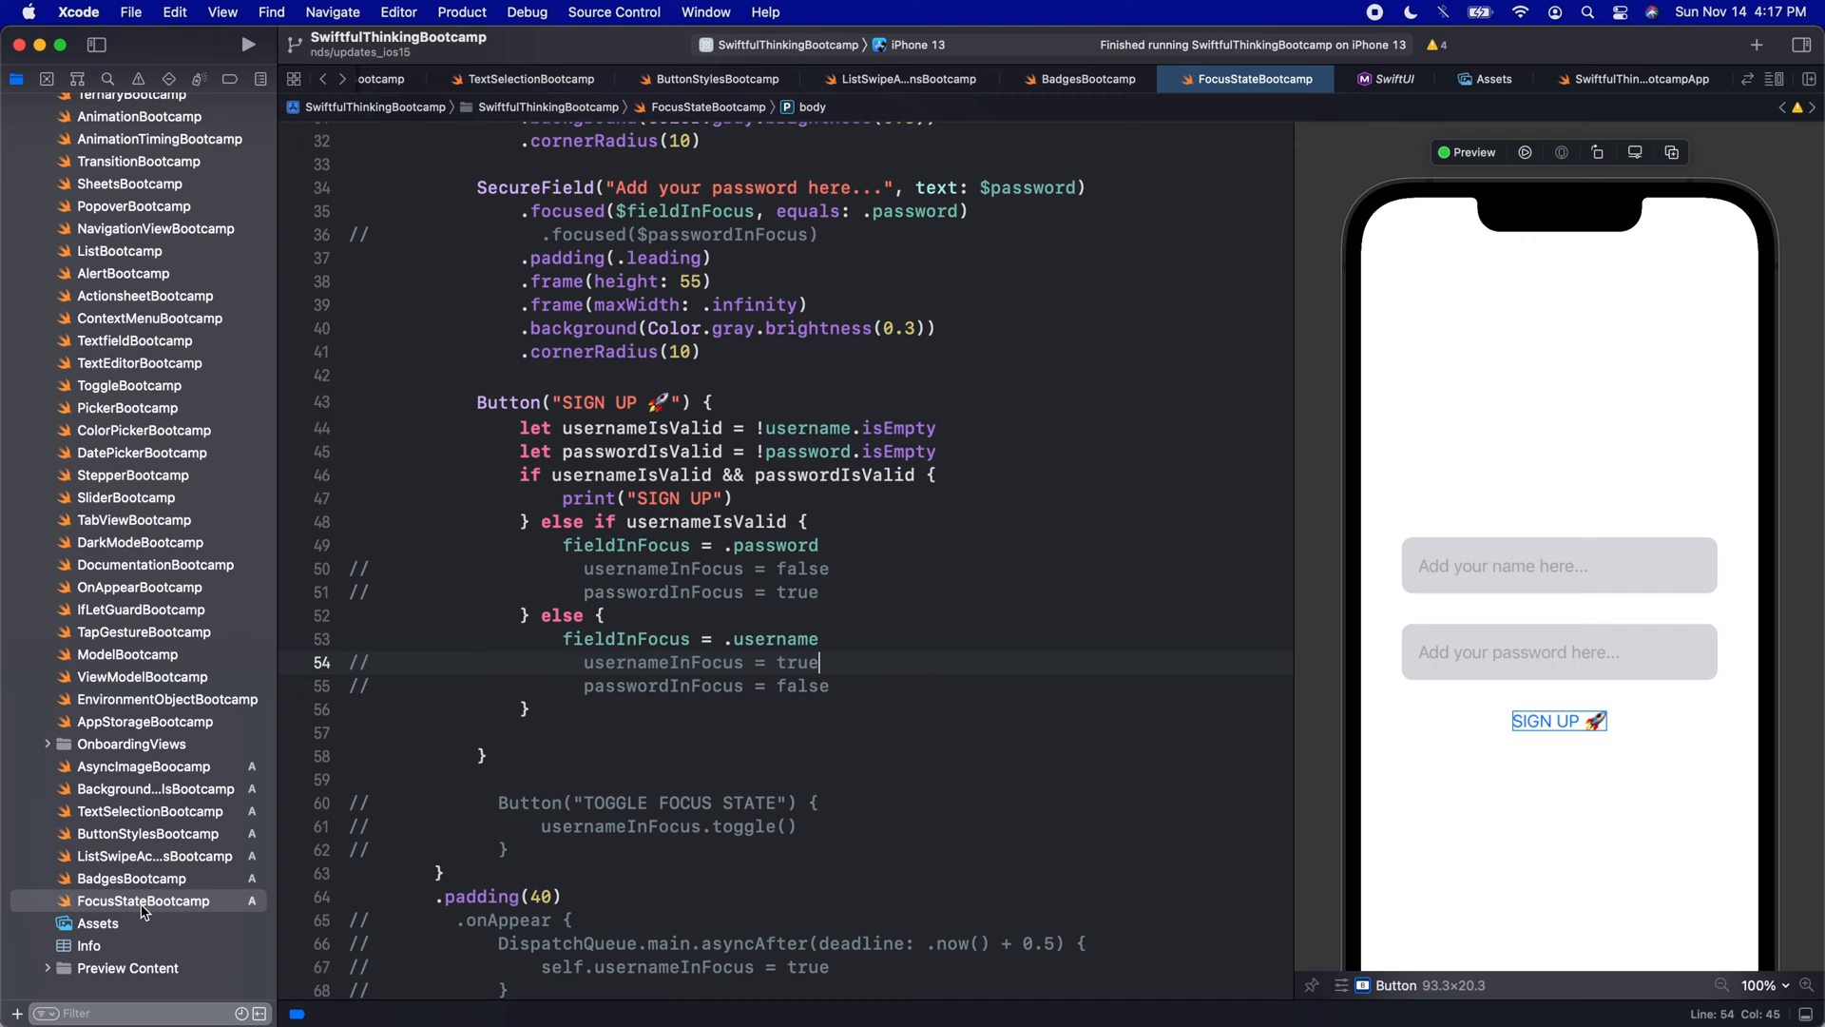
Create a new SwiftUI View file named SubmitTextFieldBootcamp from the project navigator
right_click(144, 899)
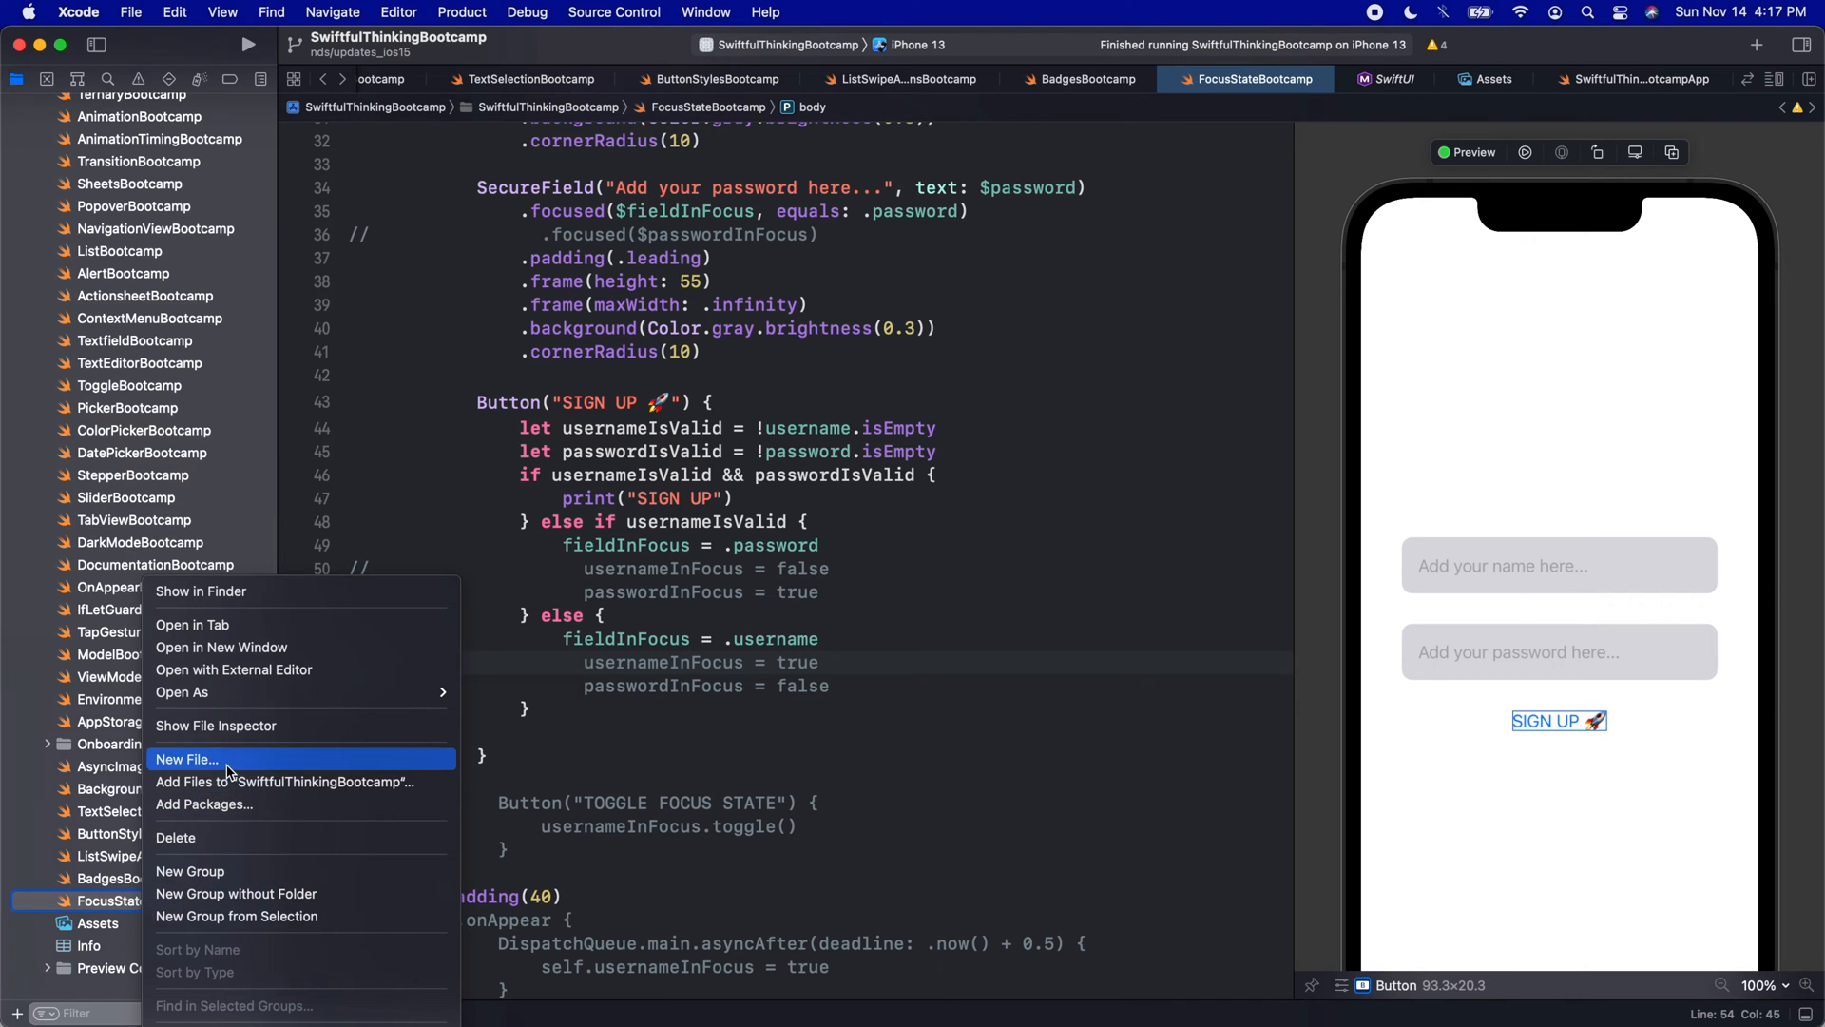
left_click(188, 759)
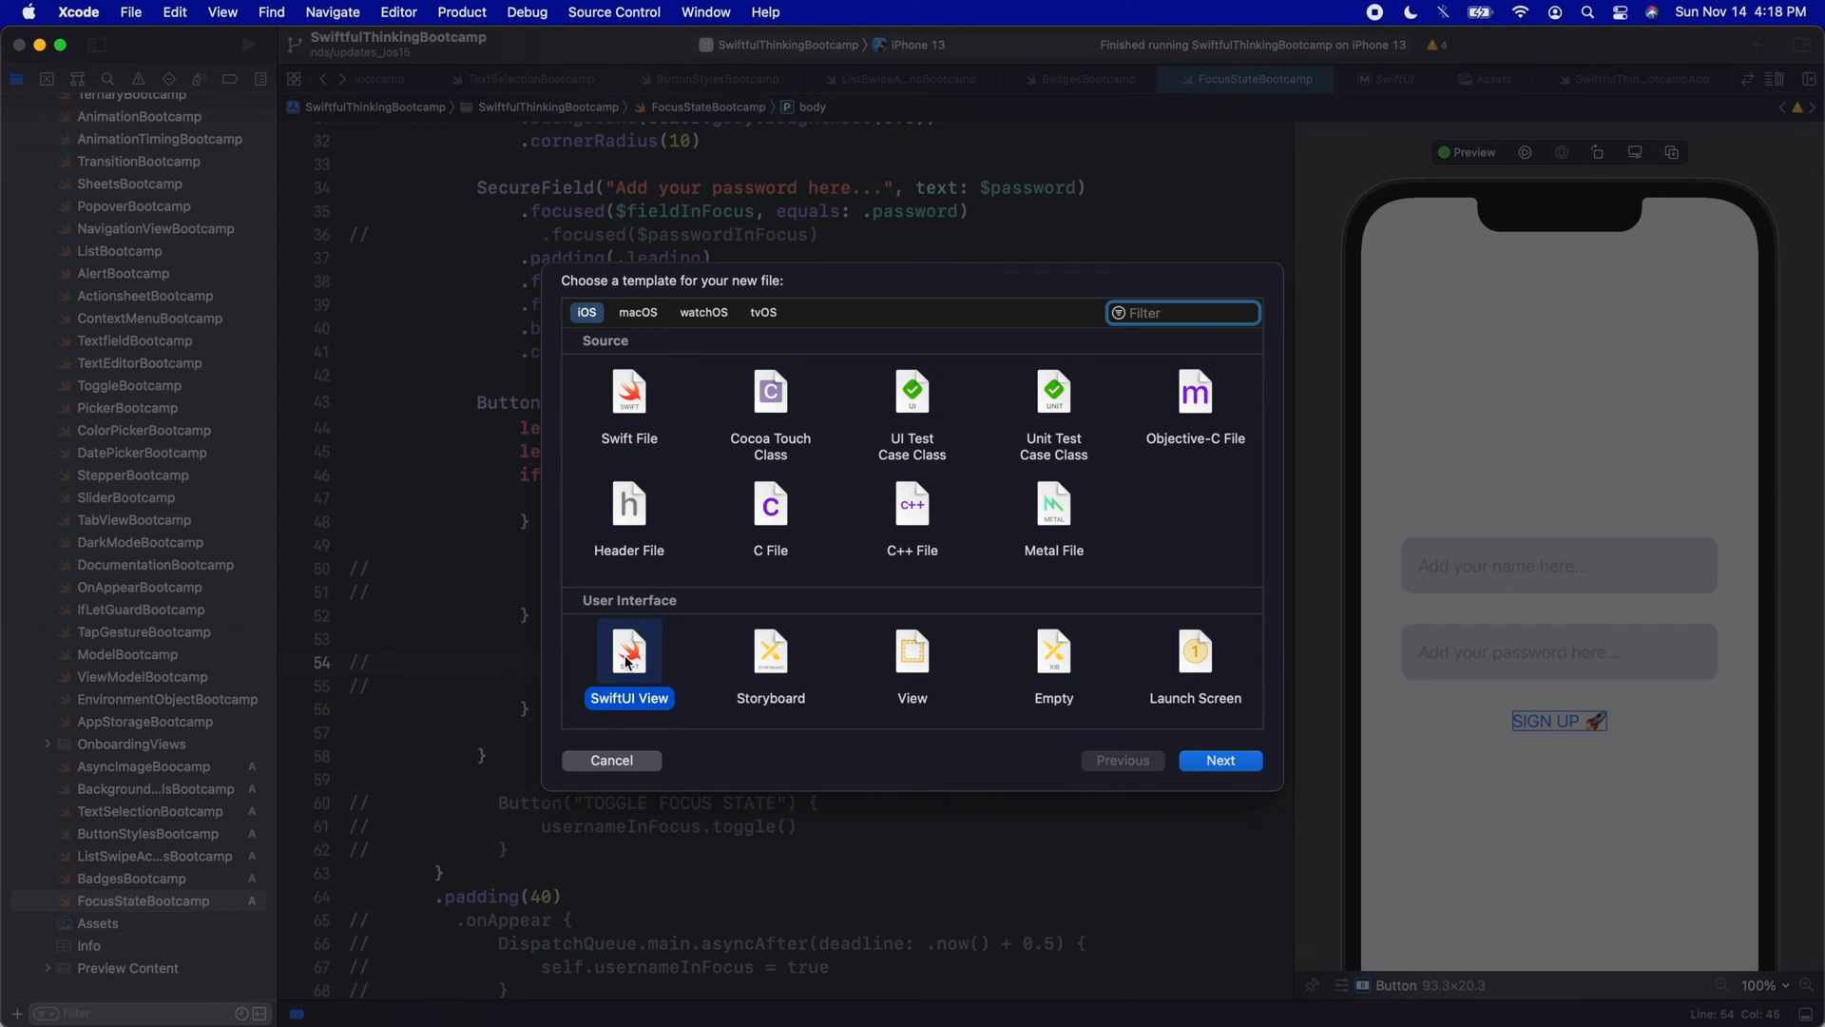
left_click(1219, 760)
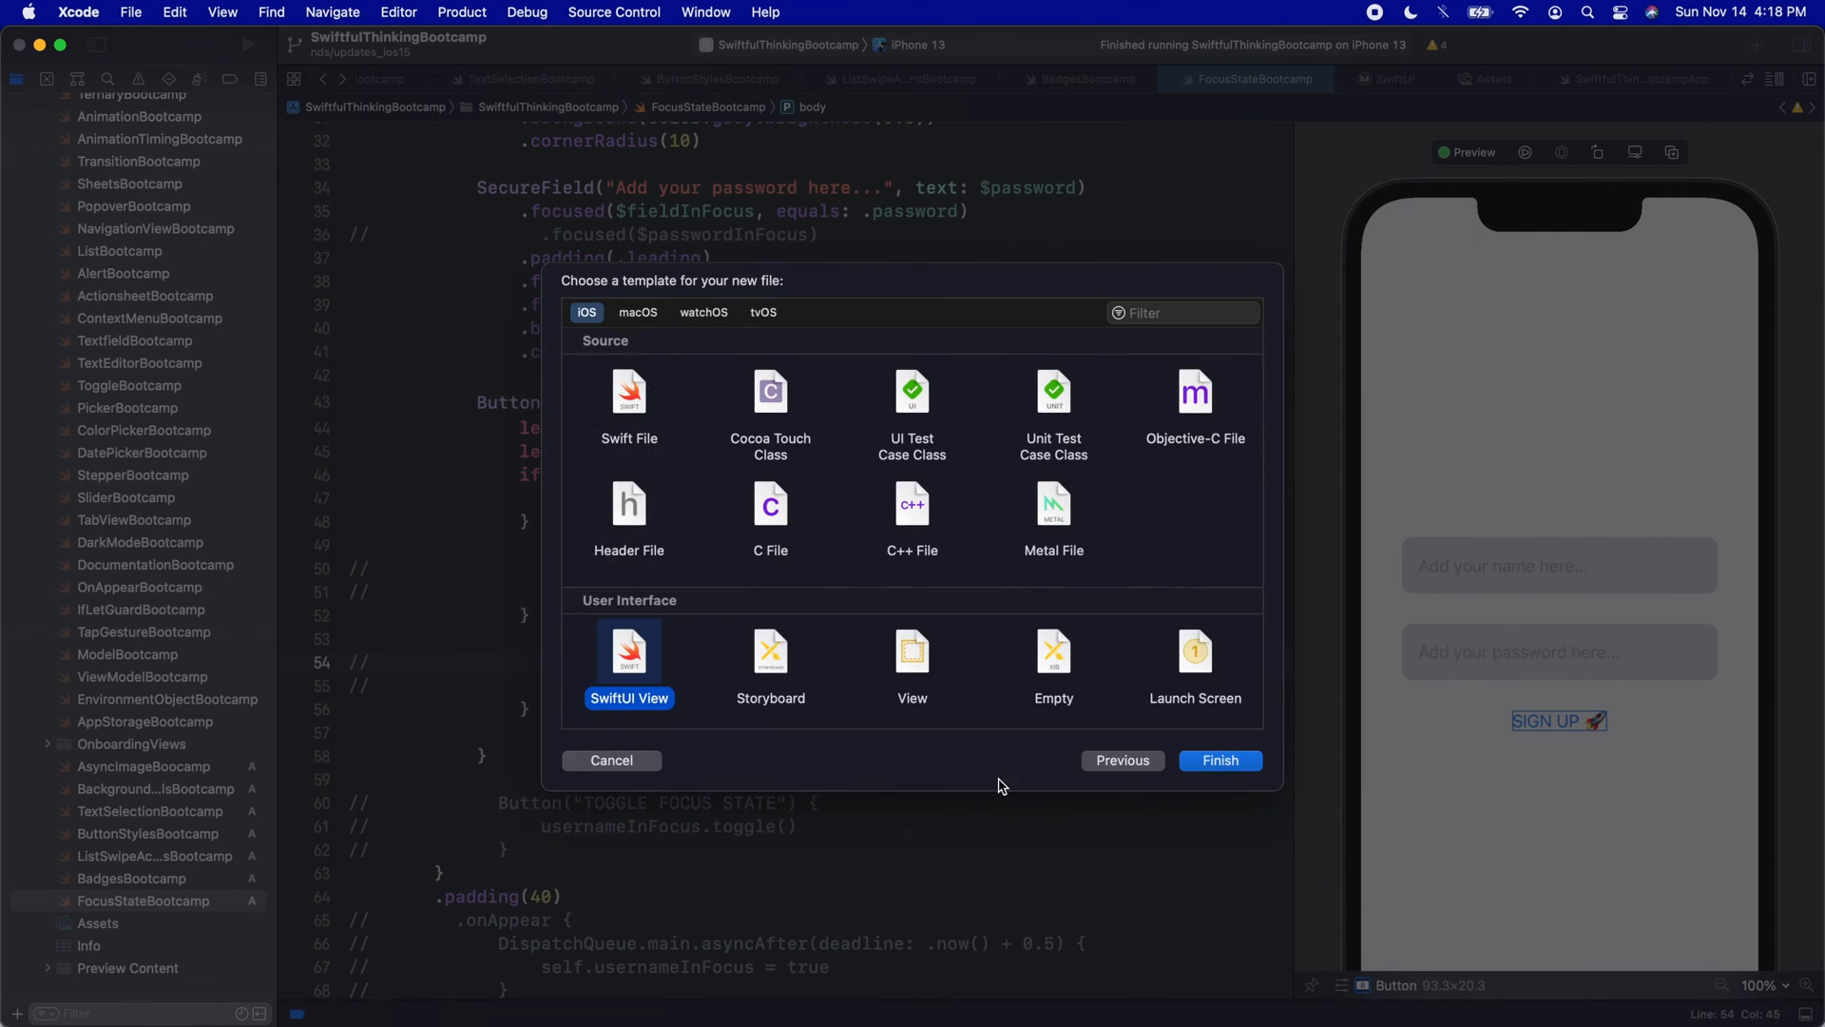
left_click(1219, 760)
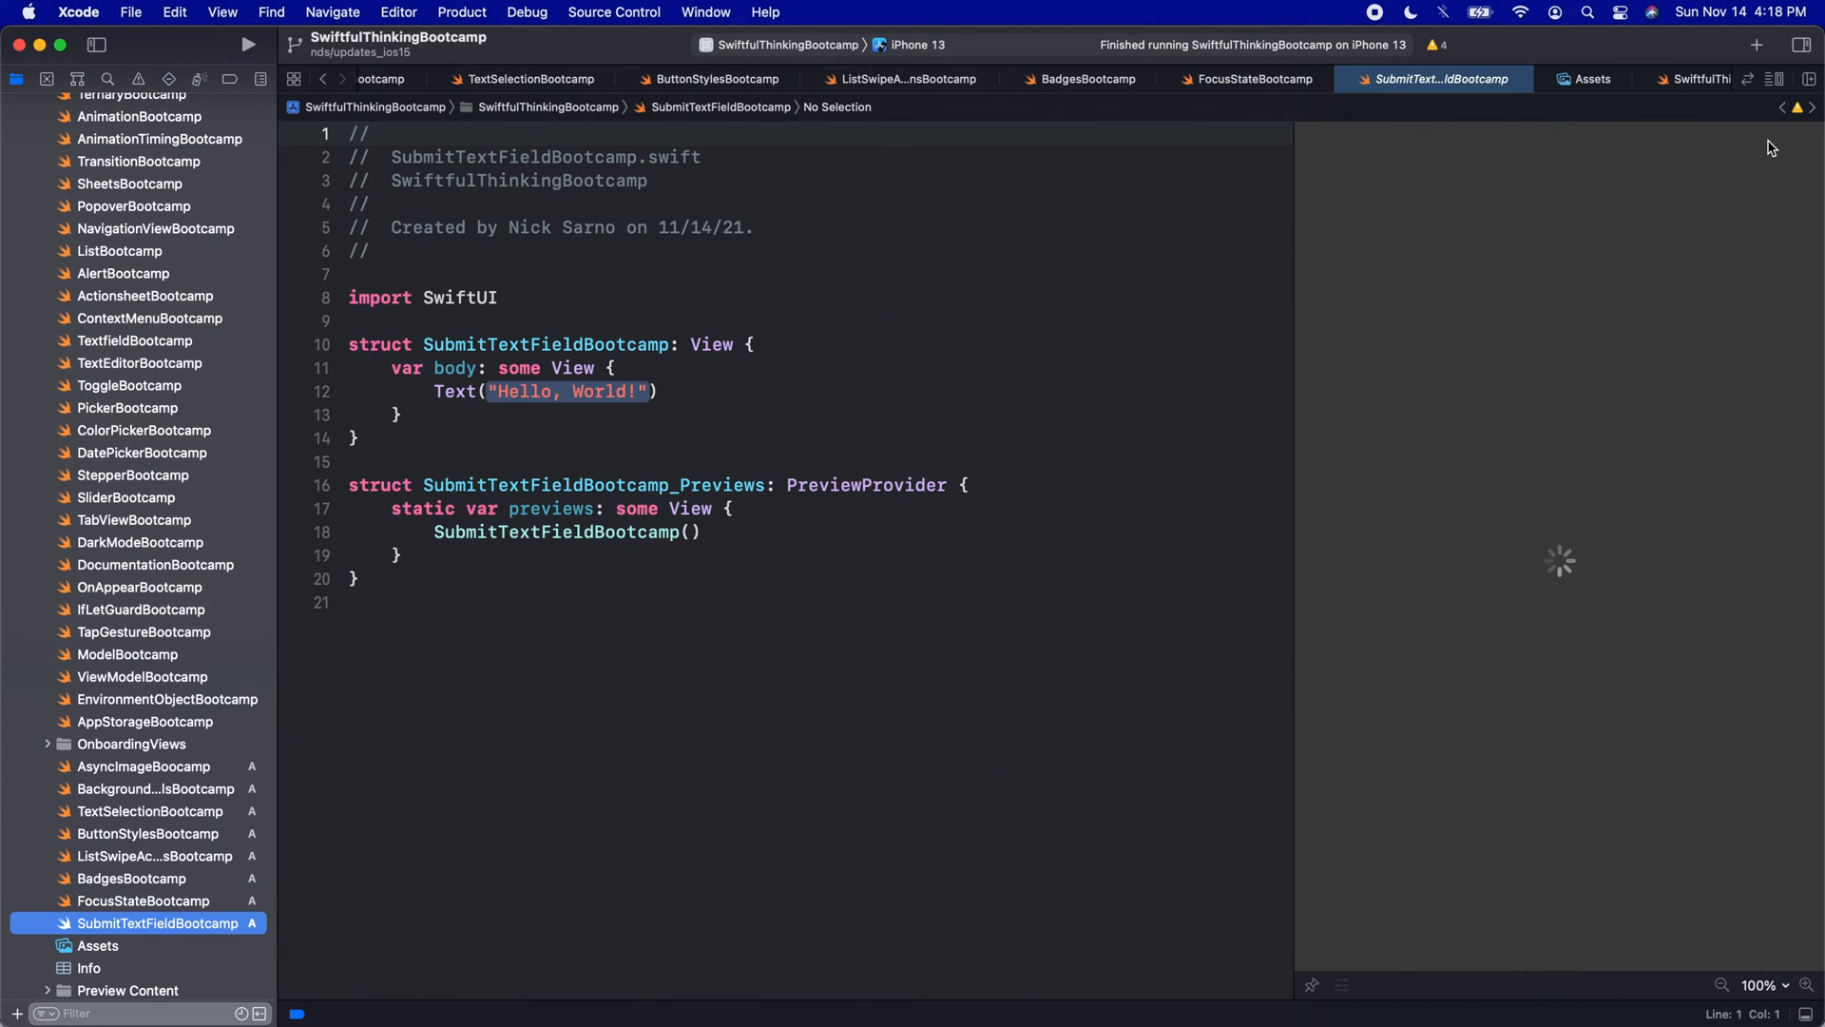
left_click(897, 437)
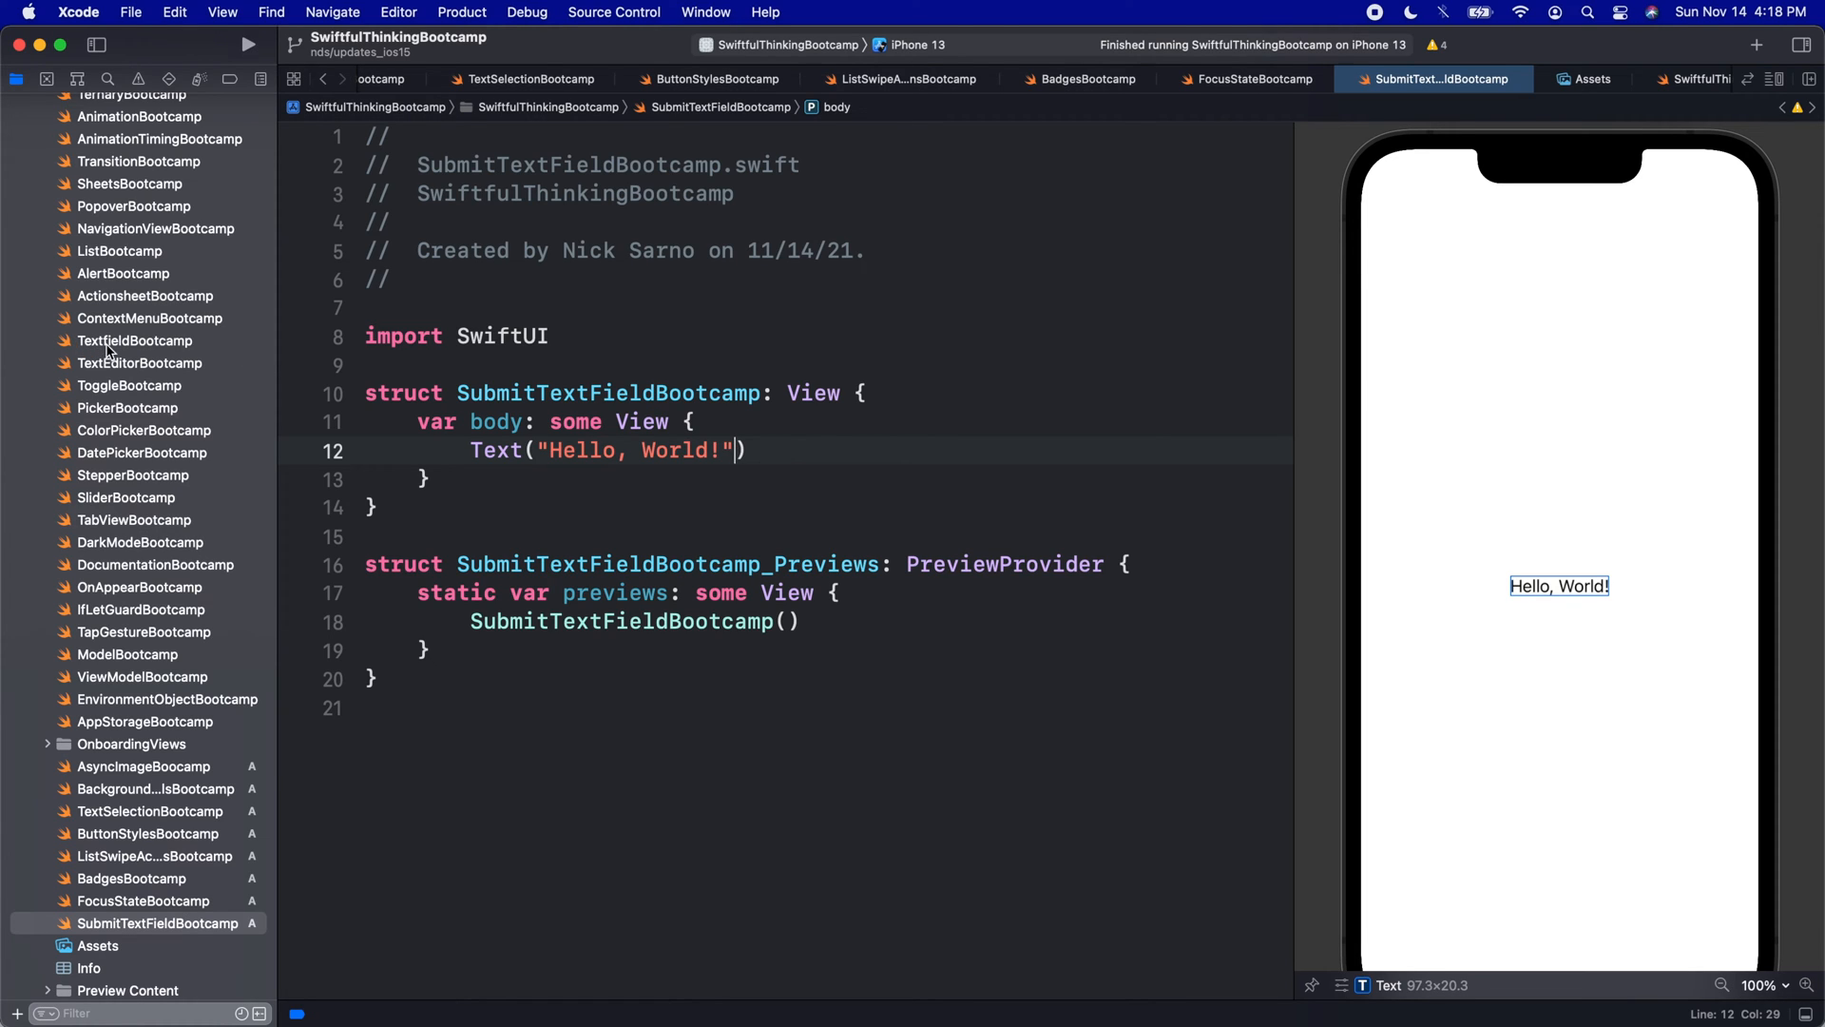
mouse_move(810, 496)
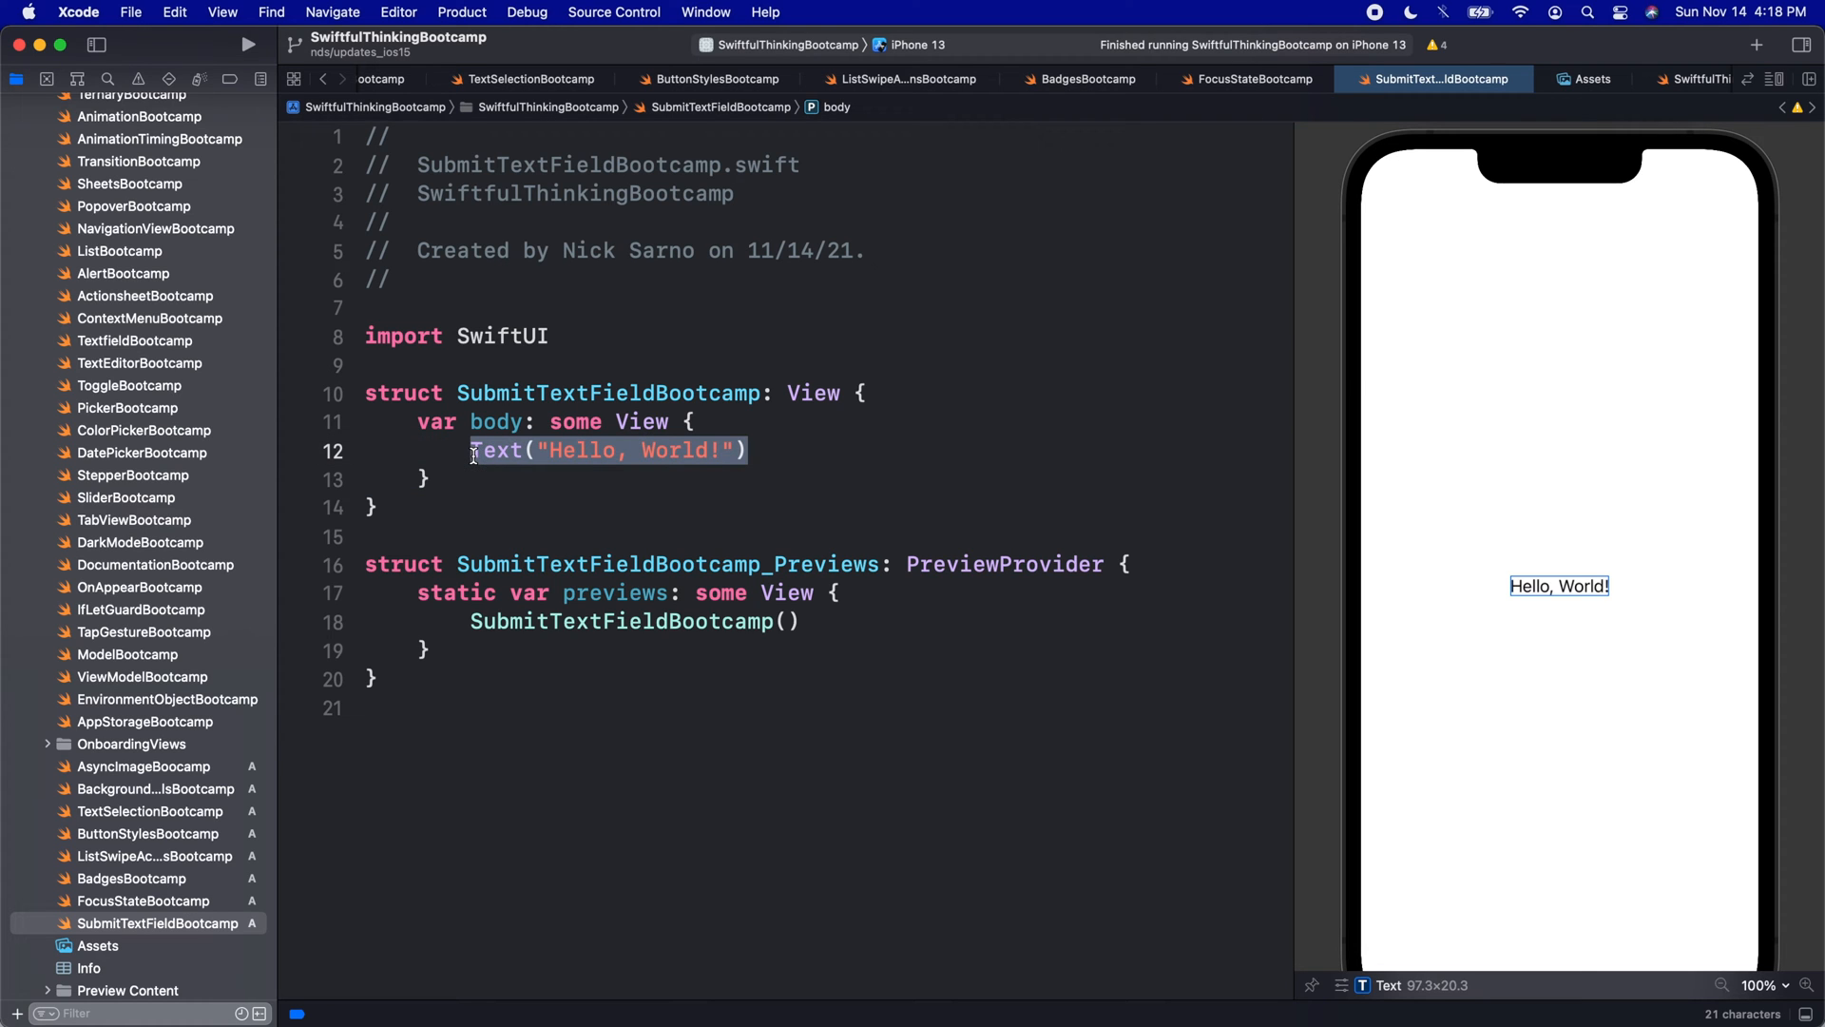
type("Textf")
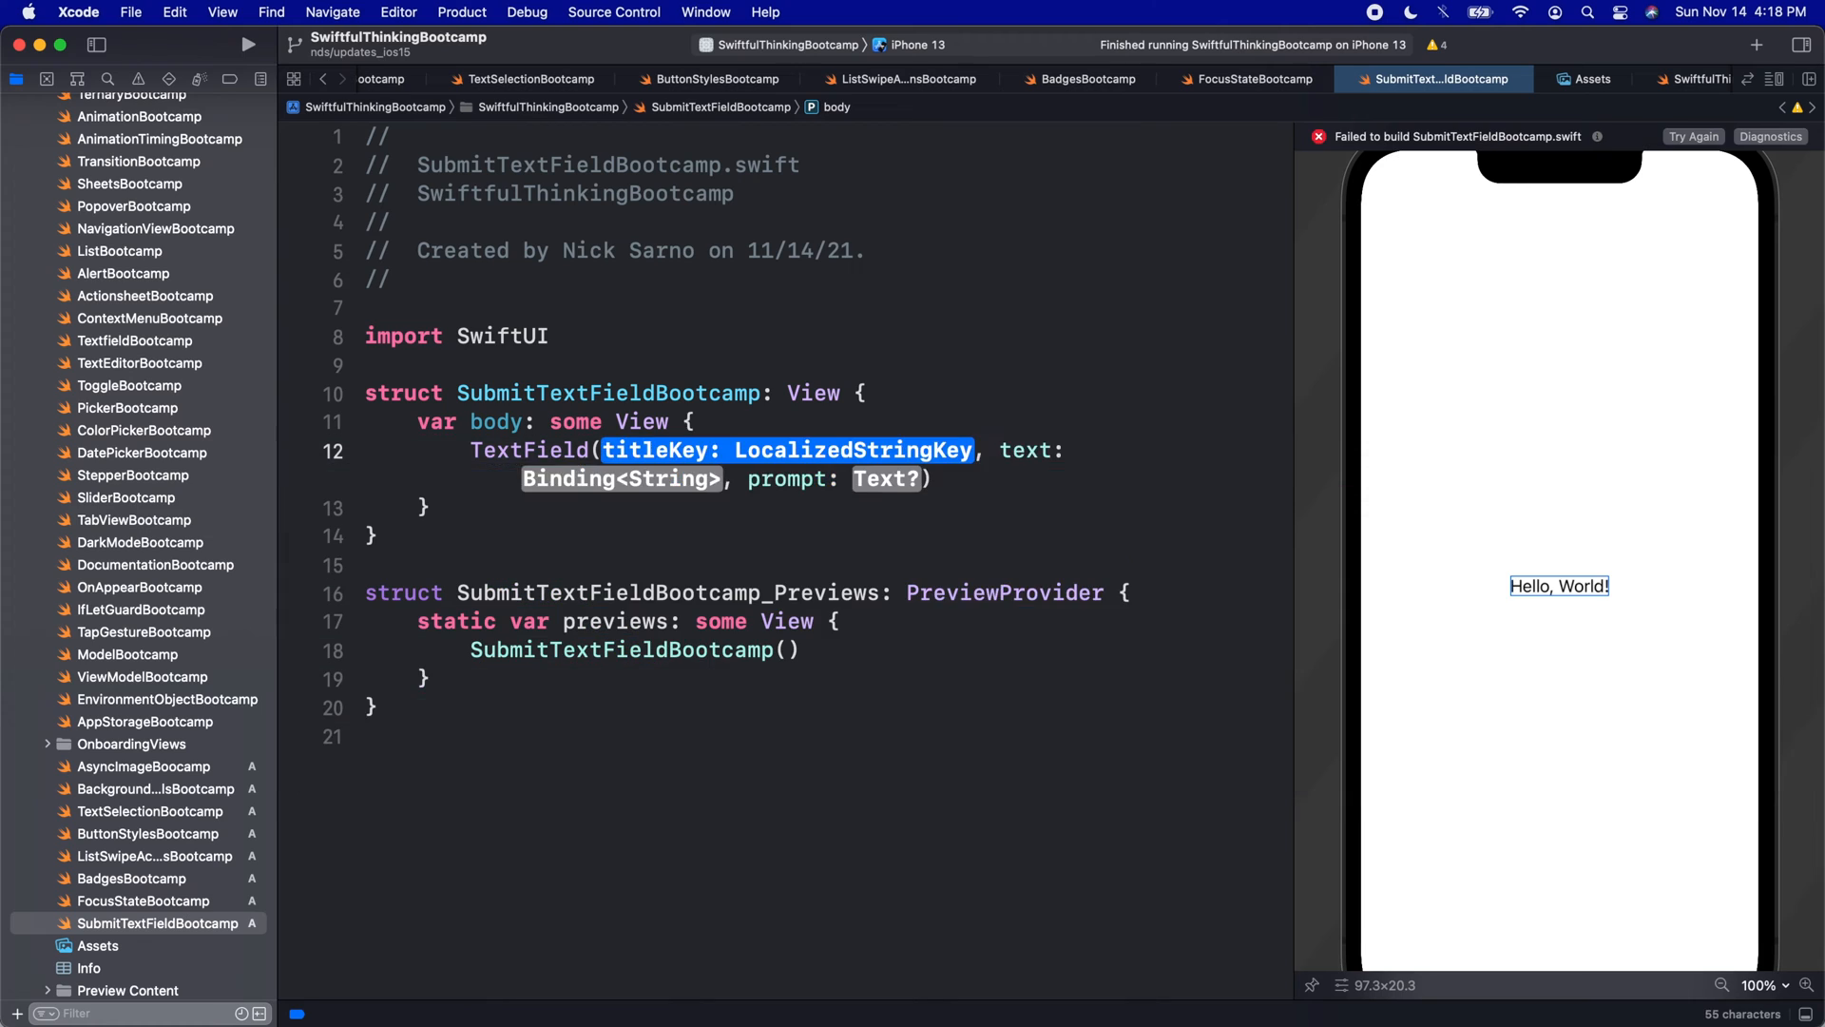
type("\"Plac\"")
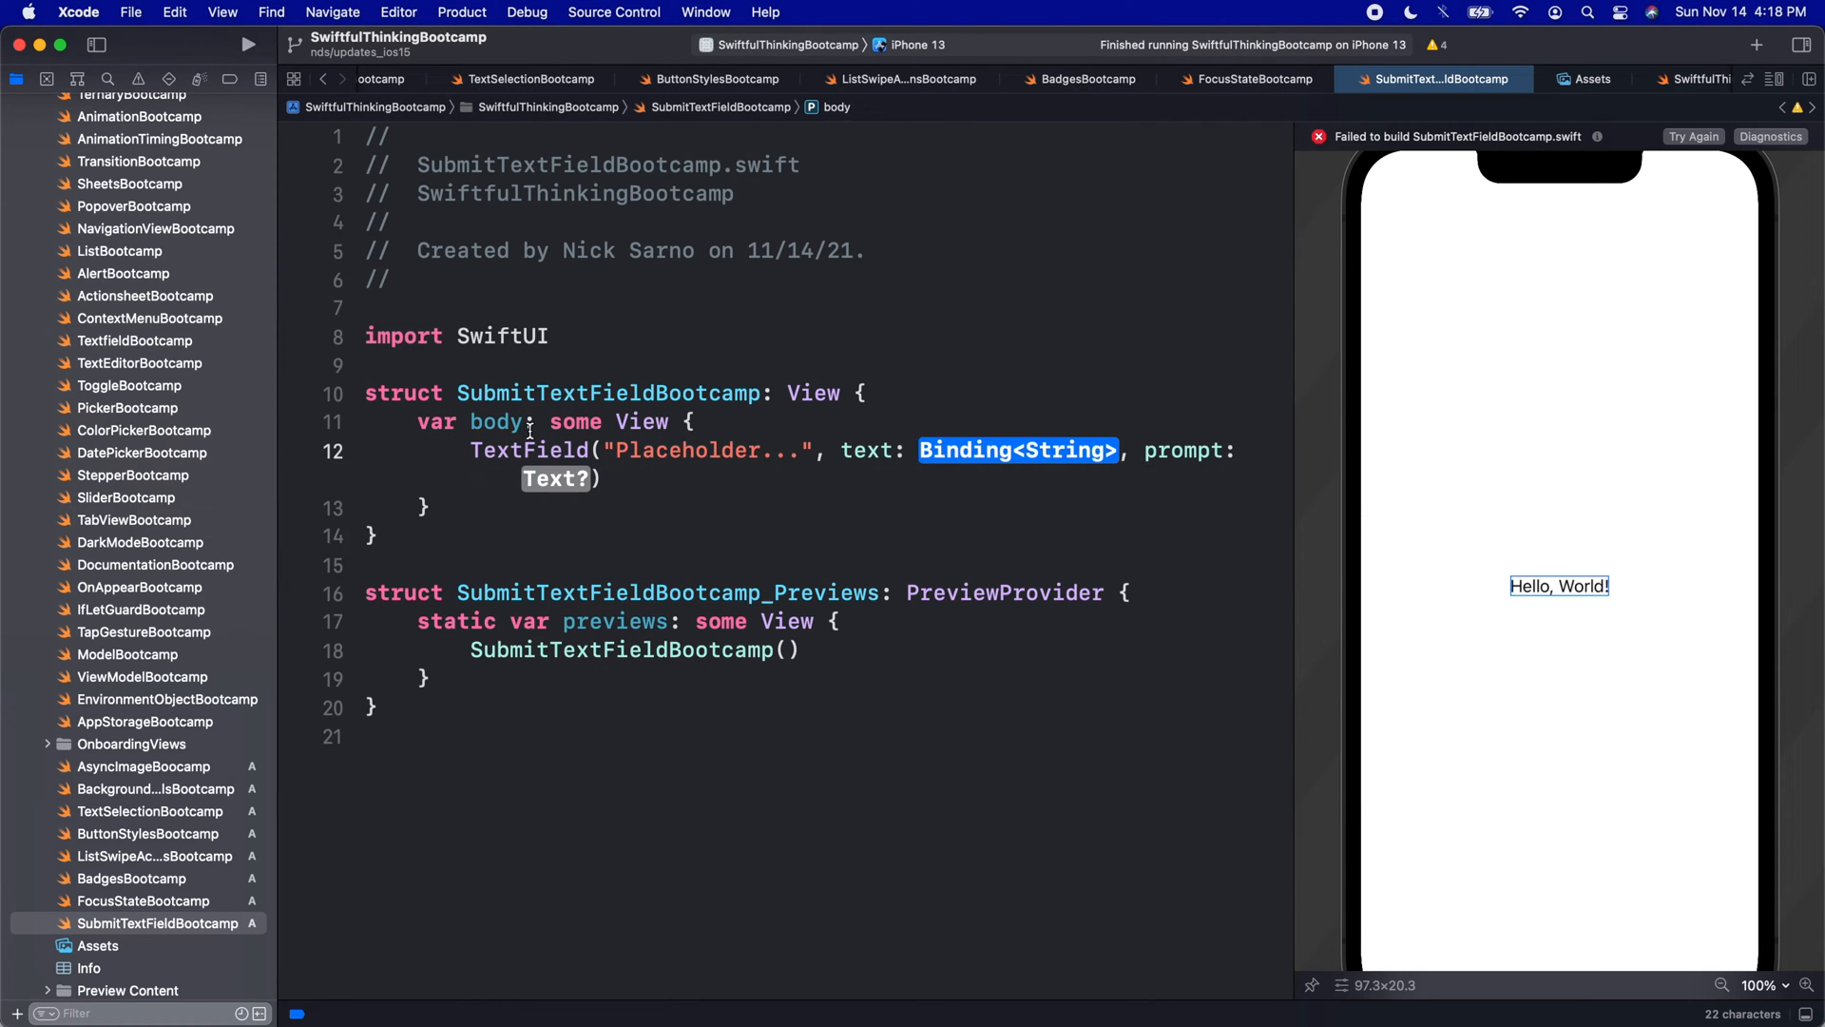
key("Return")
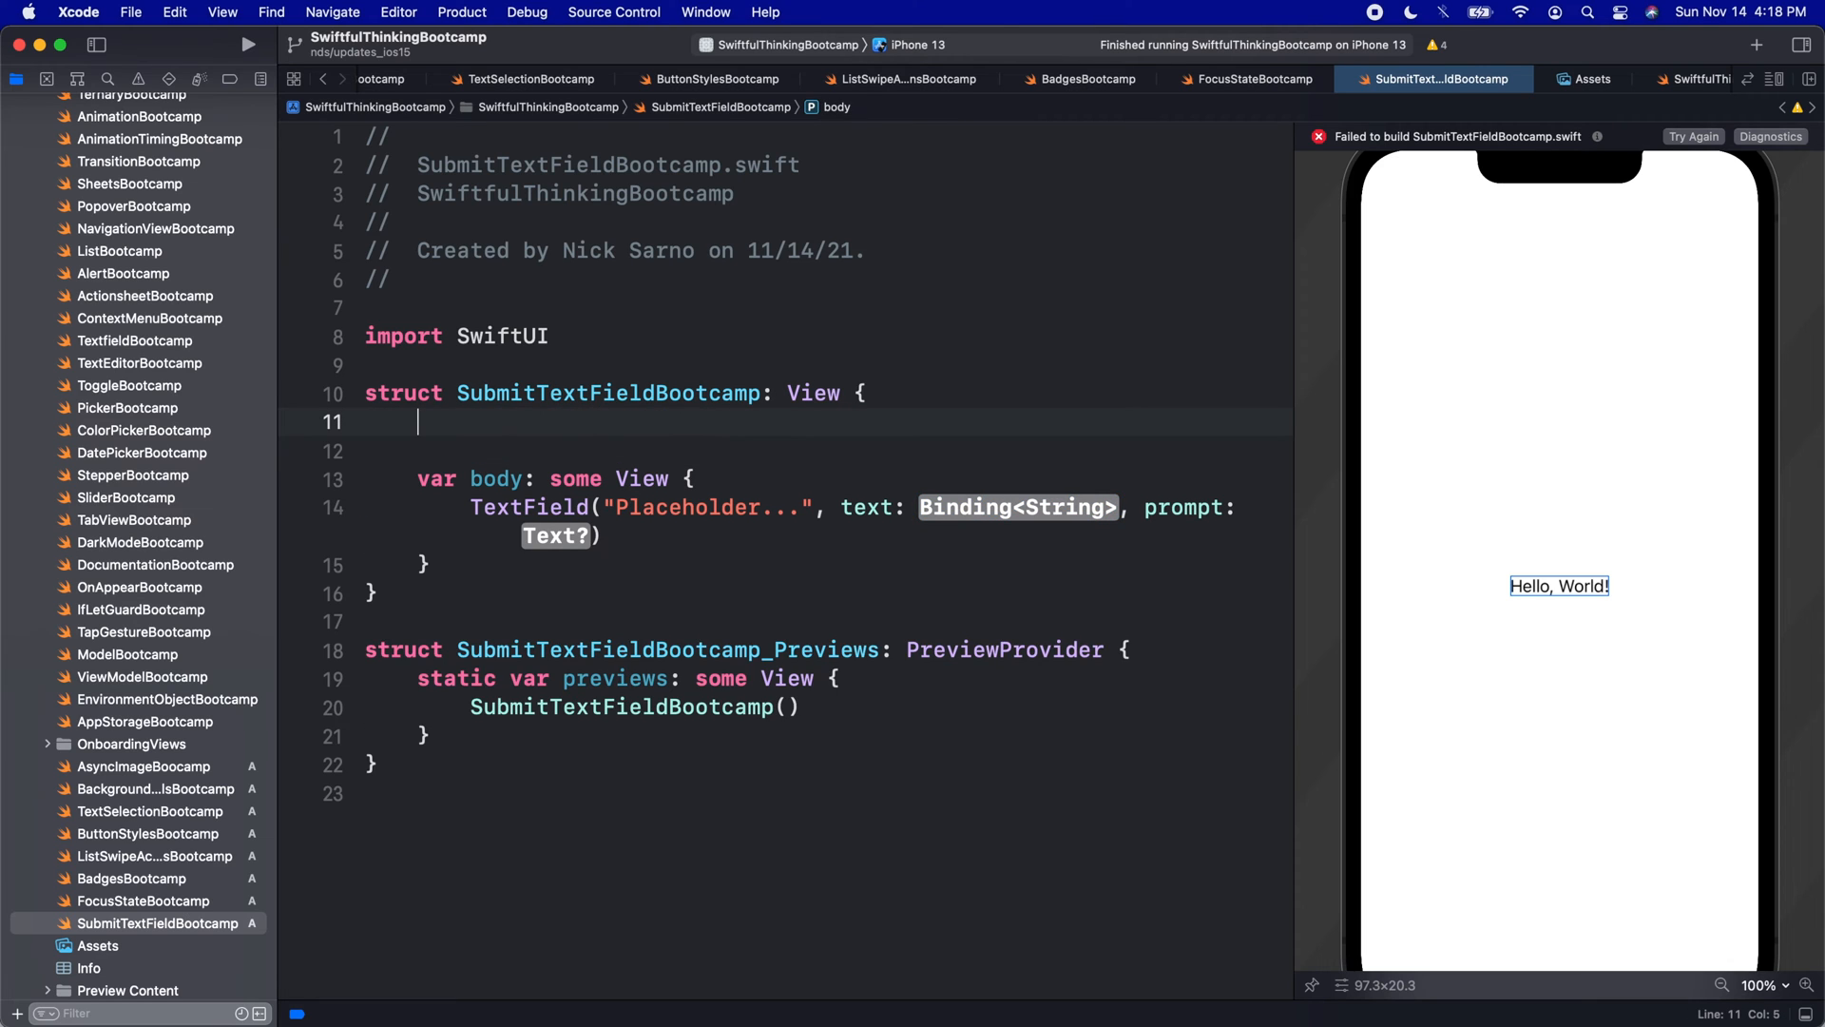
type("@State private var text: String = \"")
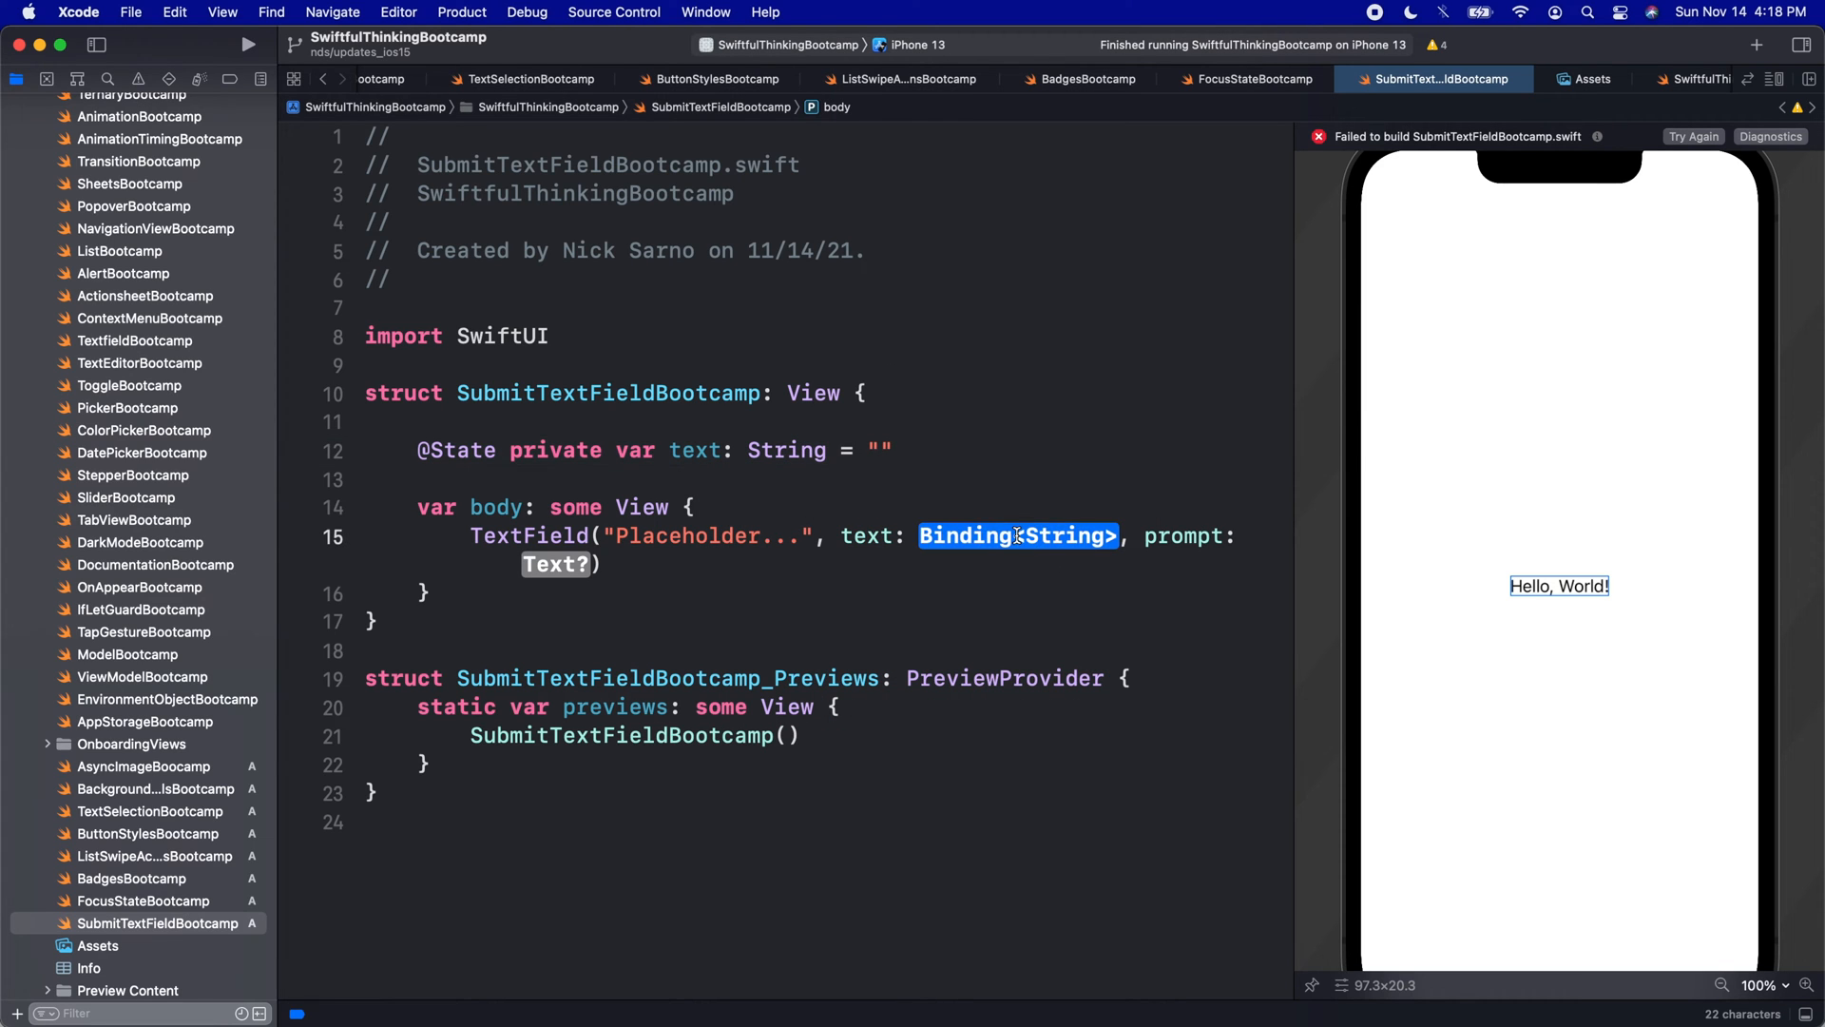
type("$text")
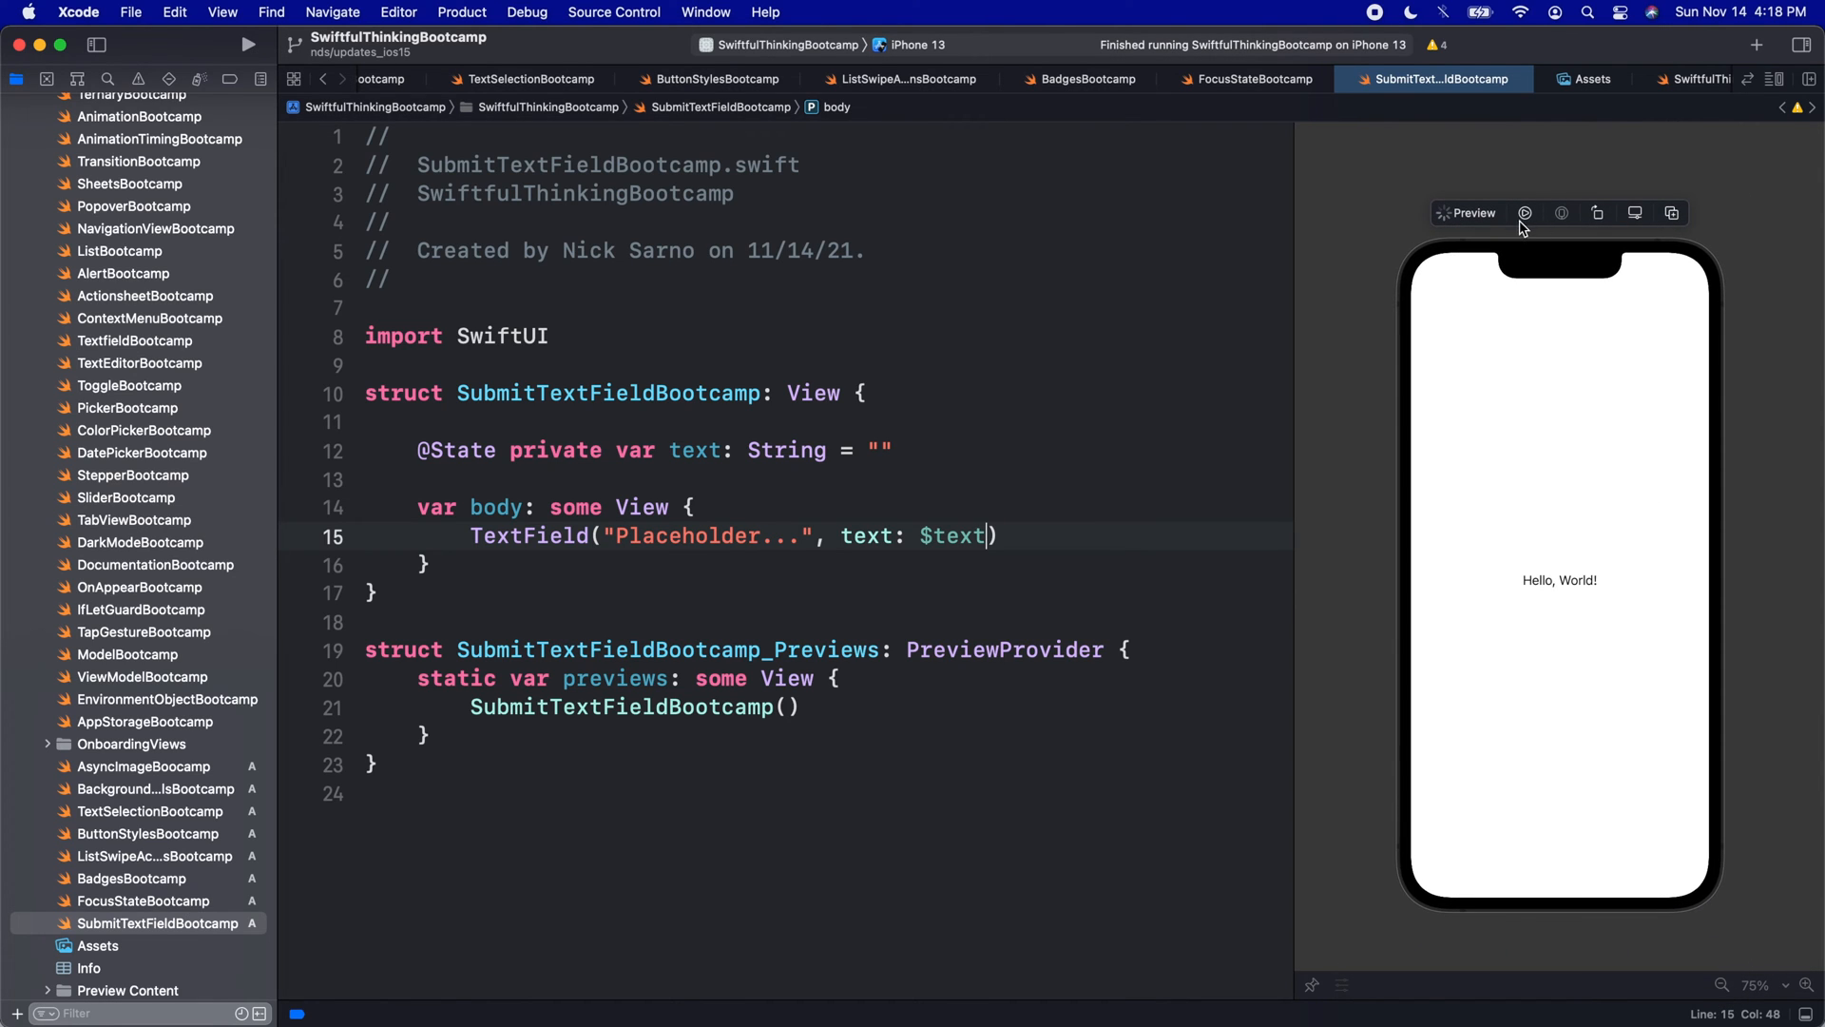
left_click(1524, 213)
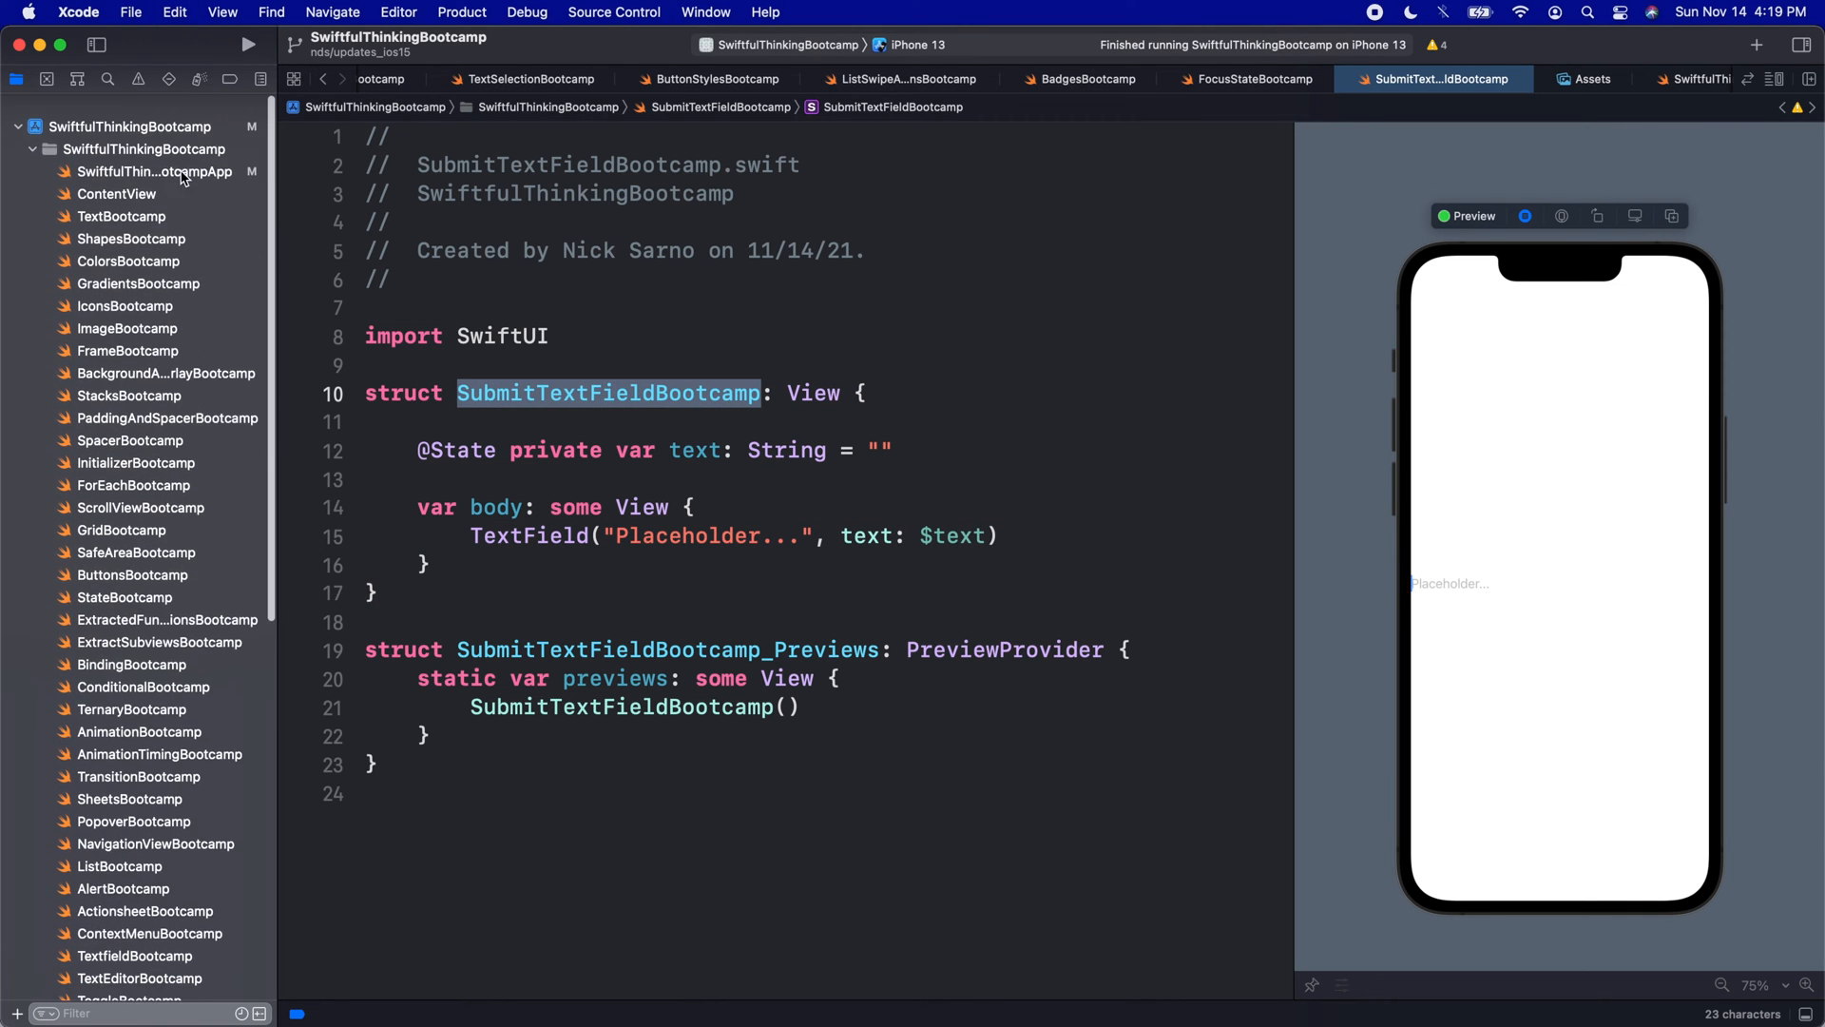
Make SubmitTextFieldBootcamp the app's root view and run it in the simulator
left_click(152, 171)
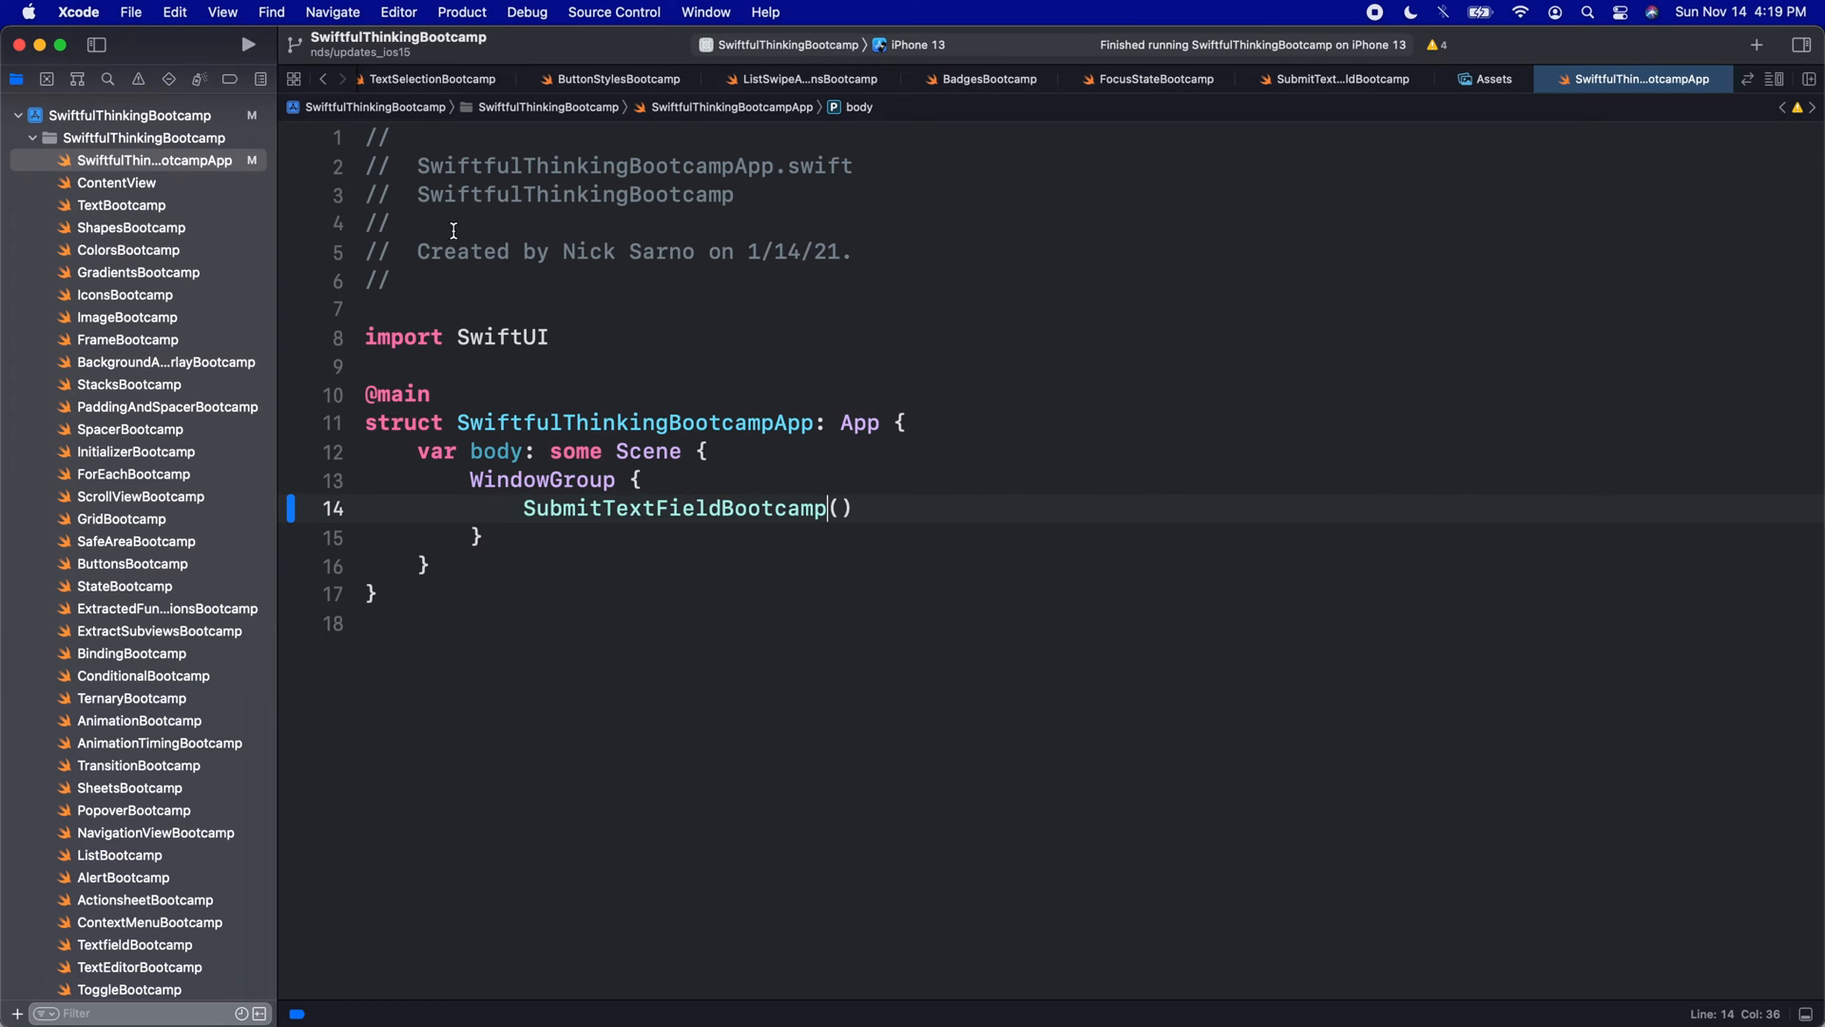
left_click(247, 44)
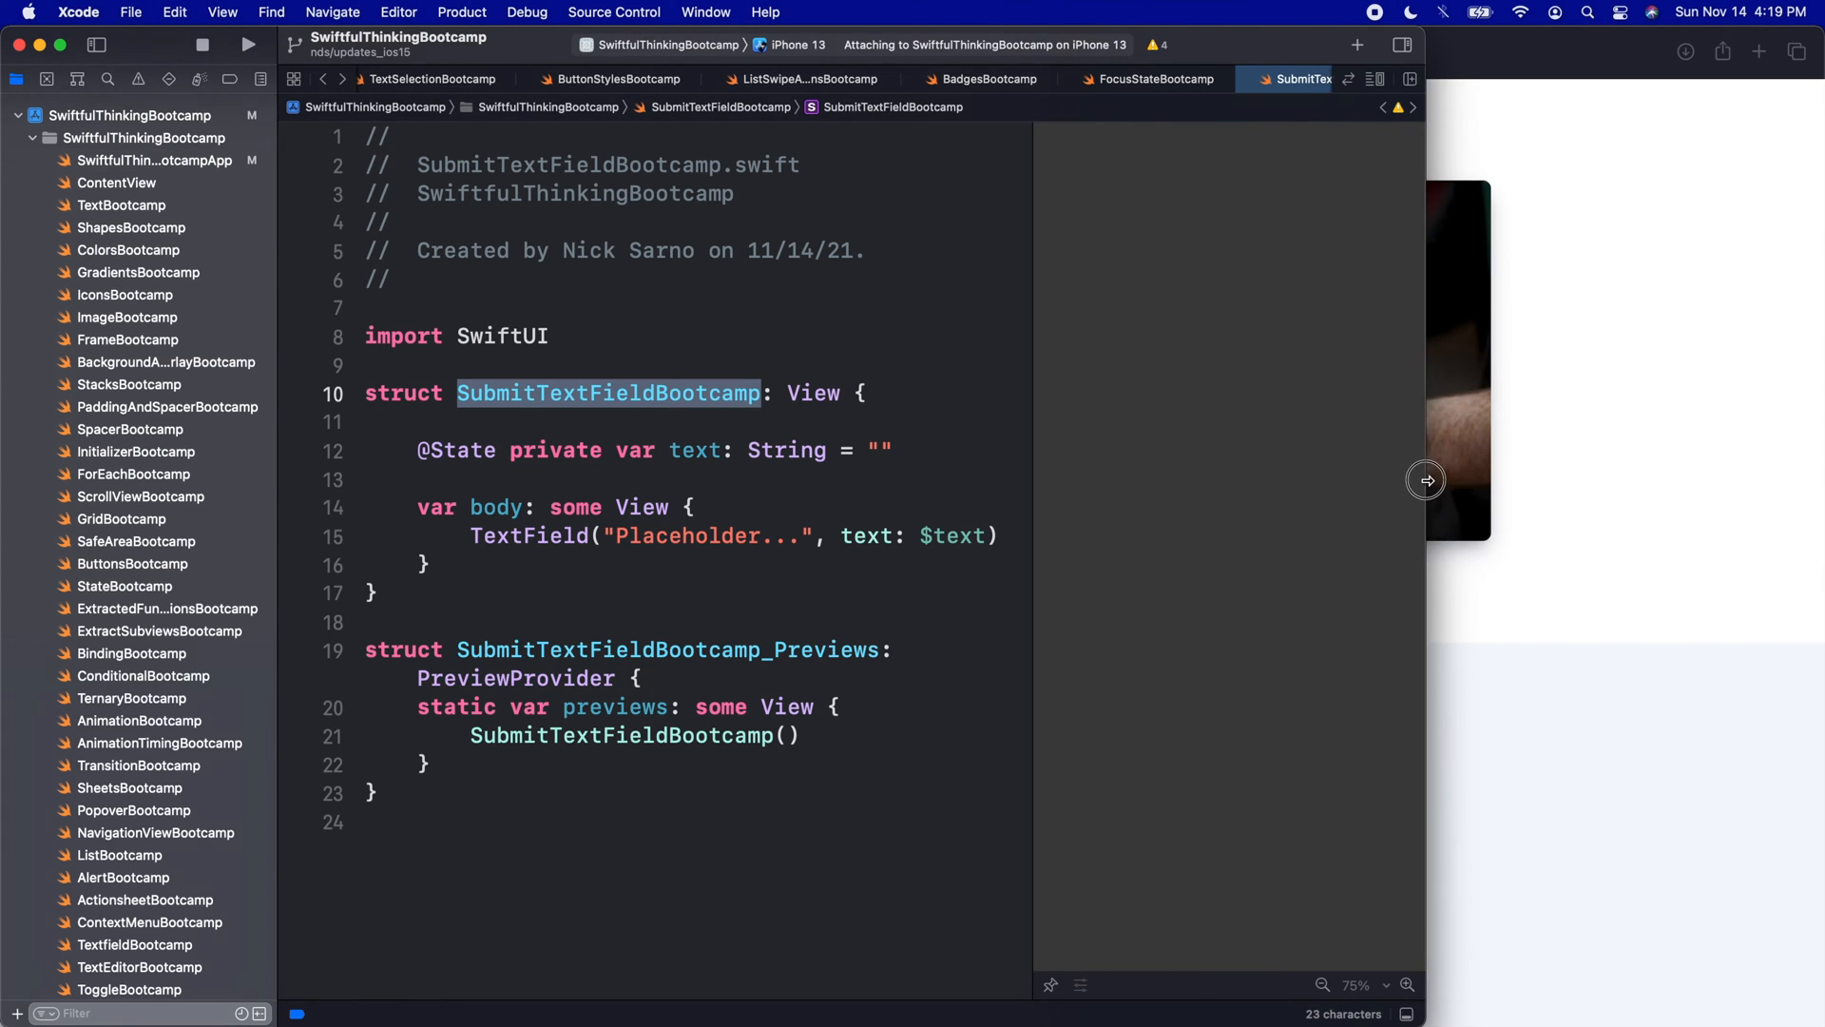
left_click(247, 44)
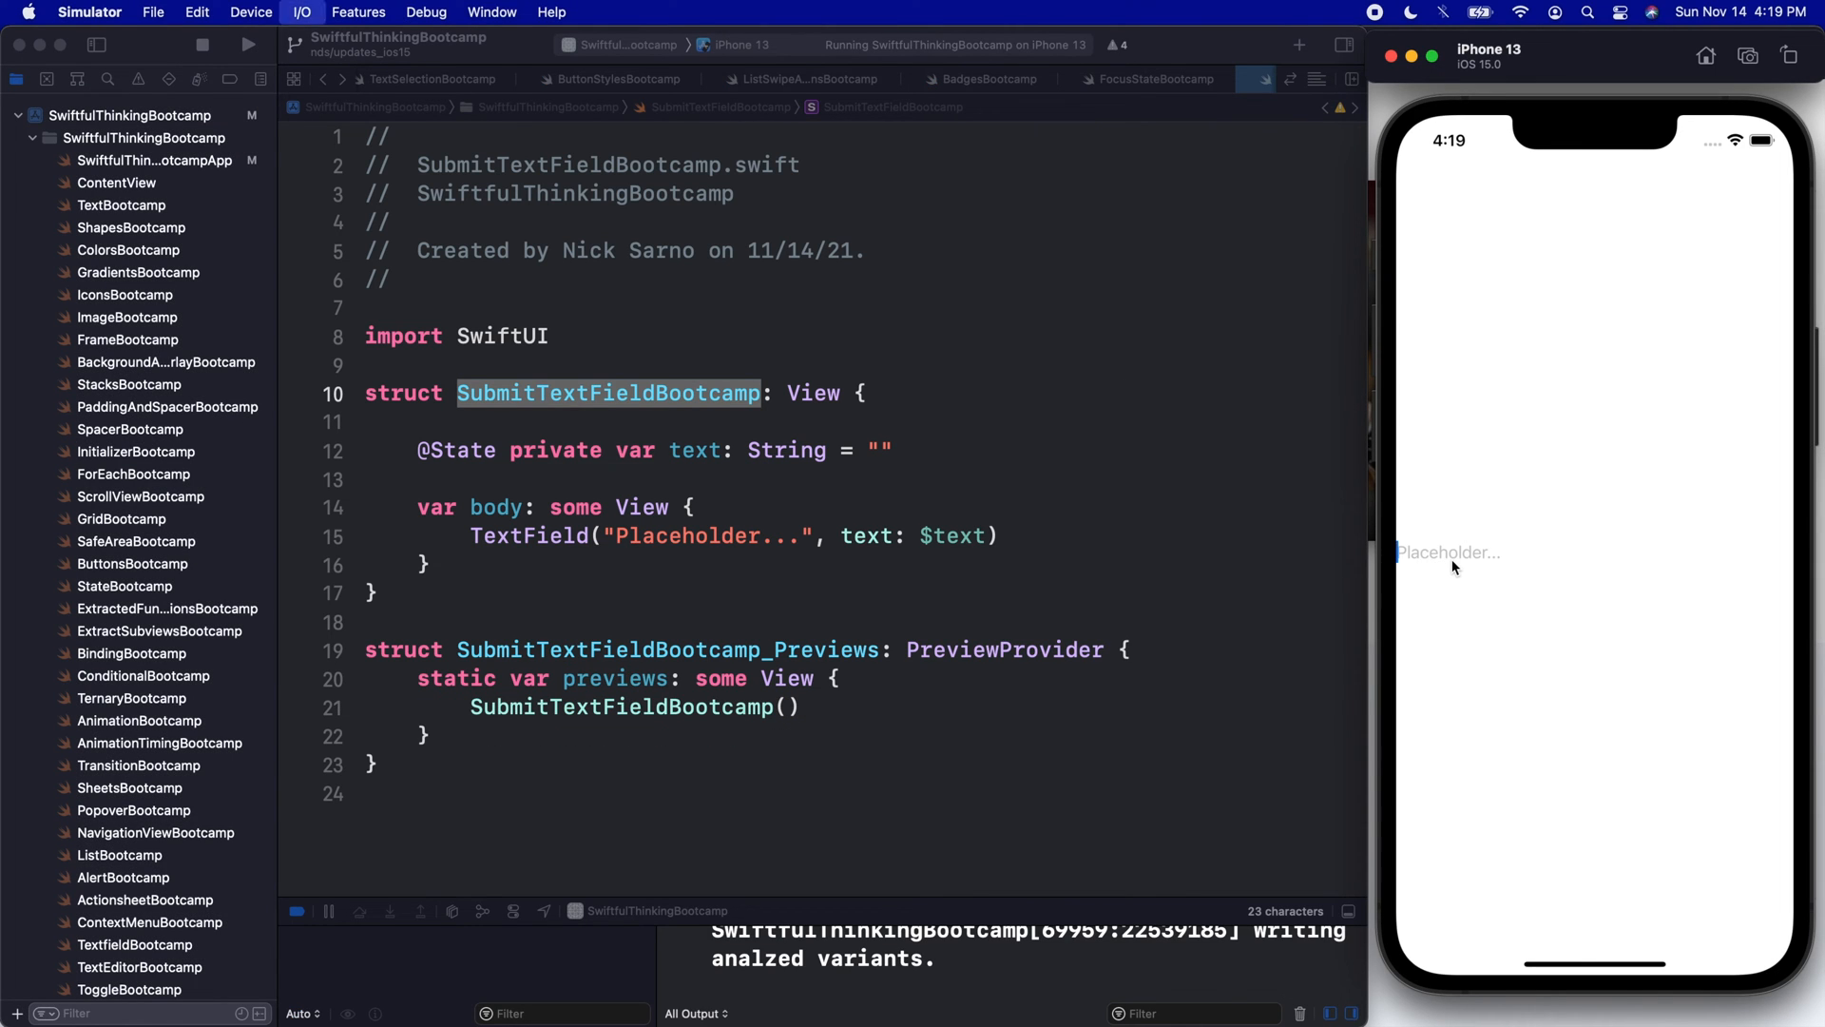
left_click(1449, 553)
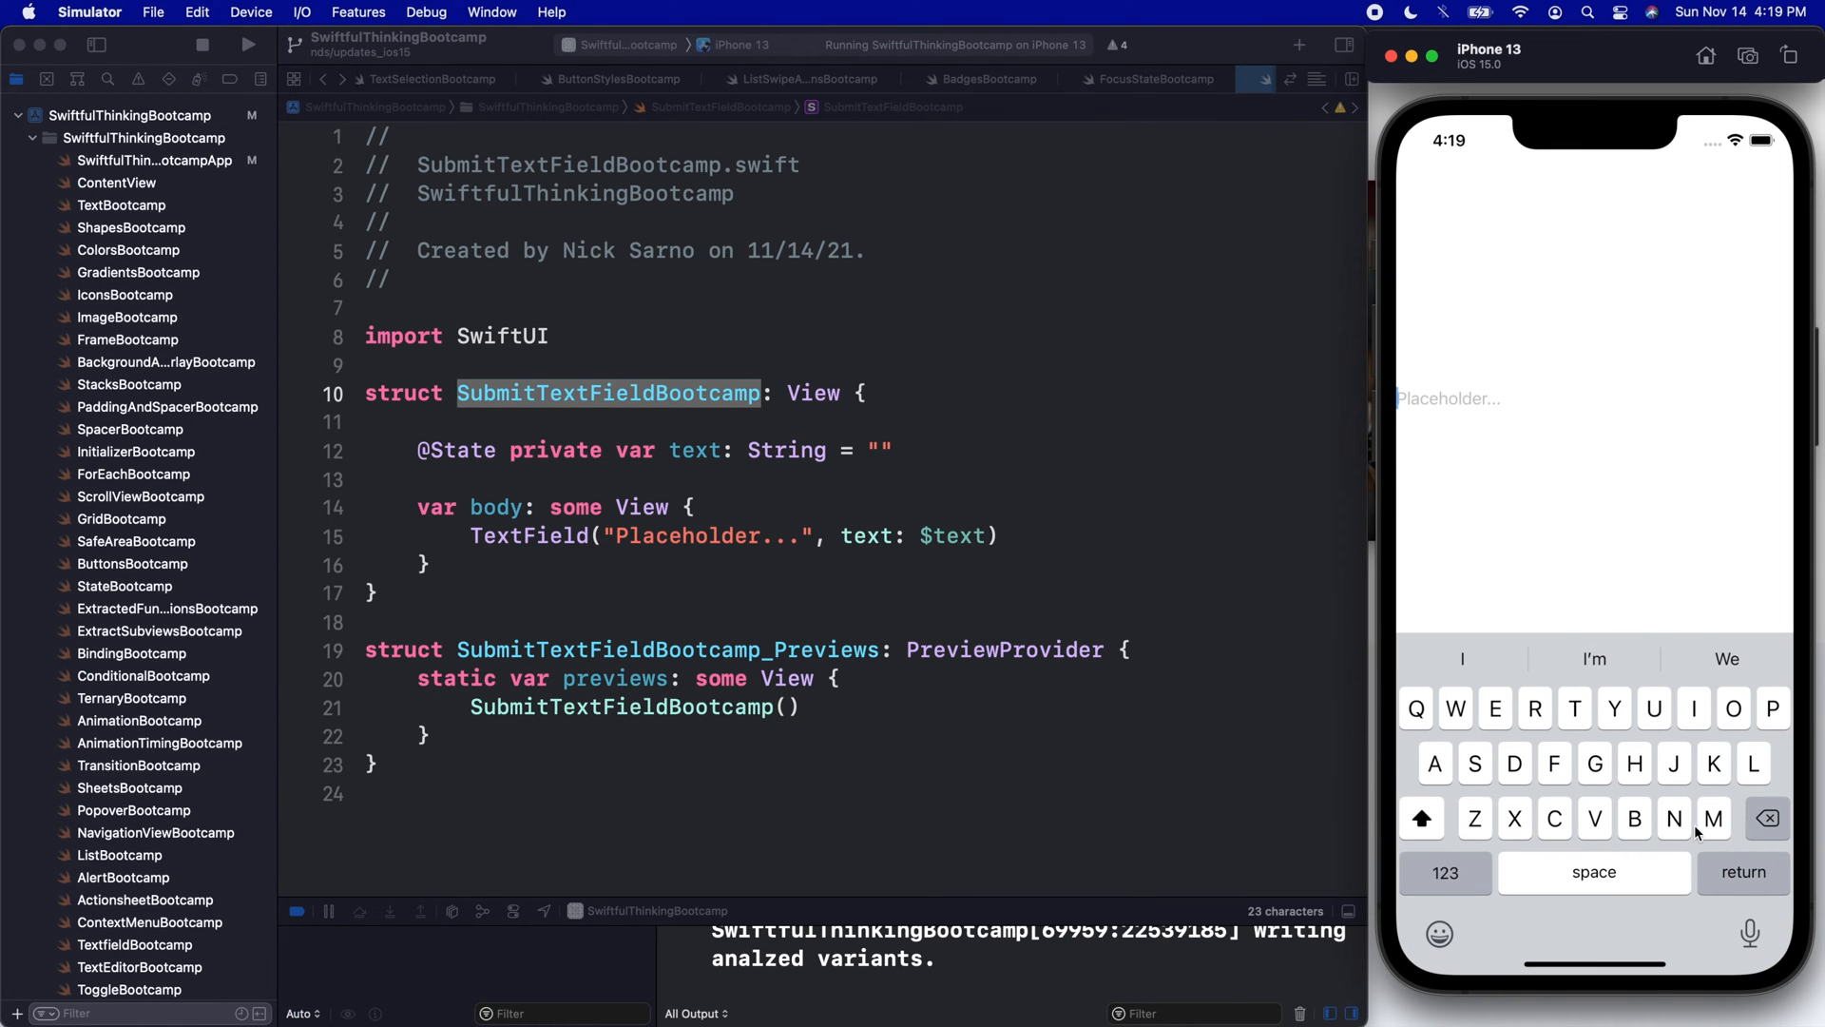
mouse_move(1046, 652)
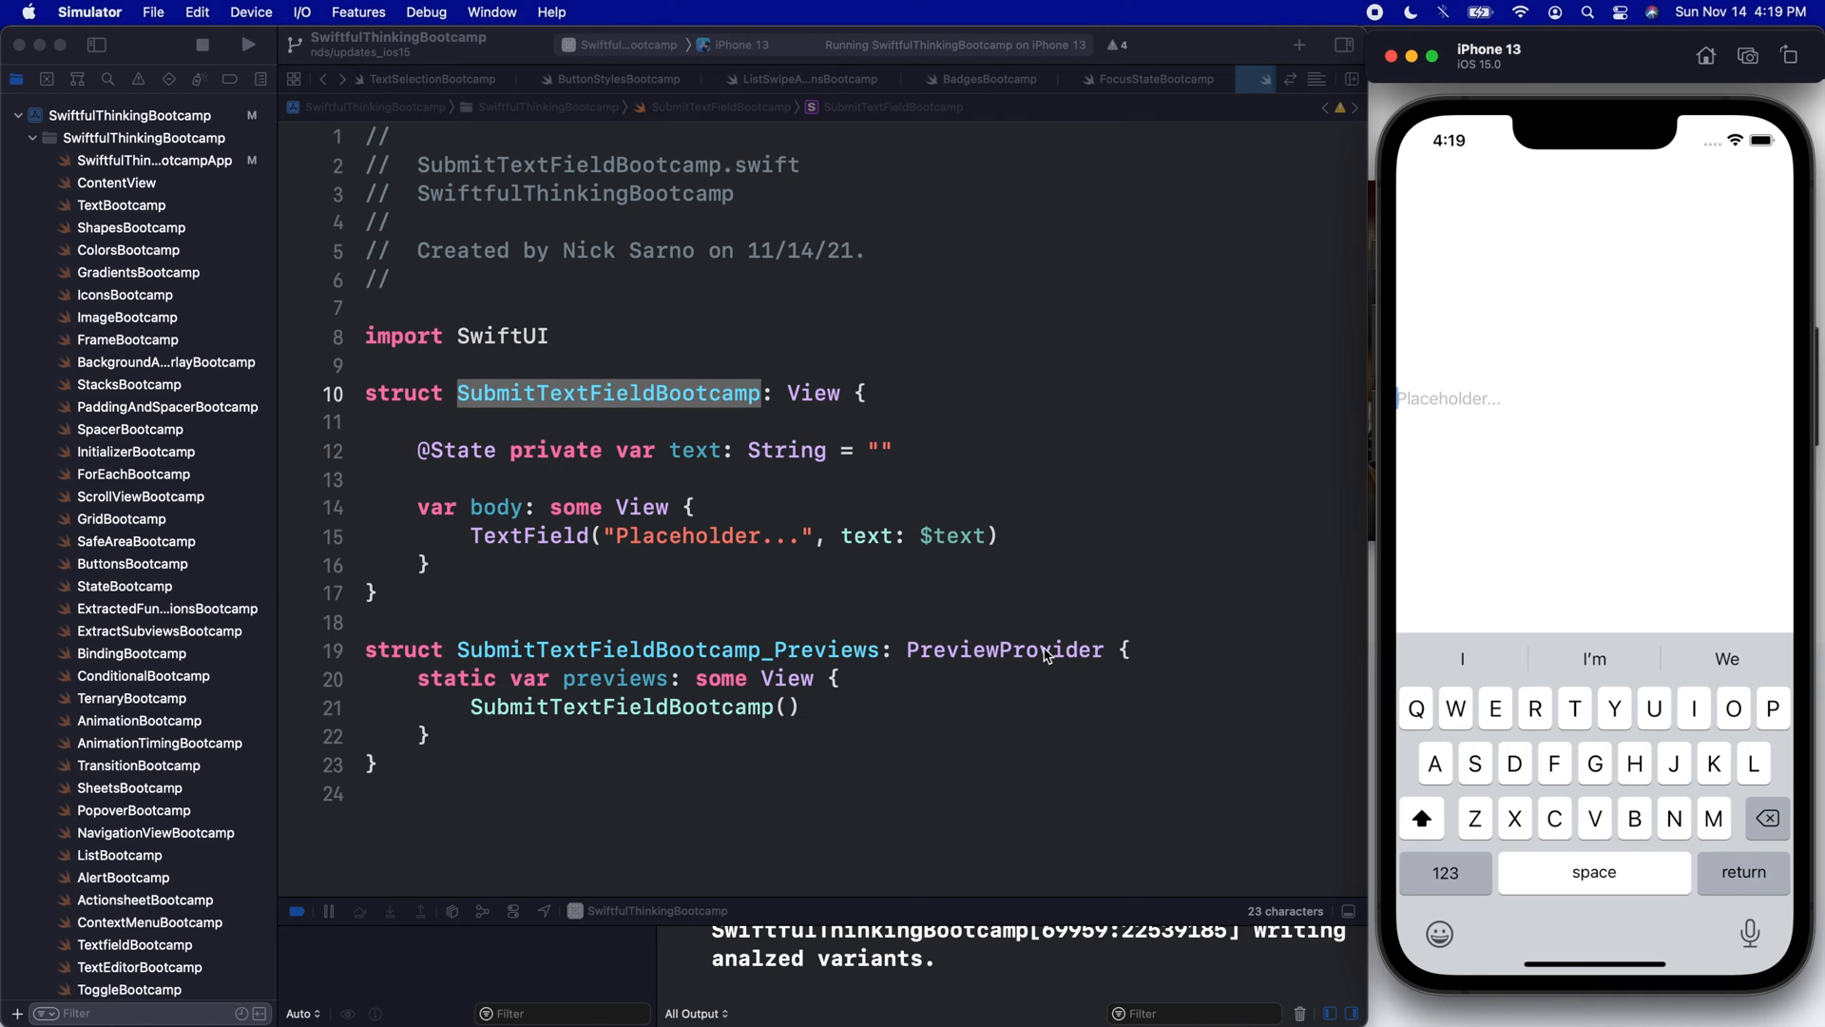
mouse_move(1770, 873)
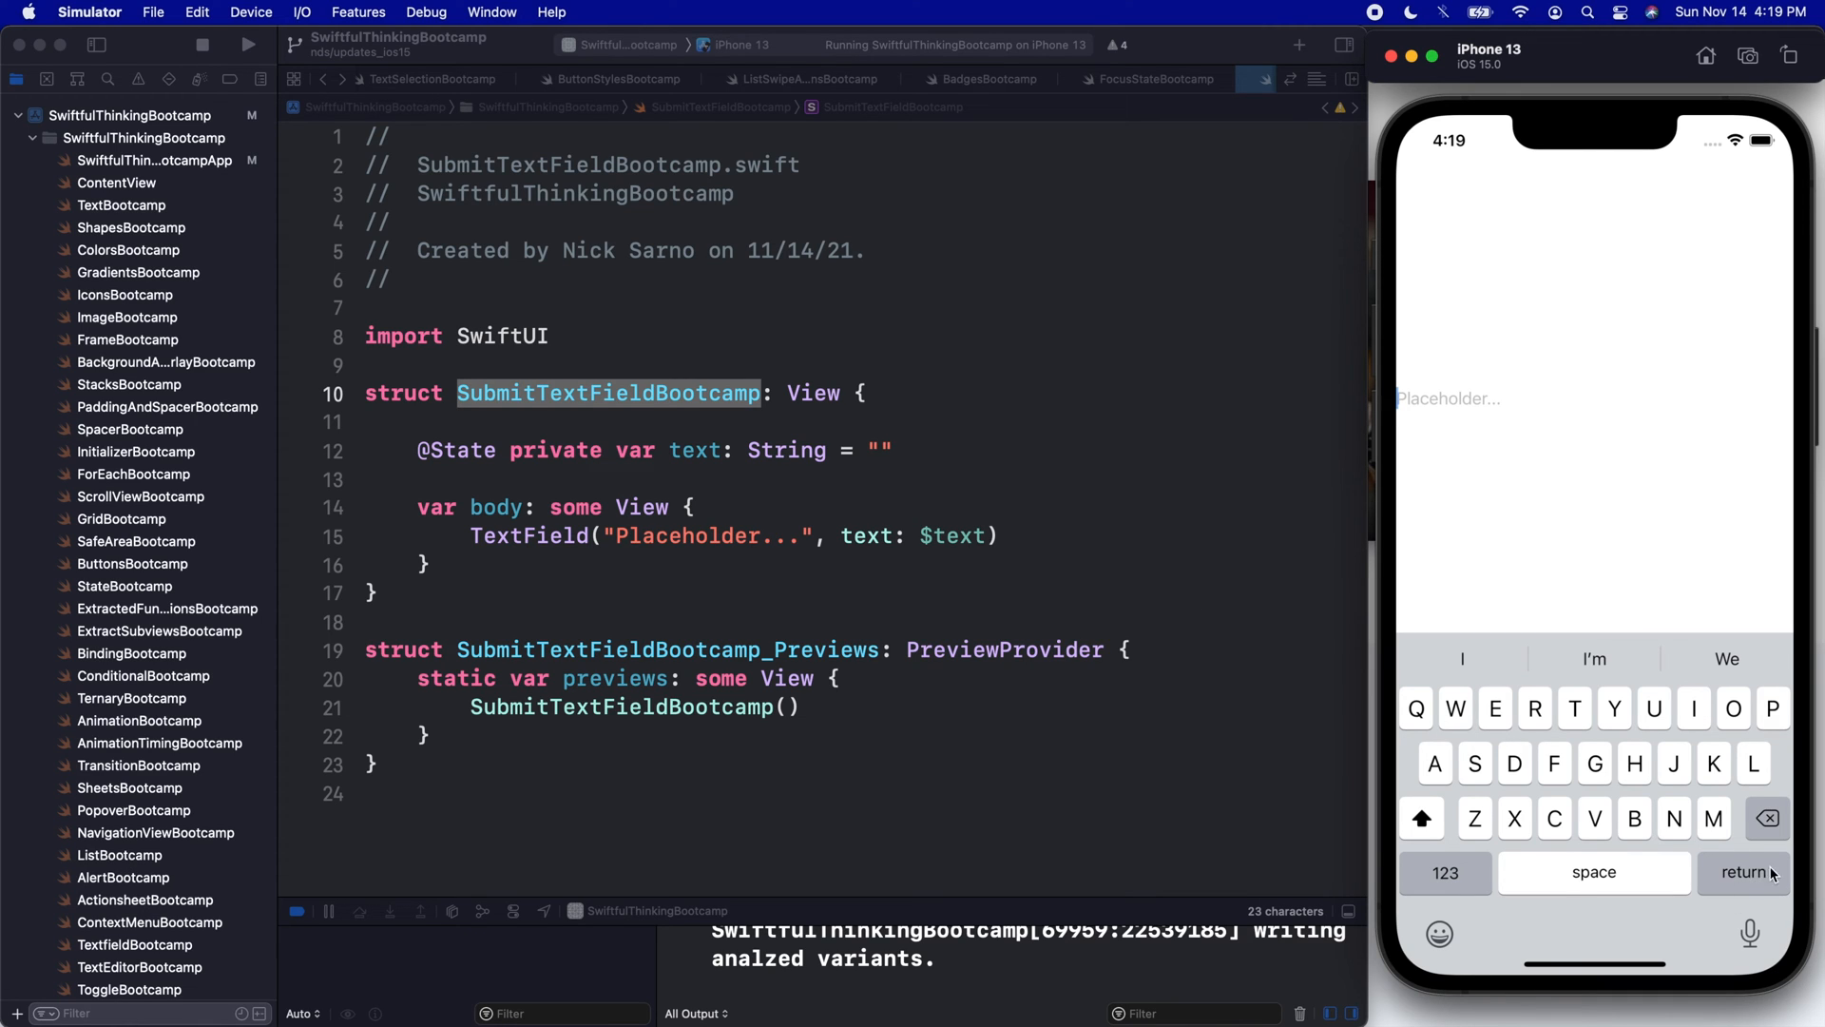
mouse_move(1746, 880)
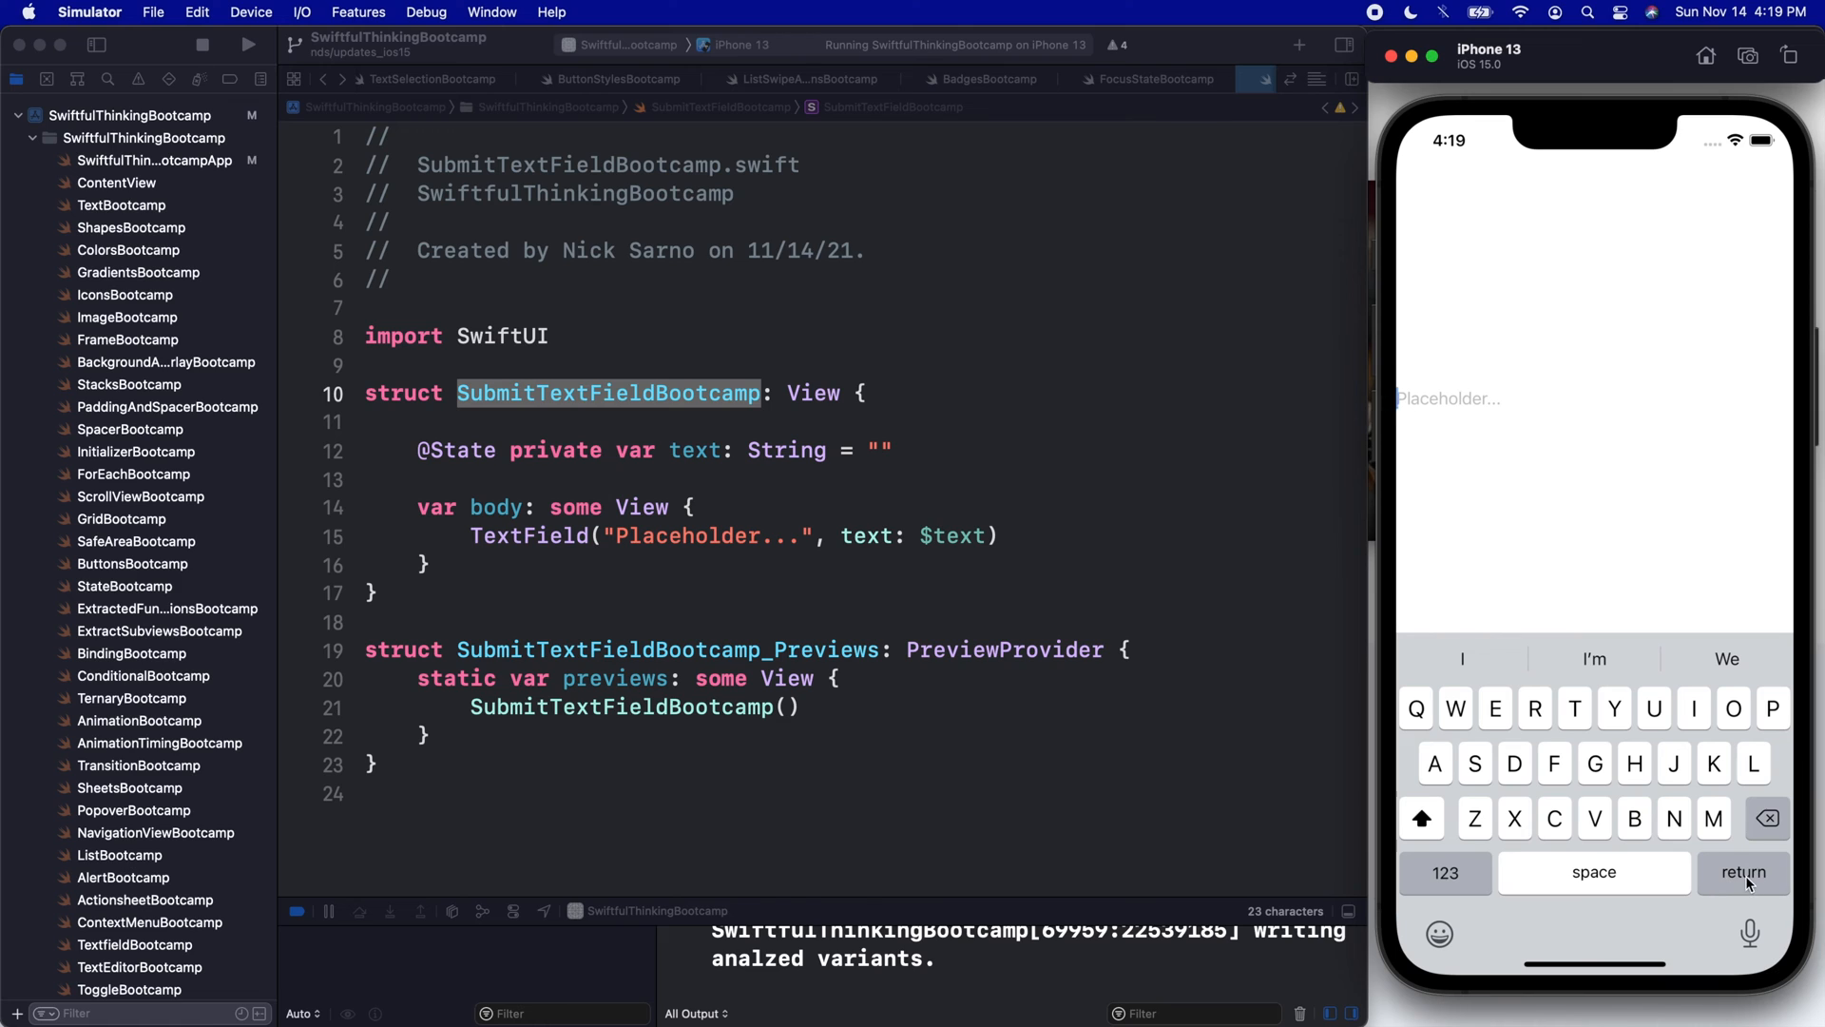
left_click(1743, 873)
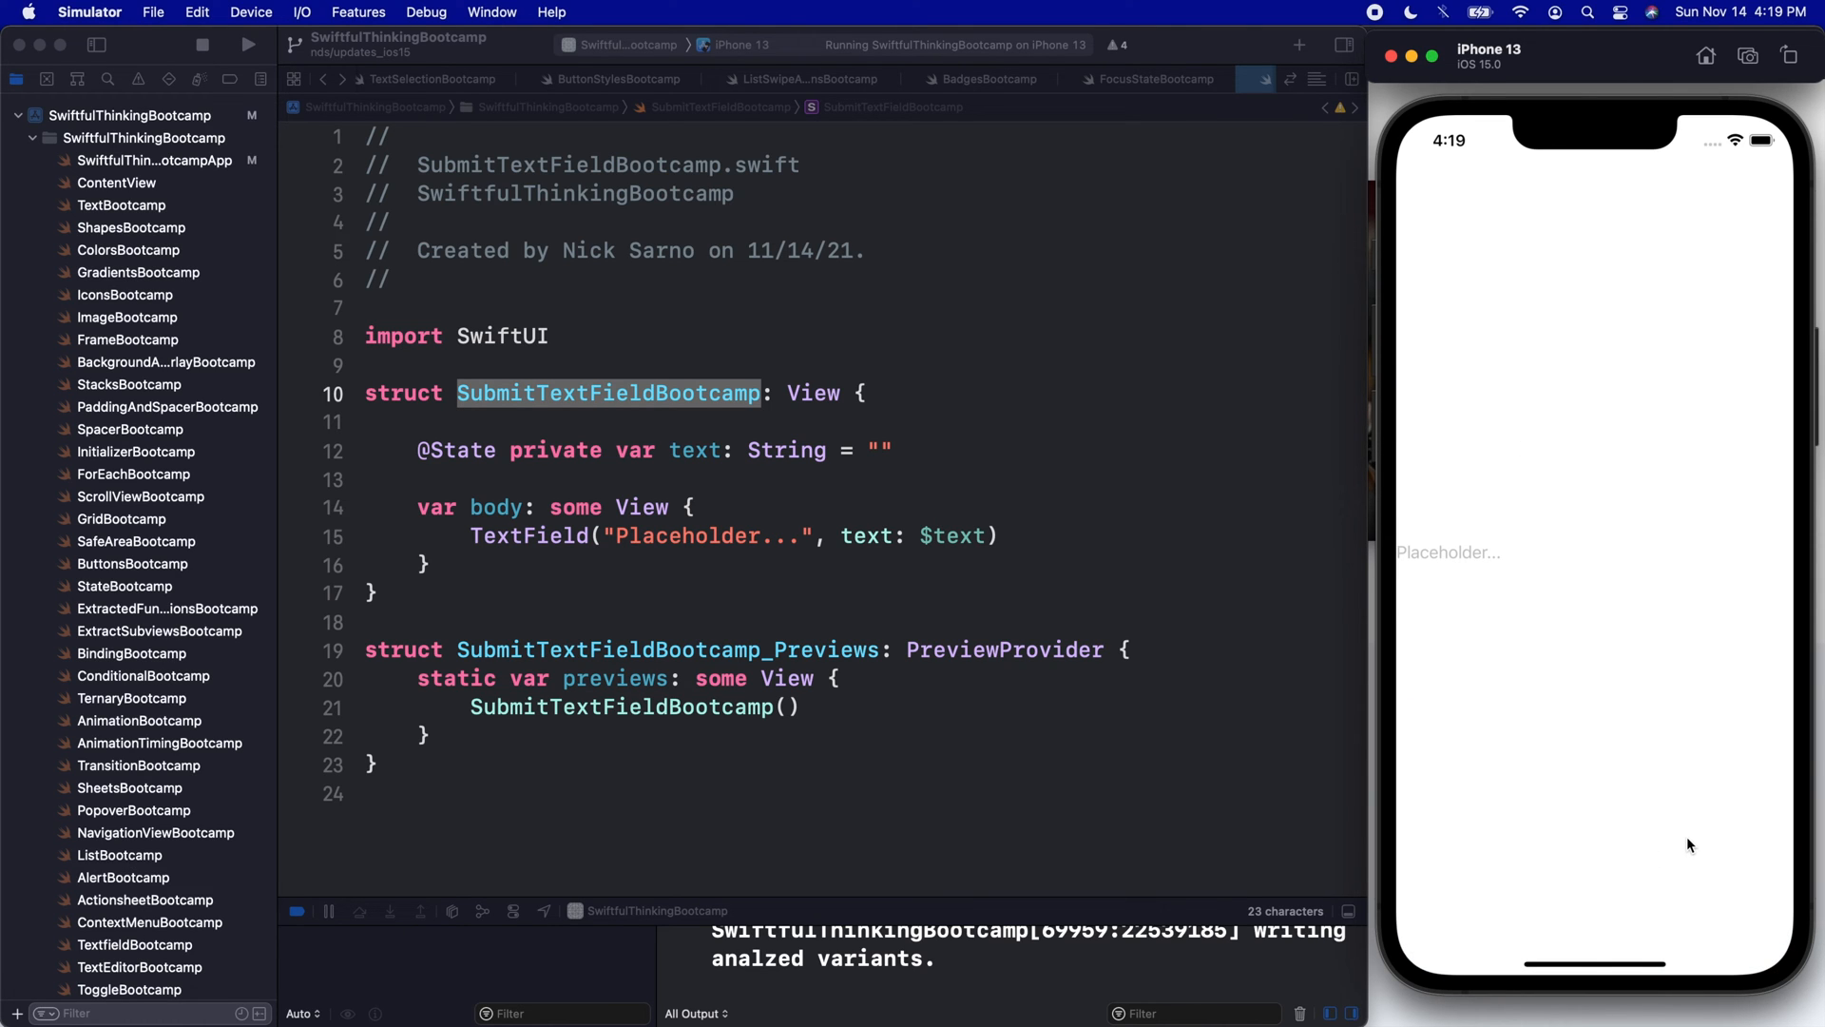
mouse_move(1684, 806)
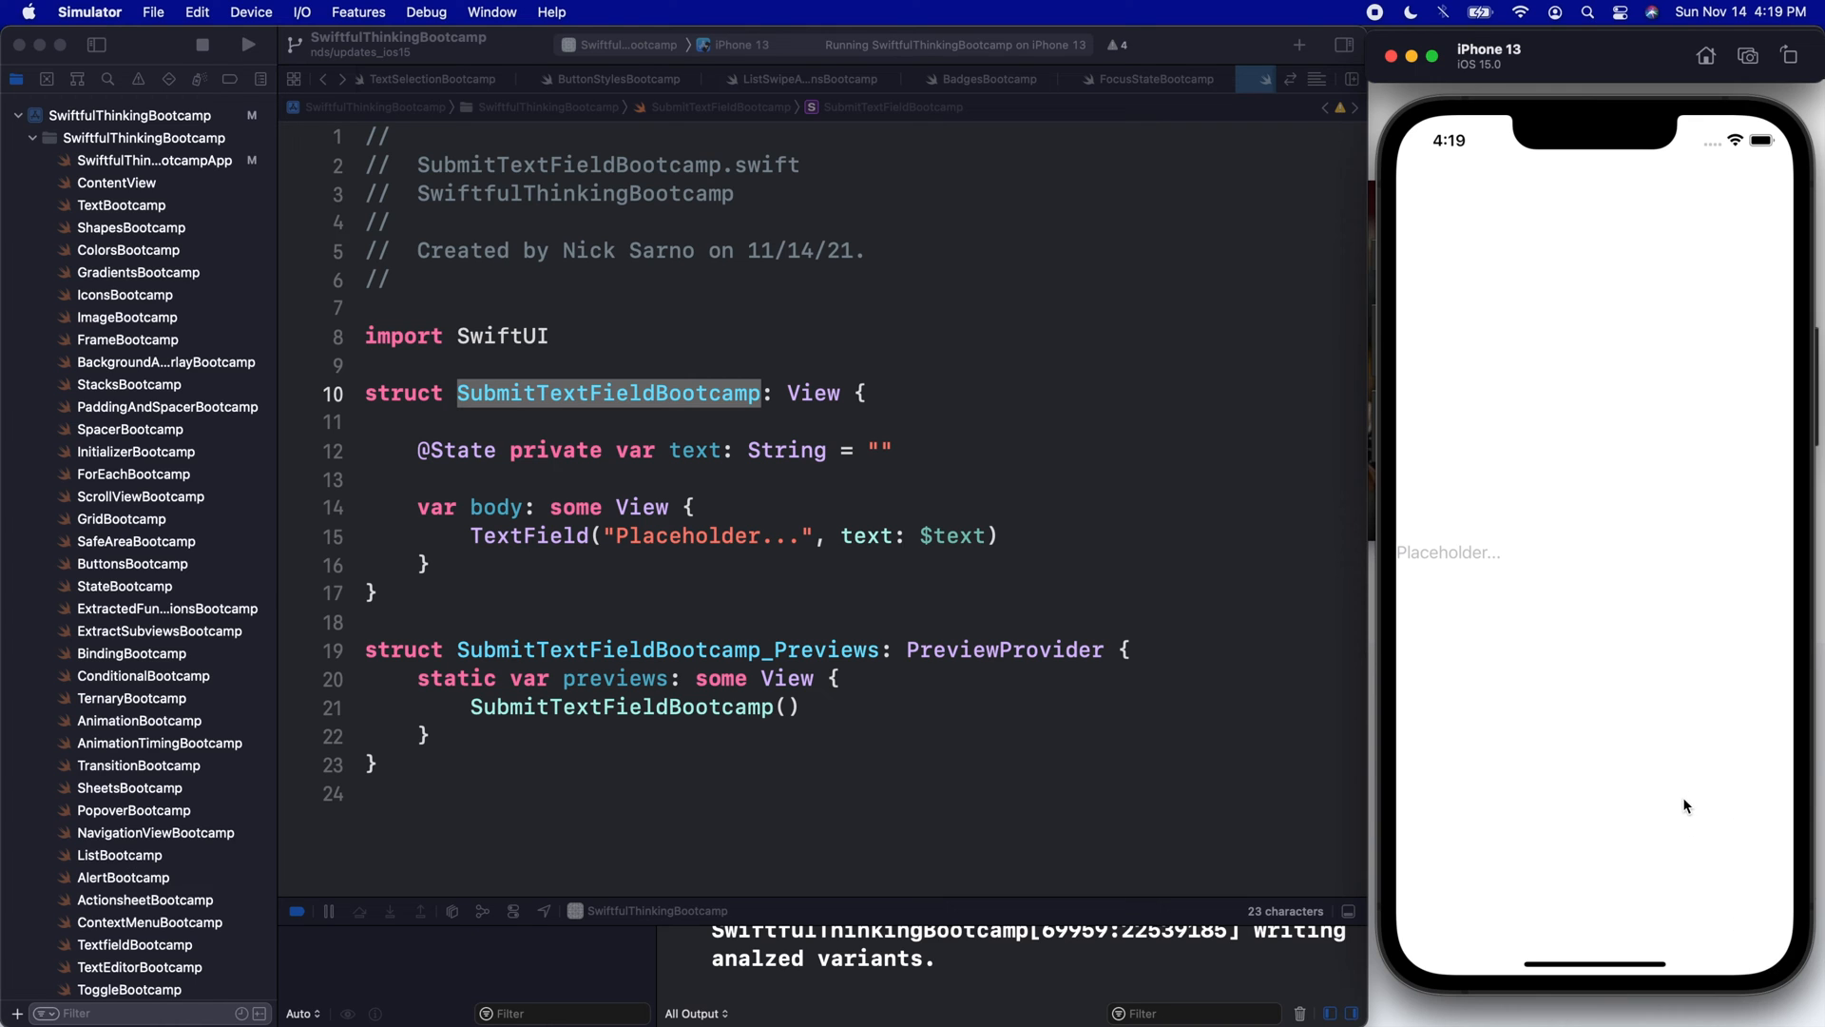
mouse_move(784, 555)
type(".")
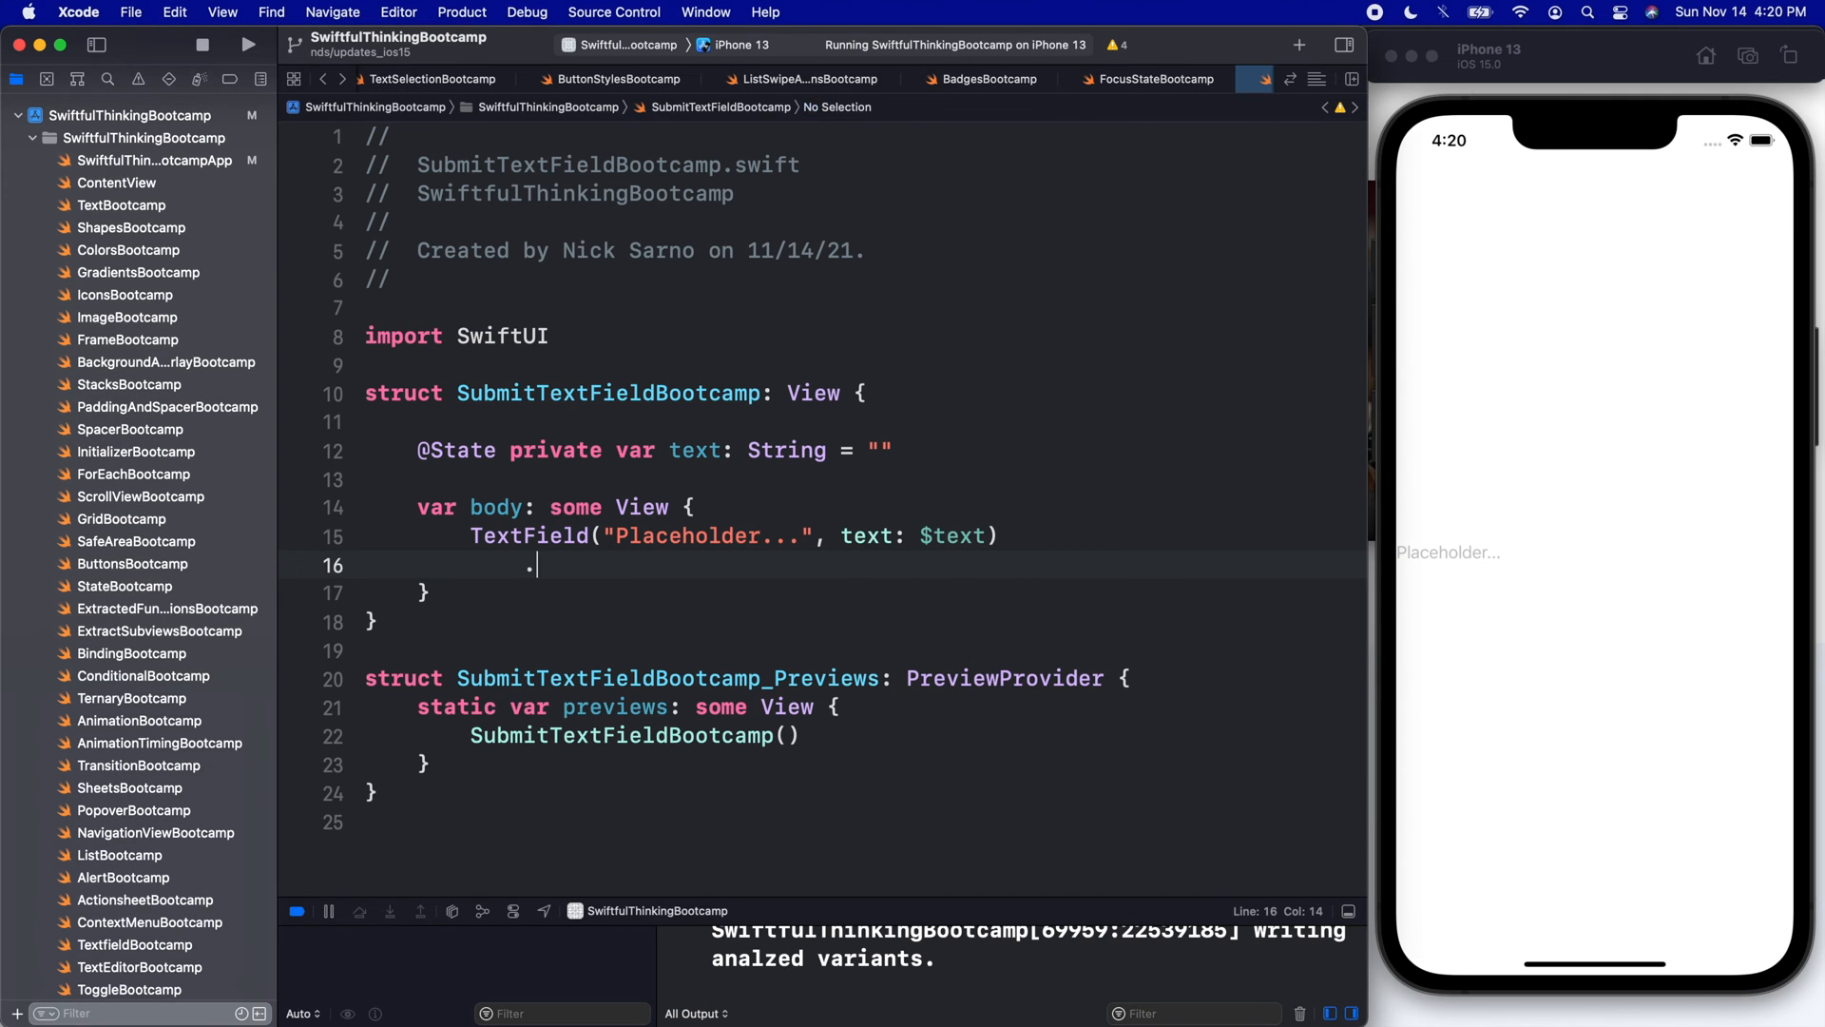
Add .onSubmit { print("Something to the console!") } to the TextField and rebuild the app
type("onsubmit {")
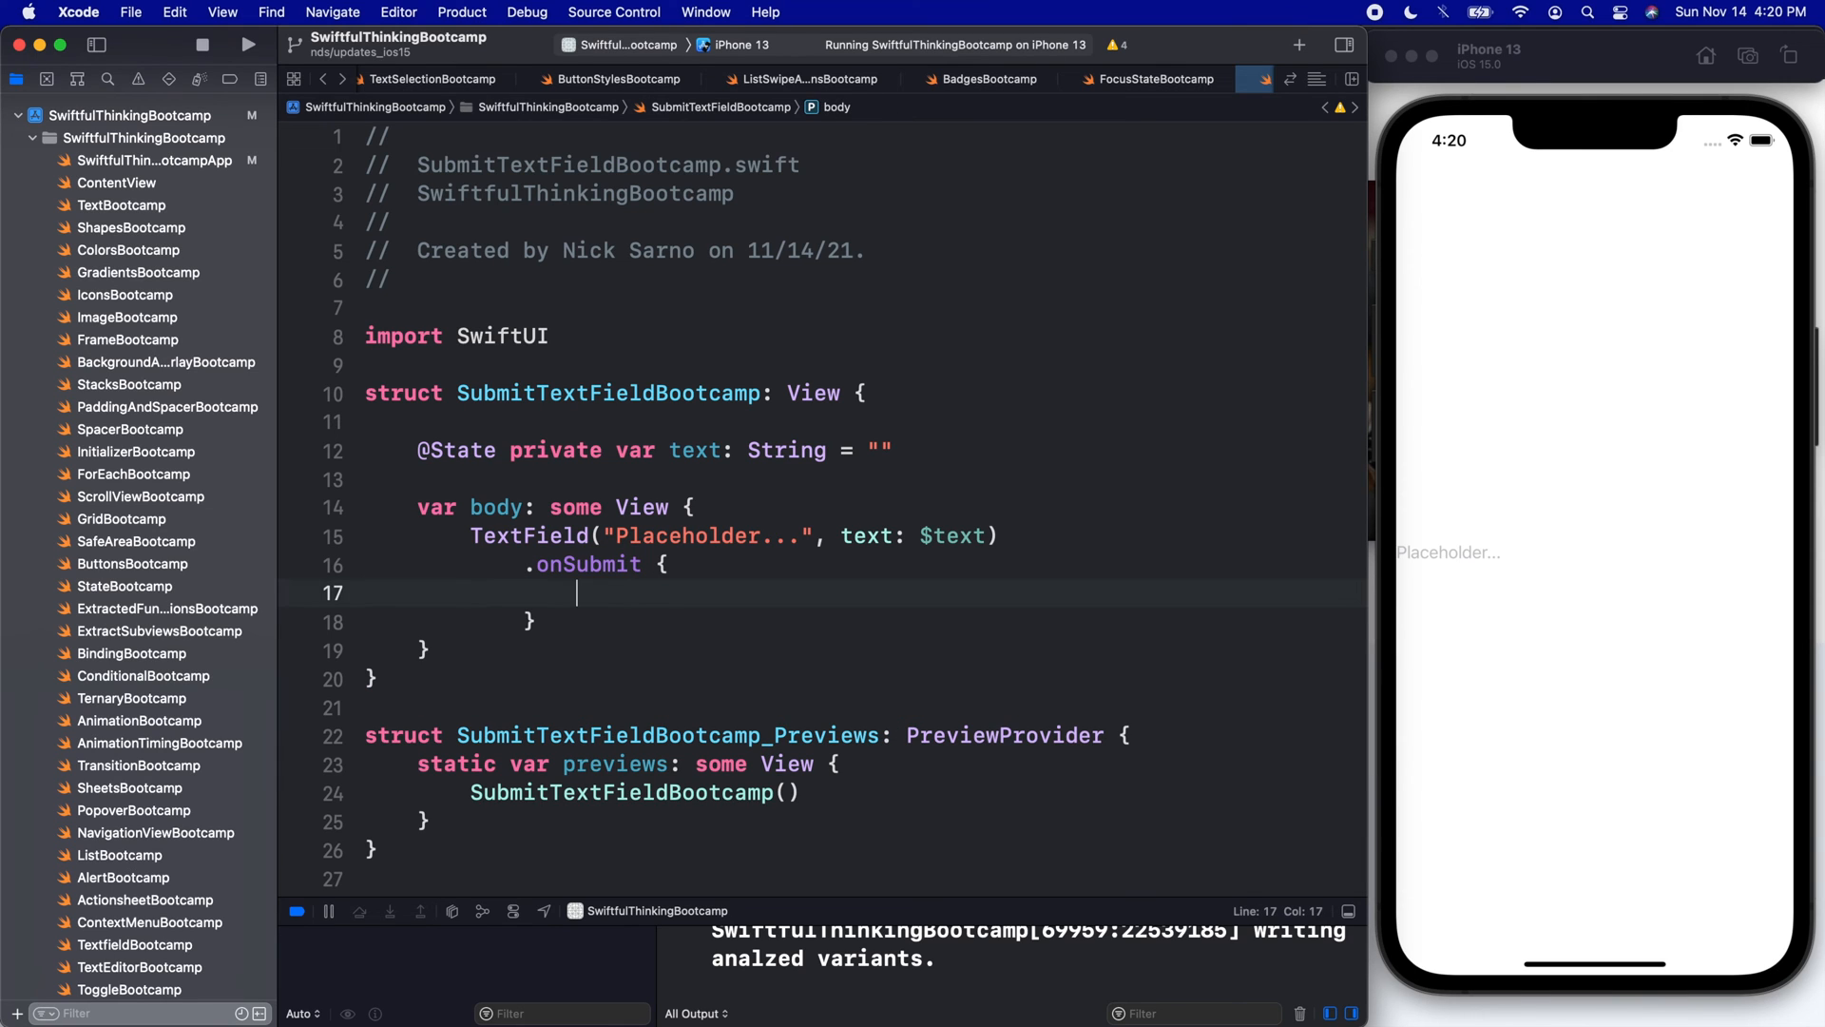
type("print(\"Something to th\")")
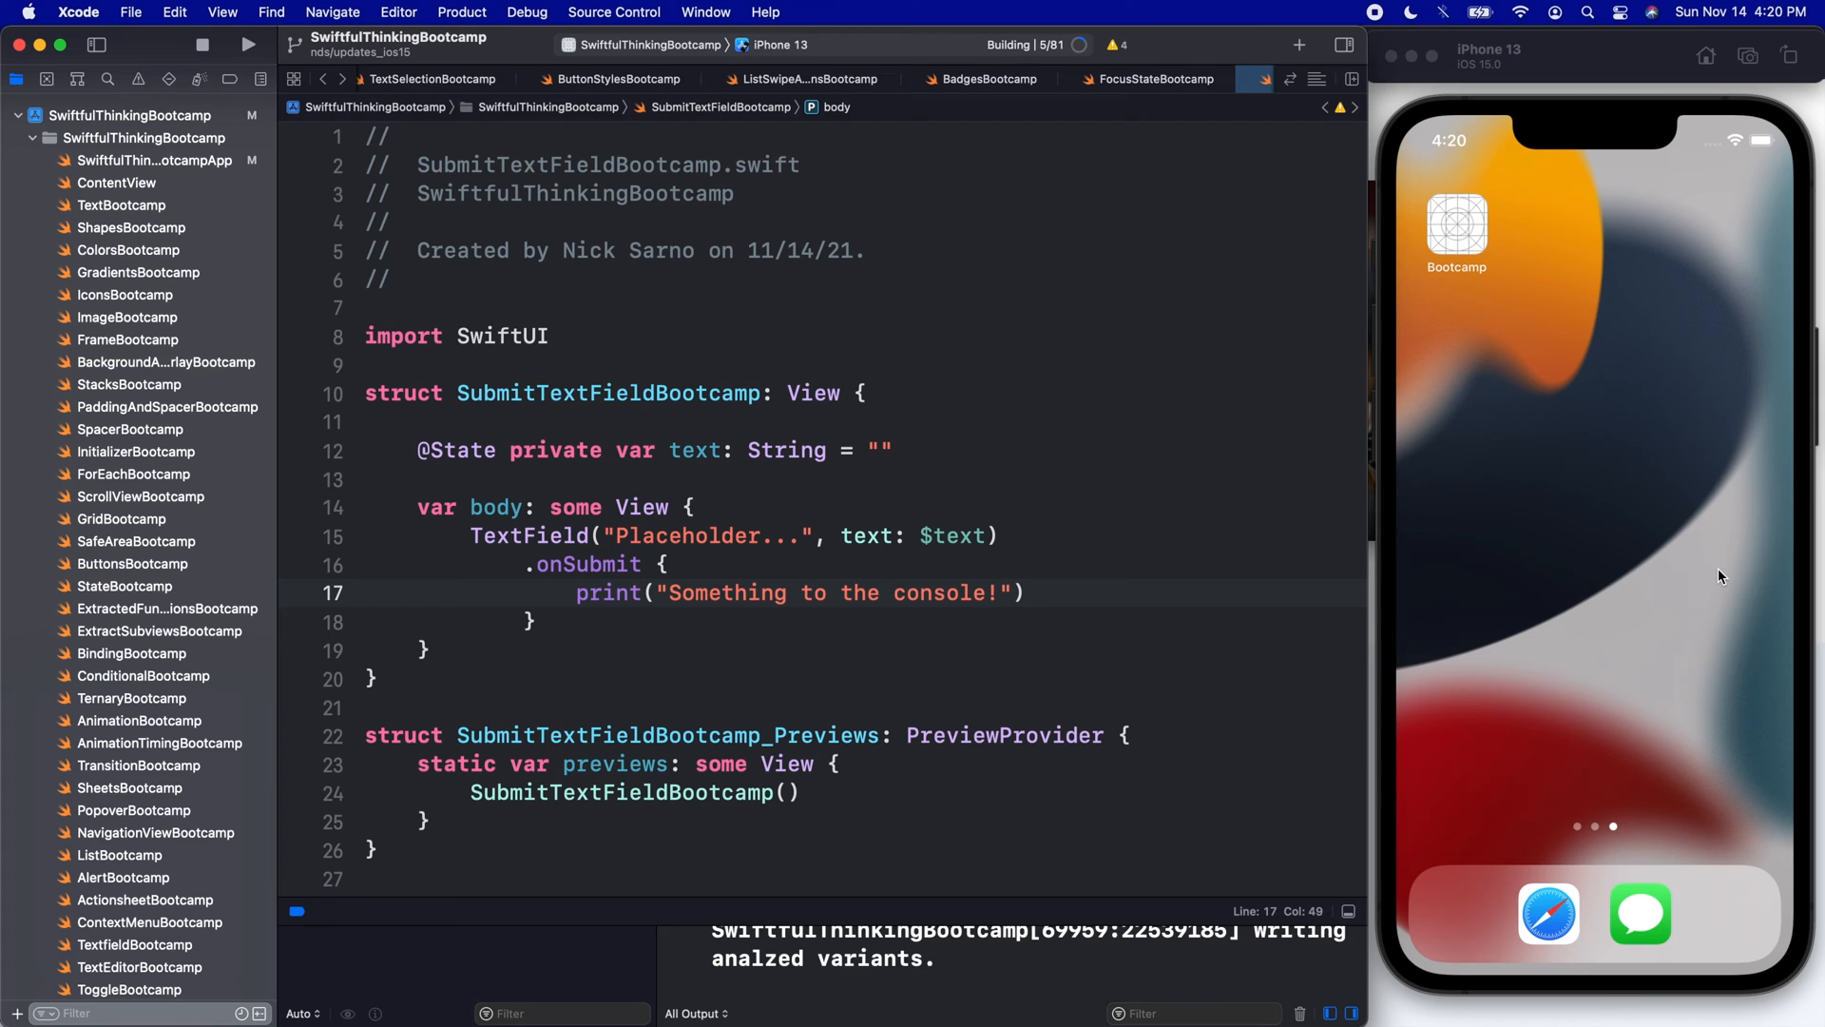
left_click(247, 43)
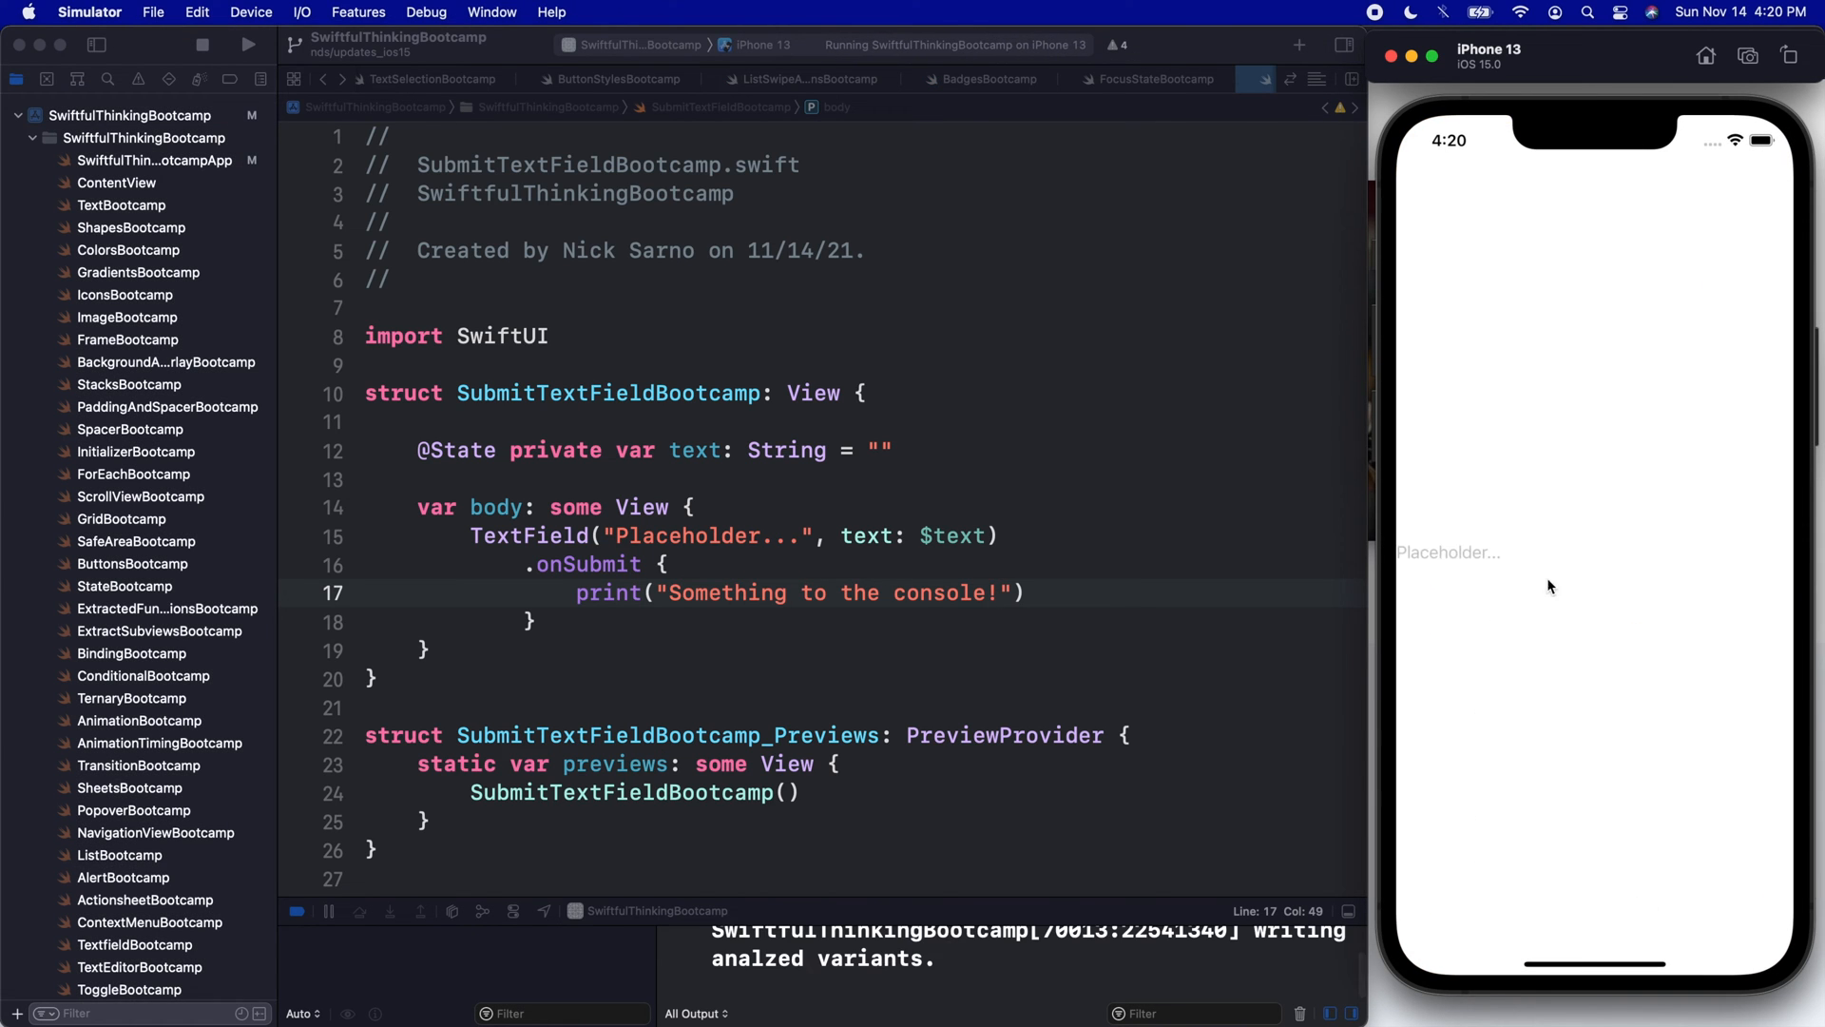
Focus the field in Simulator and submit it so the console prints the message
left_click(1473, 551)
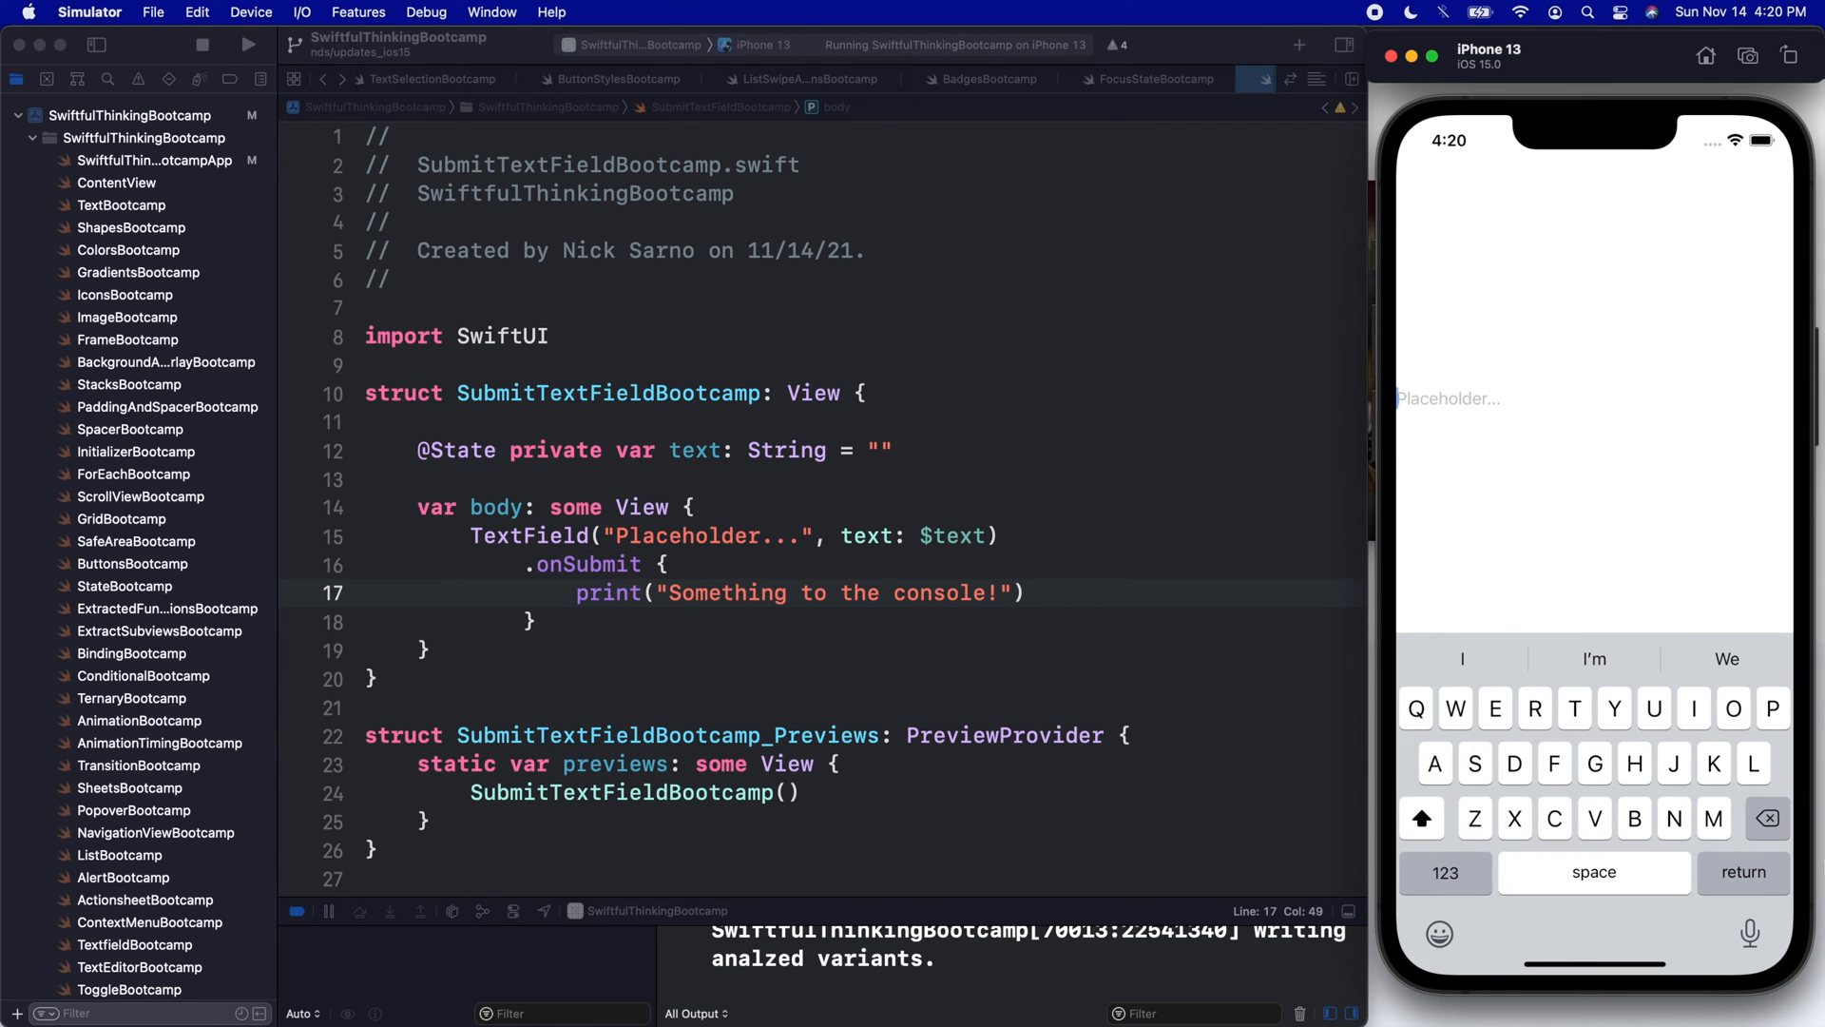
left_click(1744, 873)
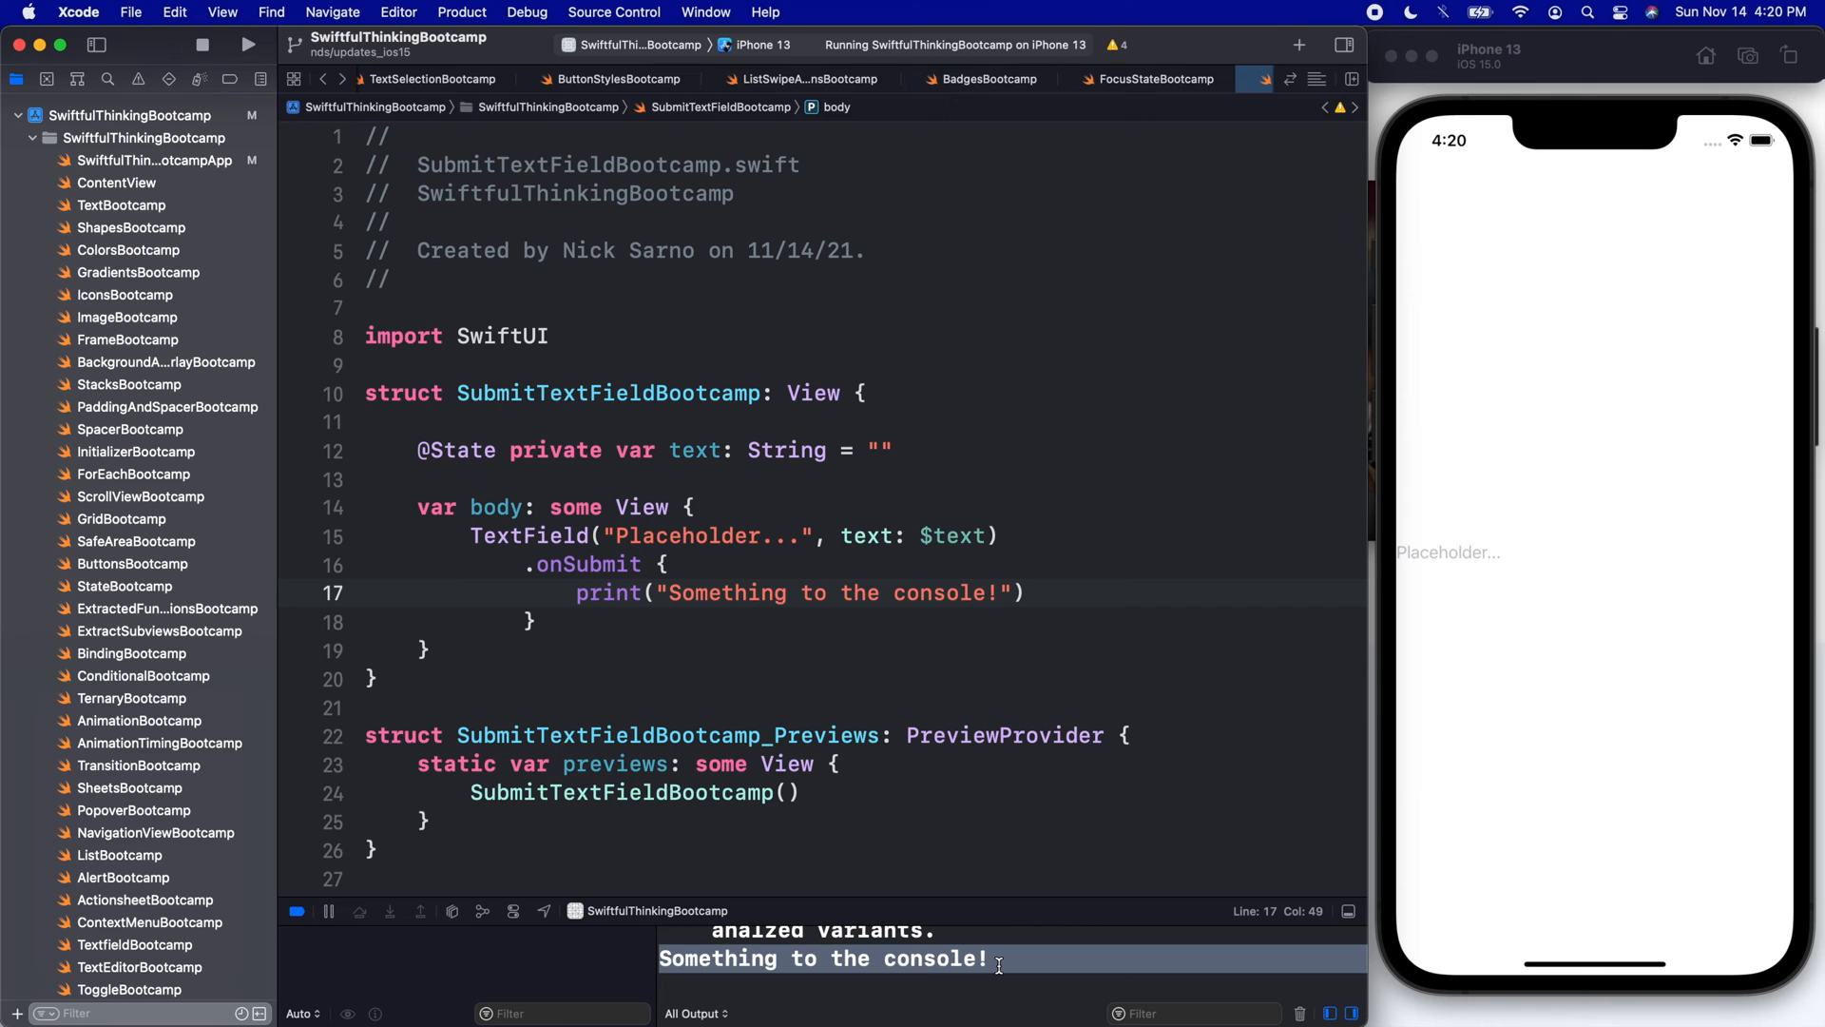
mouse_move(1401, 928)
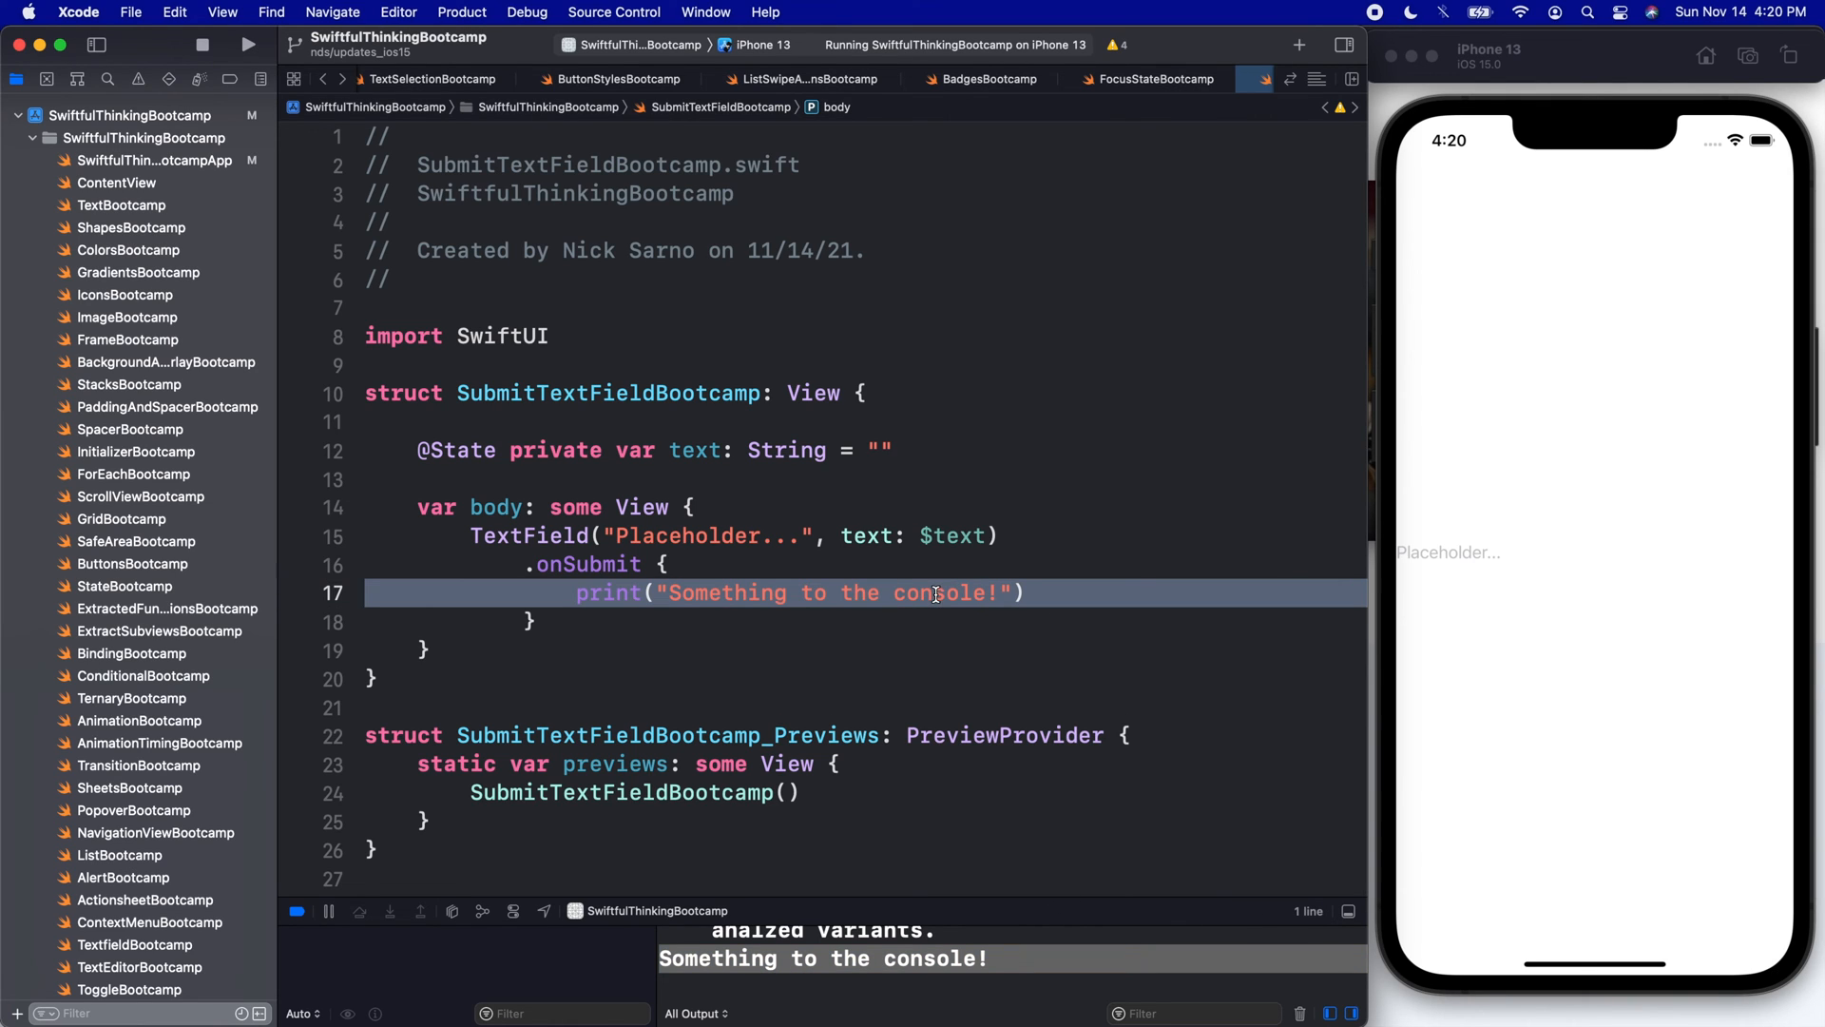
mouse_move(1728, 901)
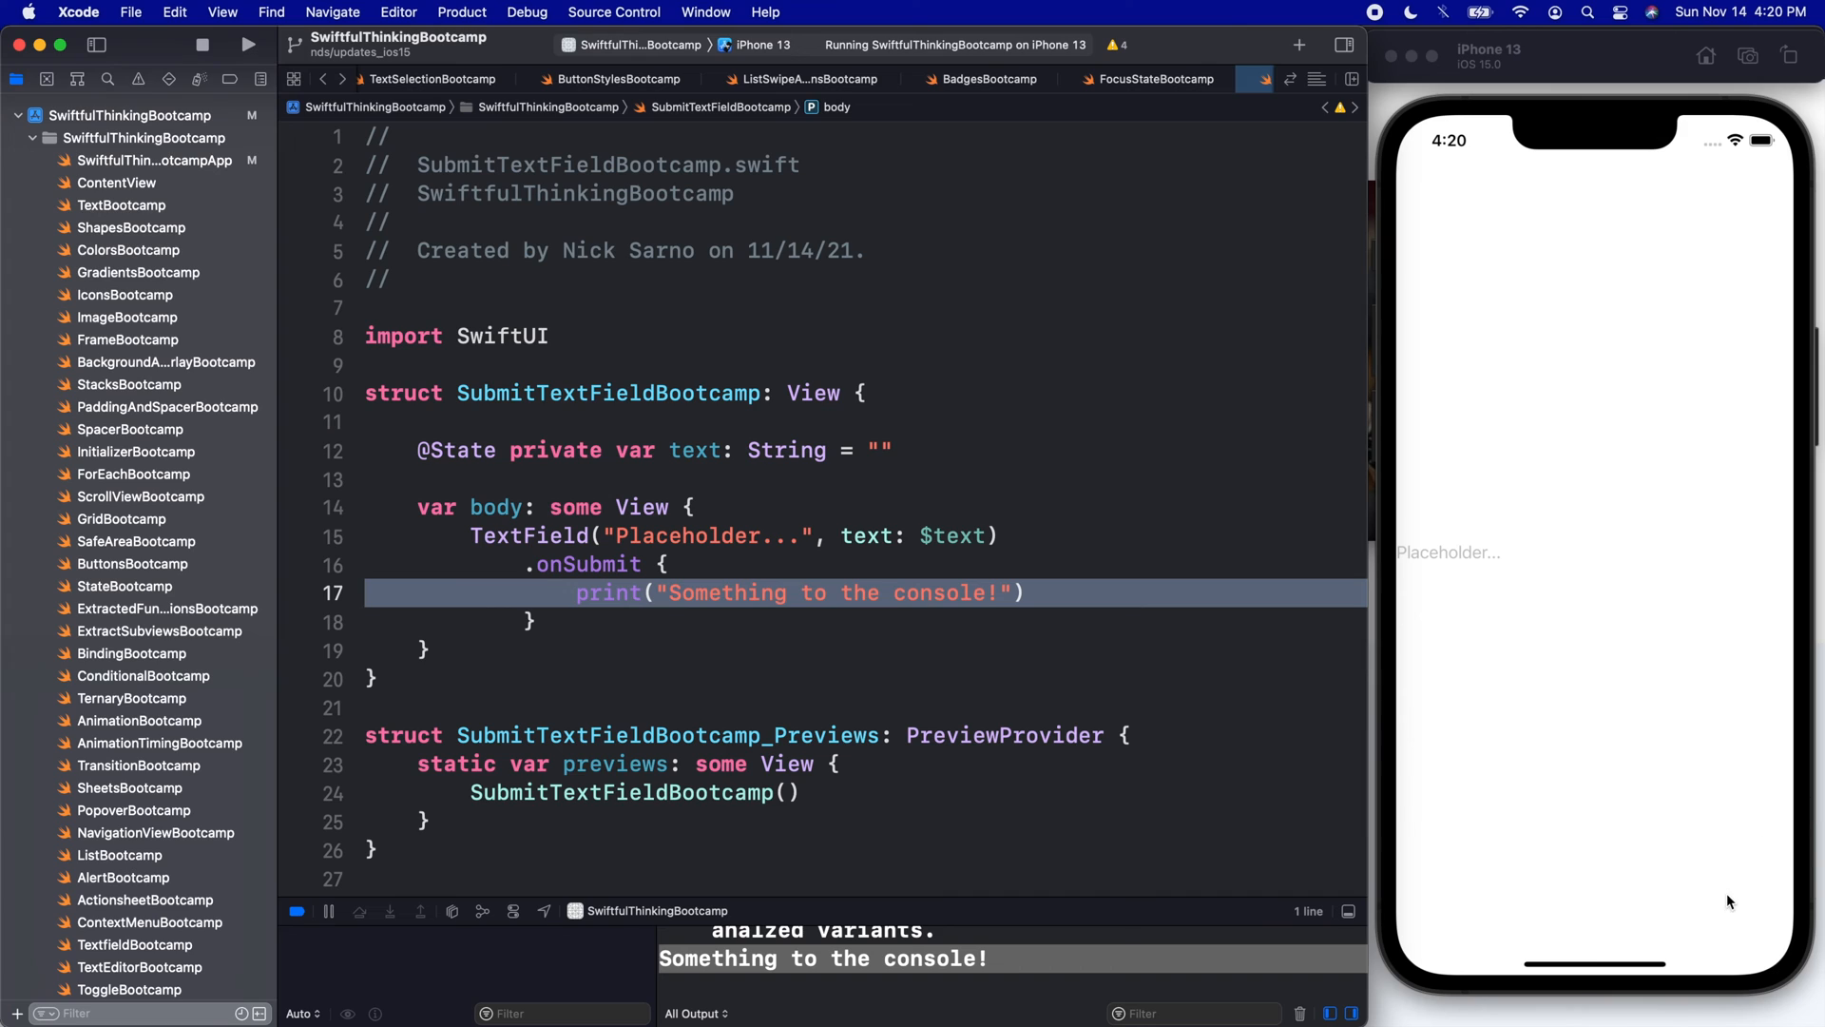
mouse_move(981, 527)
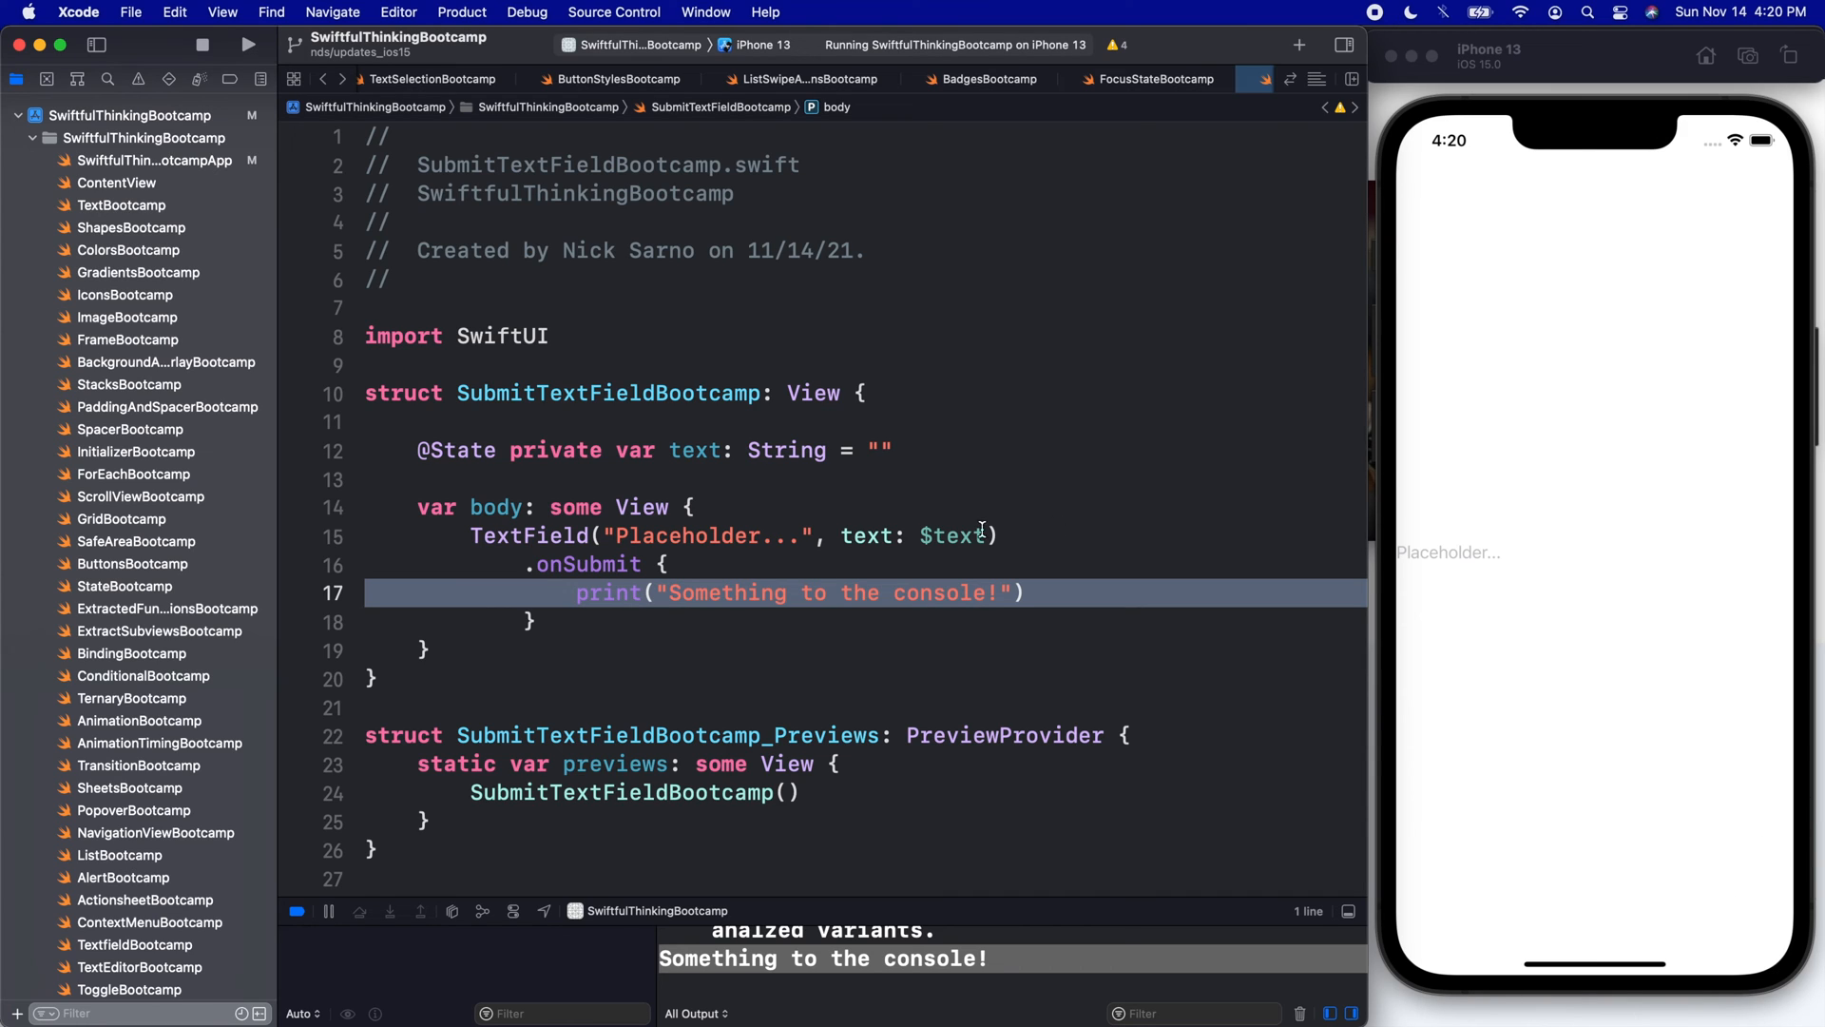
mouse_move(1641, 768)
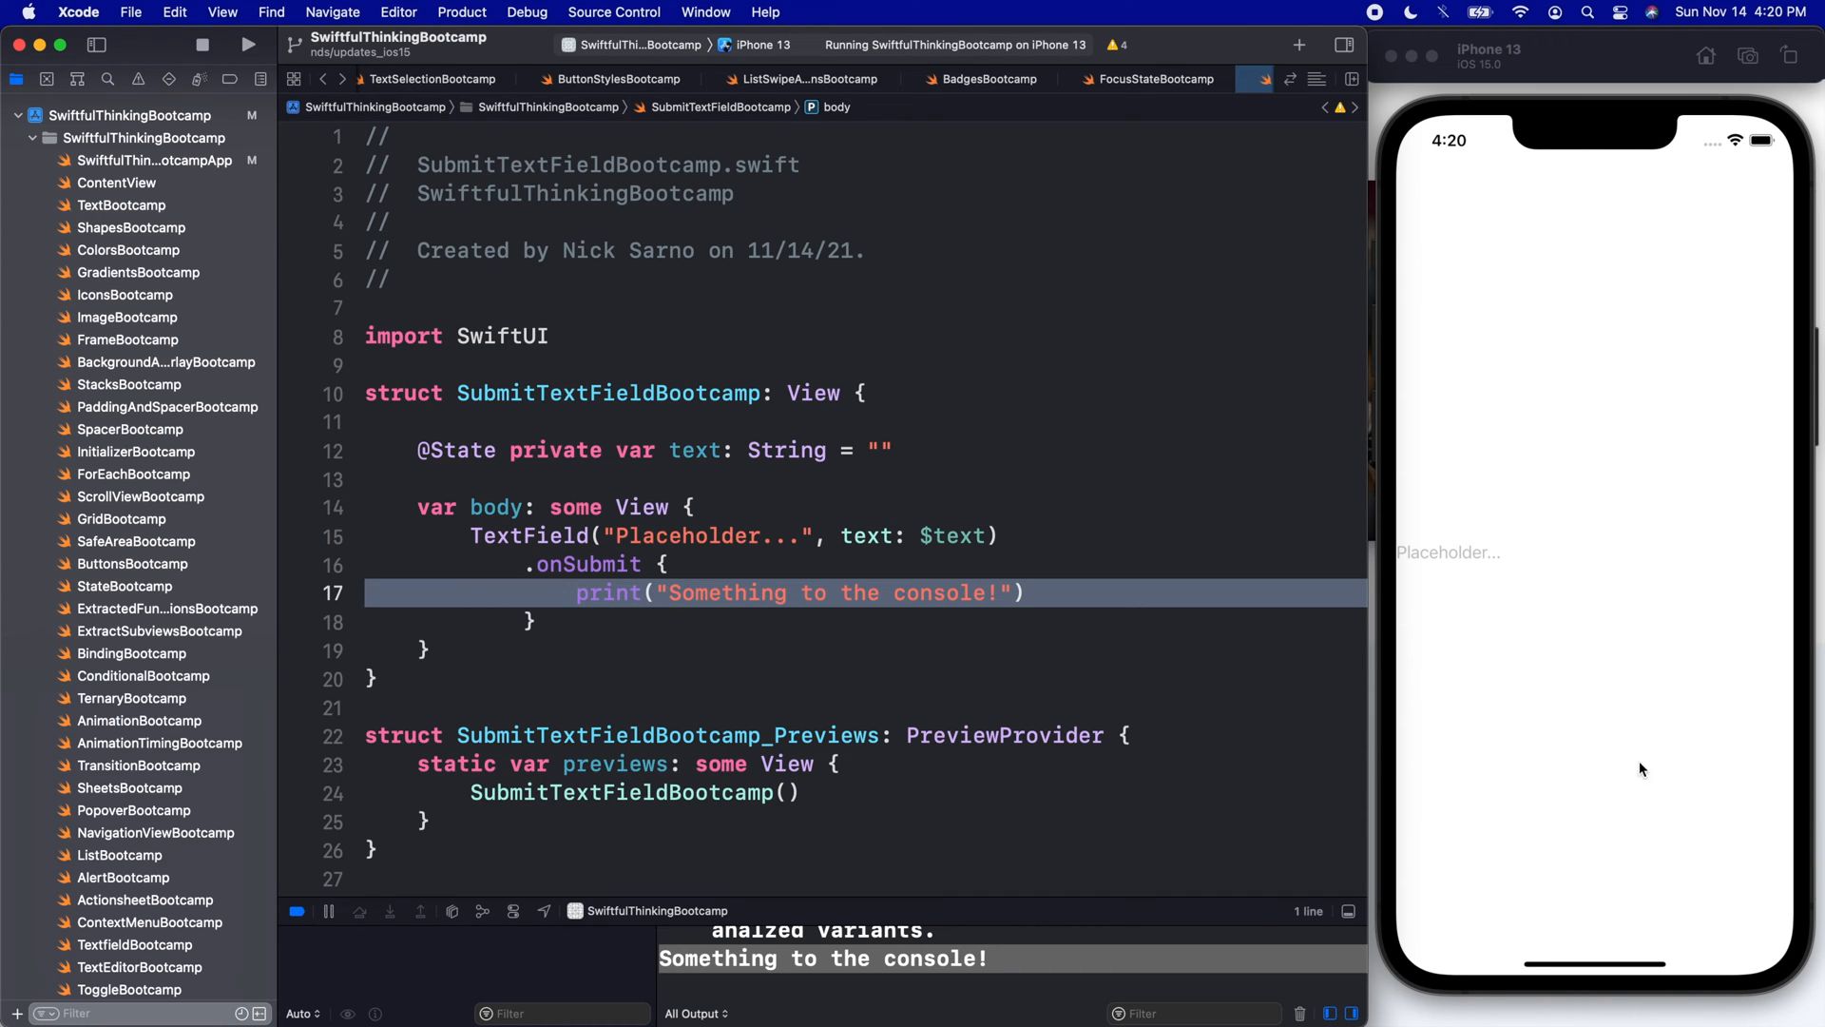
mouse_move(1578, 611)
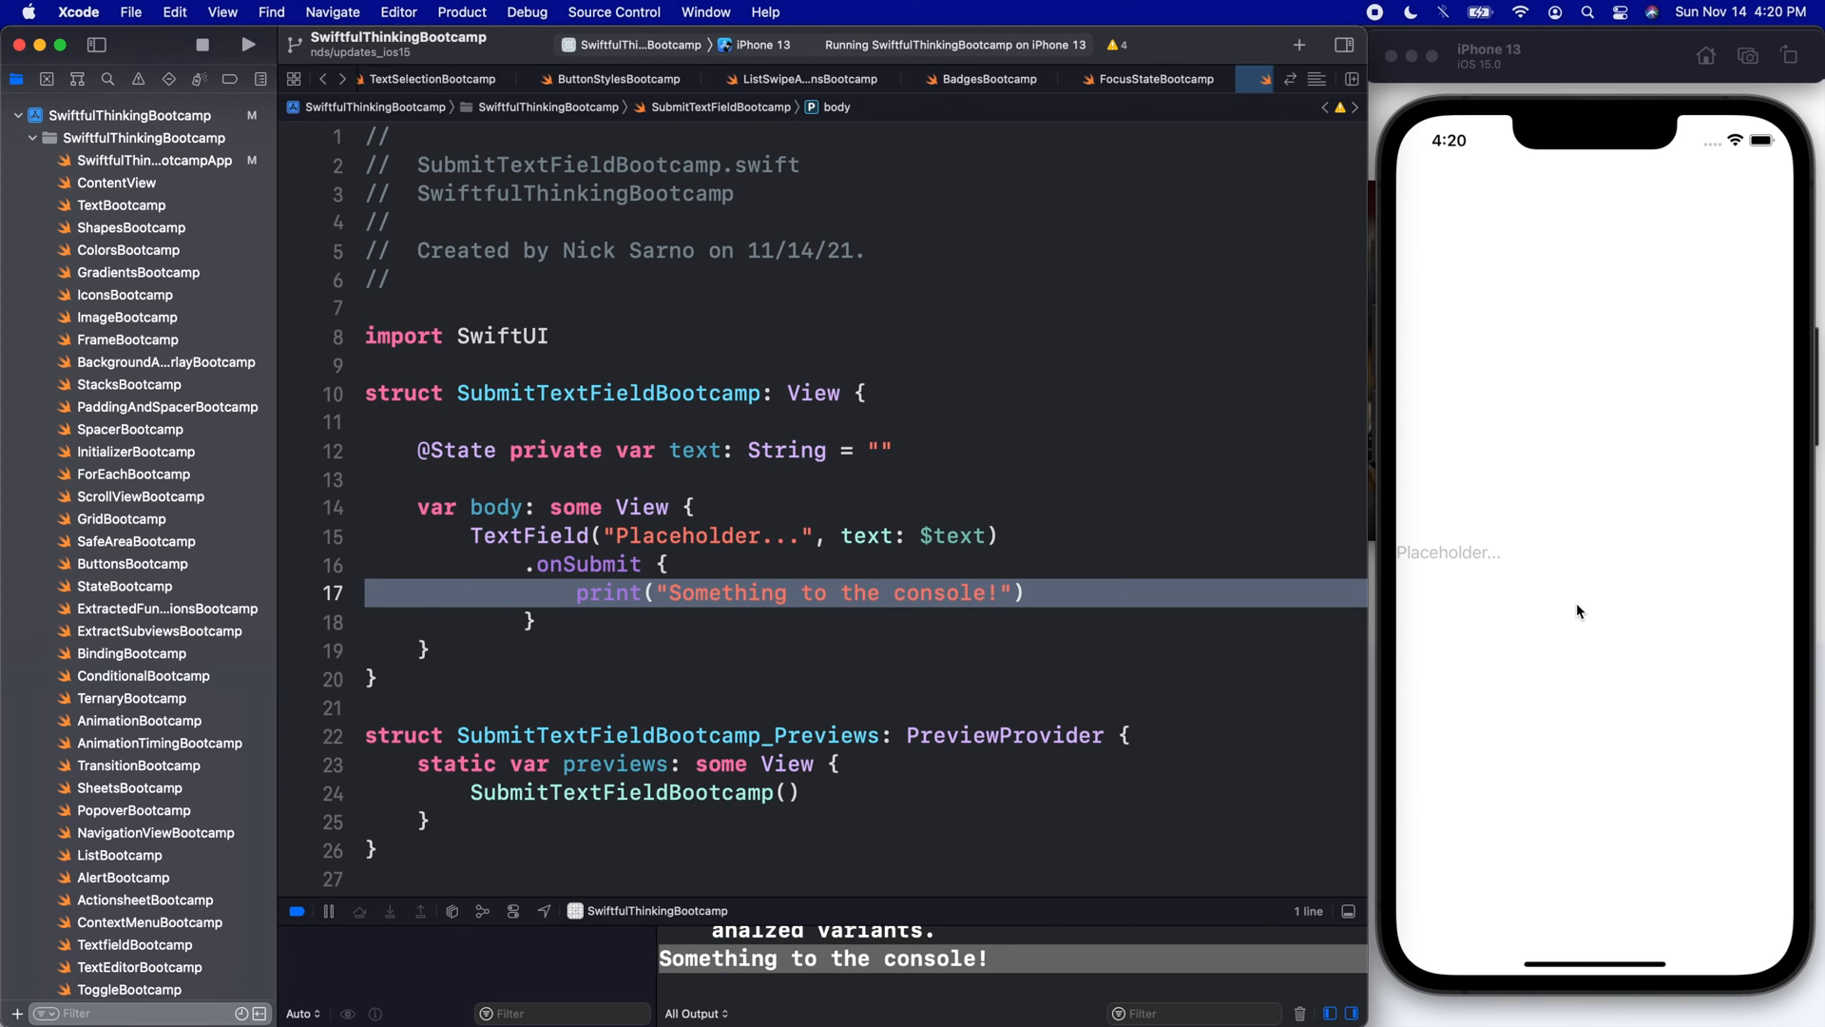
mouse_move(1646, 878)
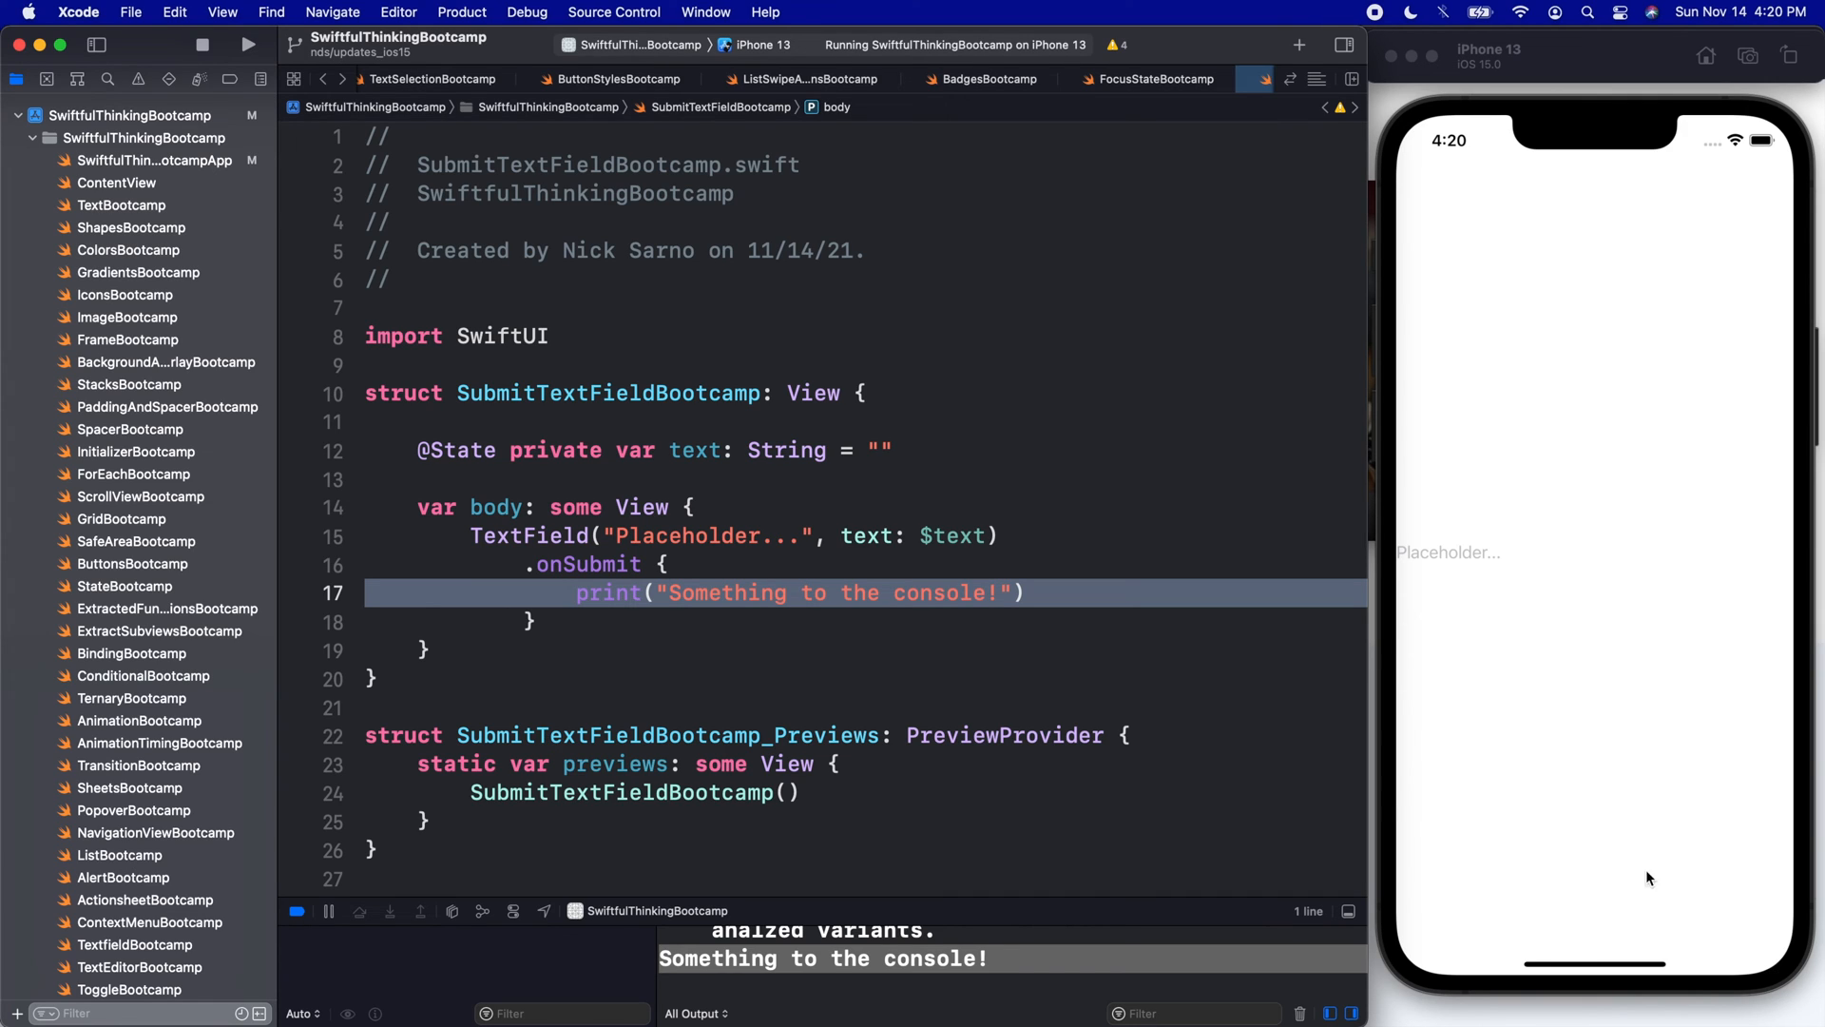
mouse_move(1607, 856)
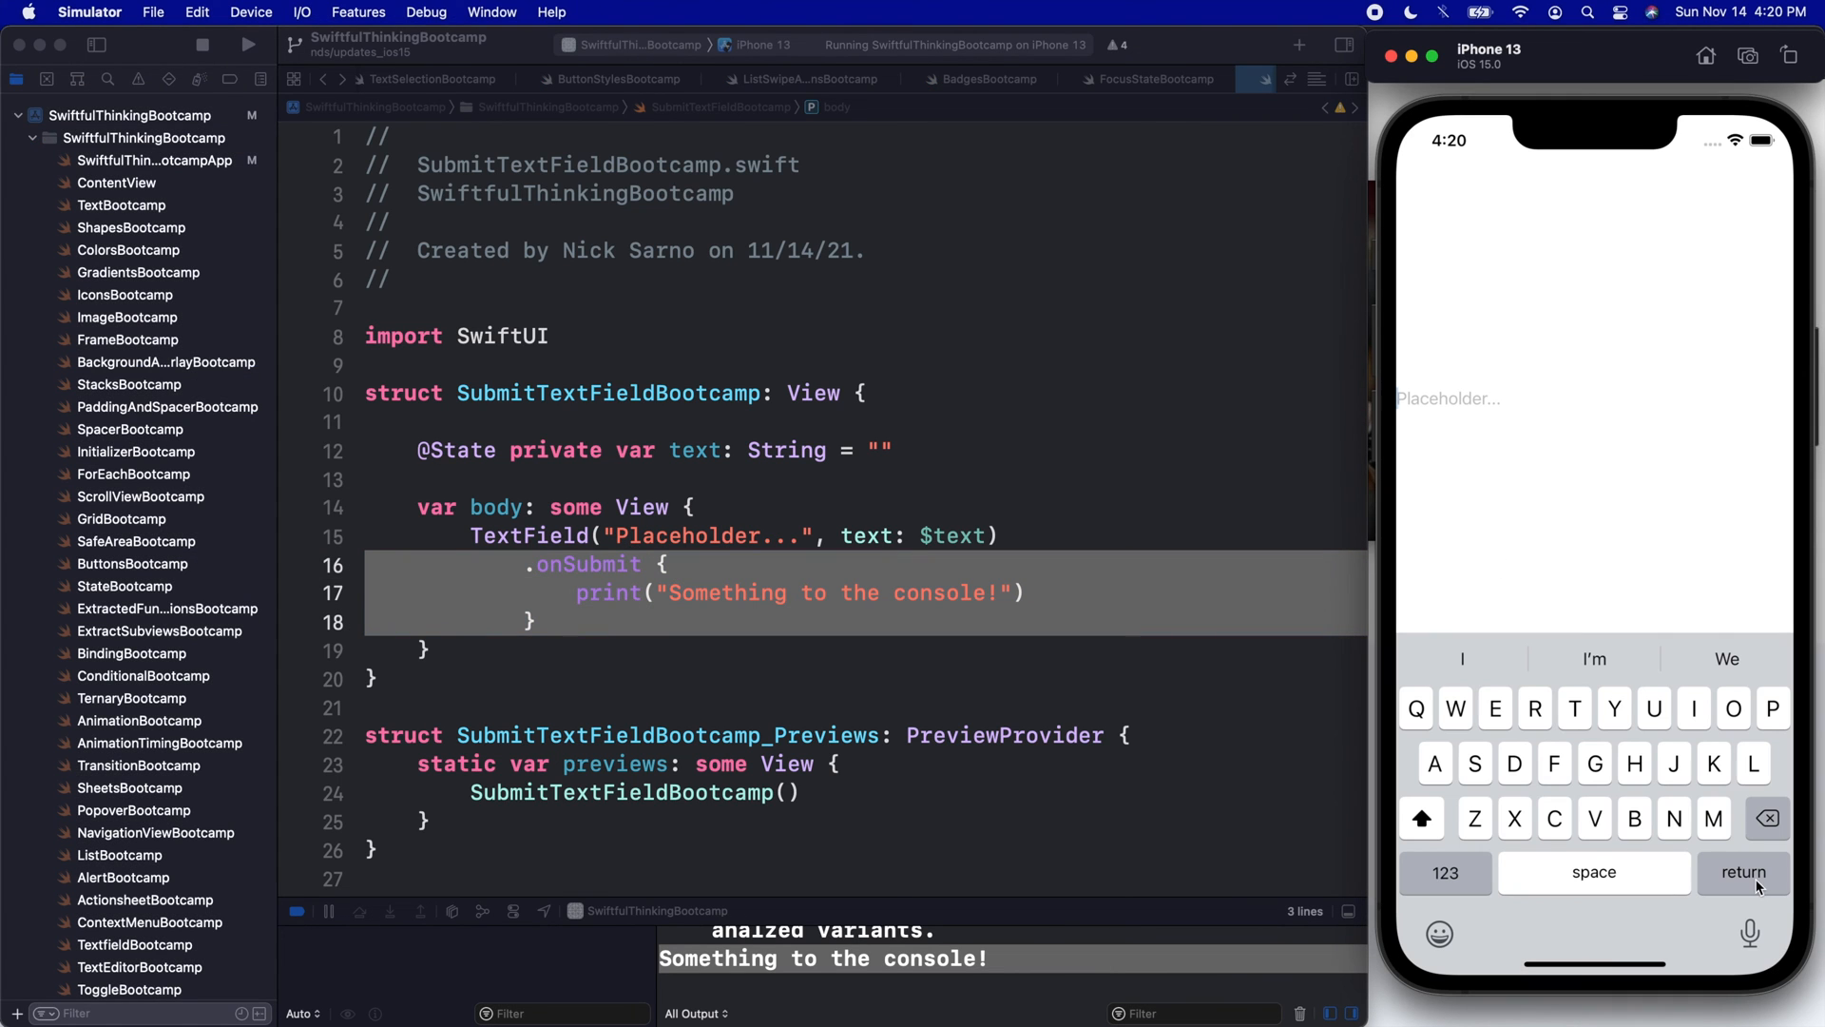
mouse_move(1765, 905)
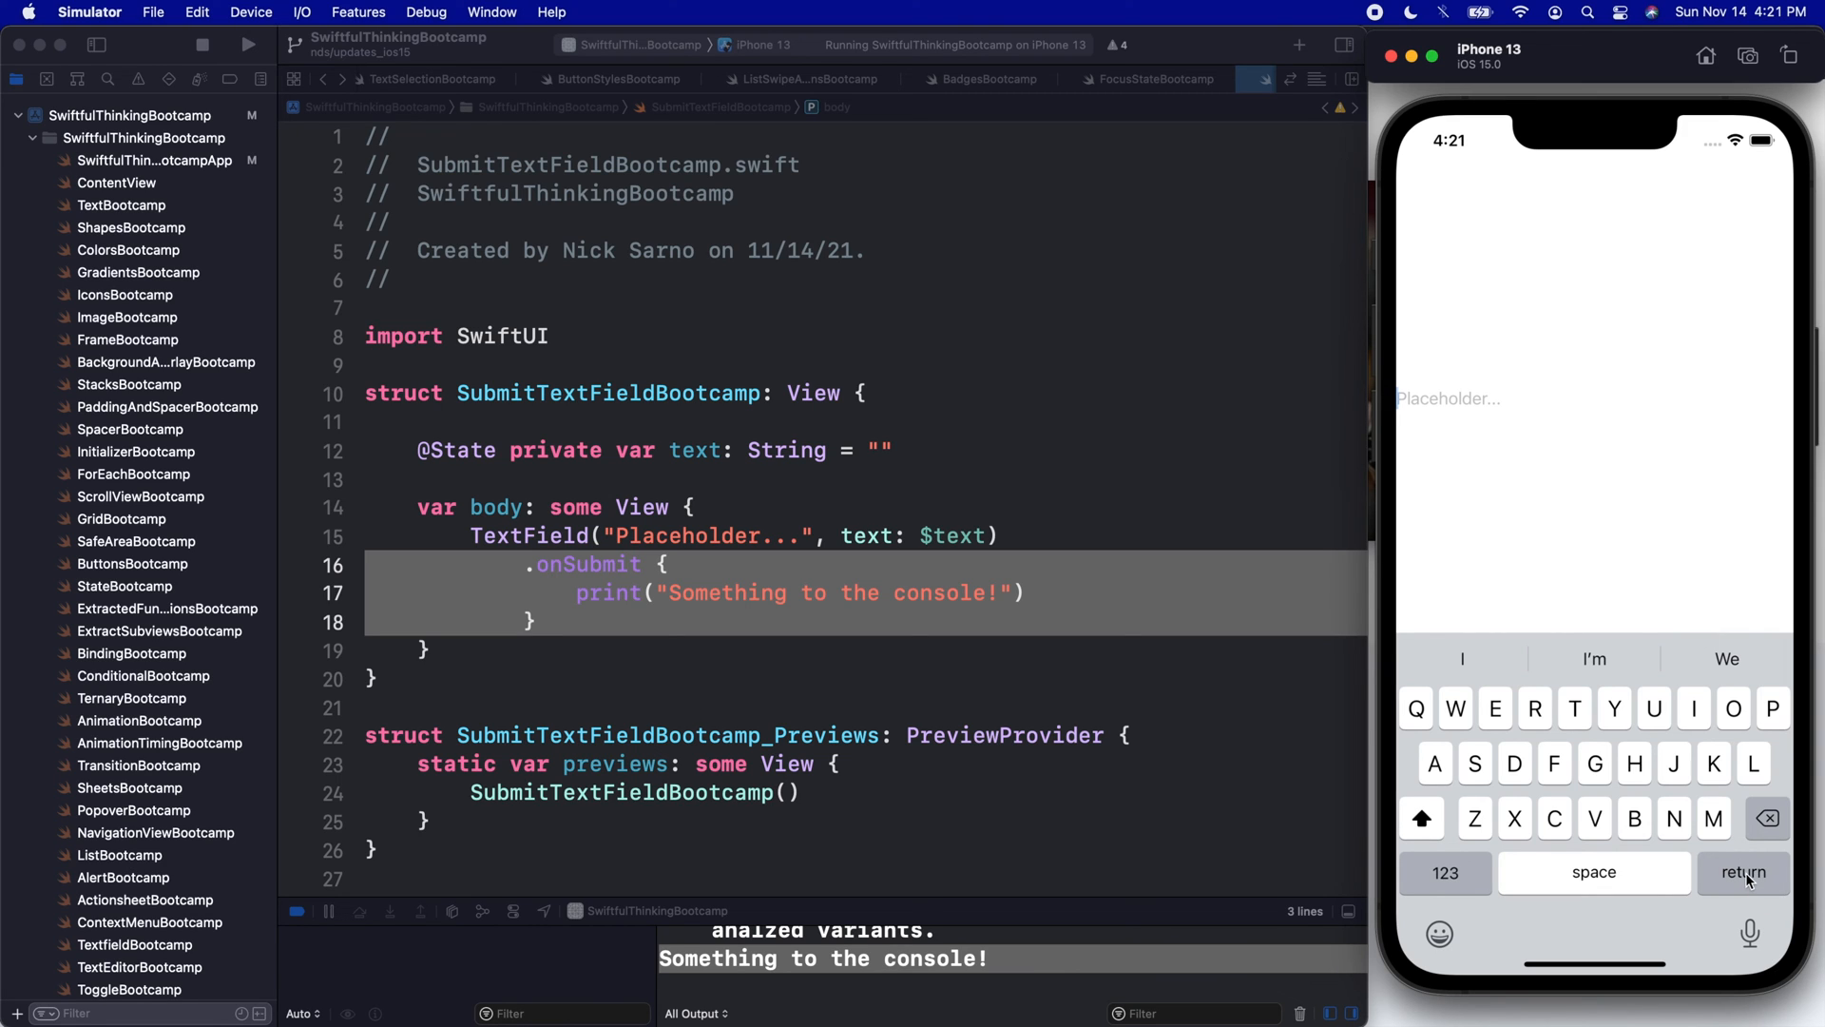
mouse_move(746, 637)
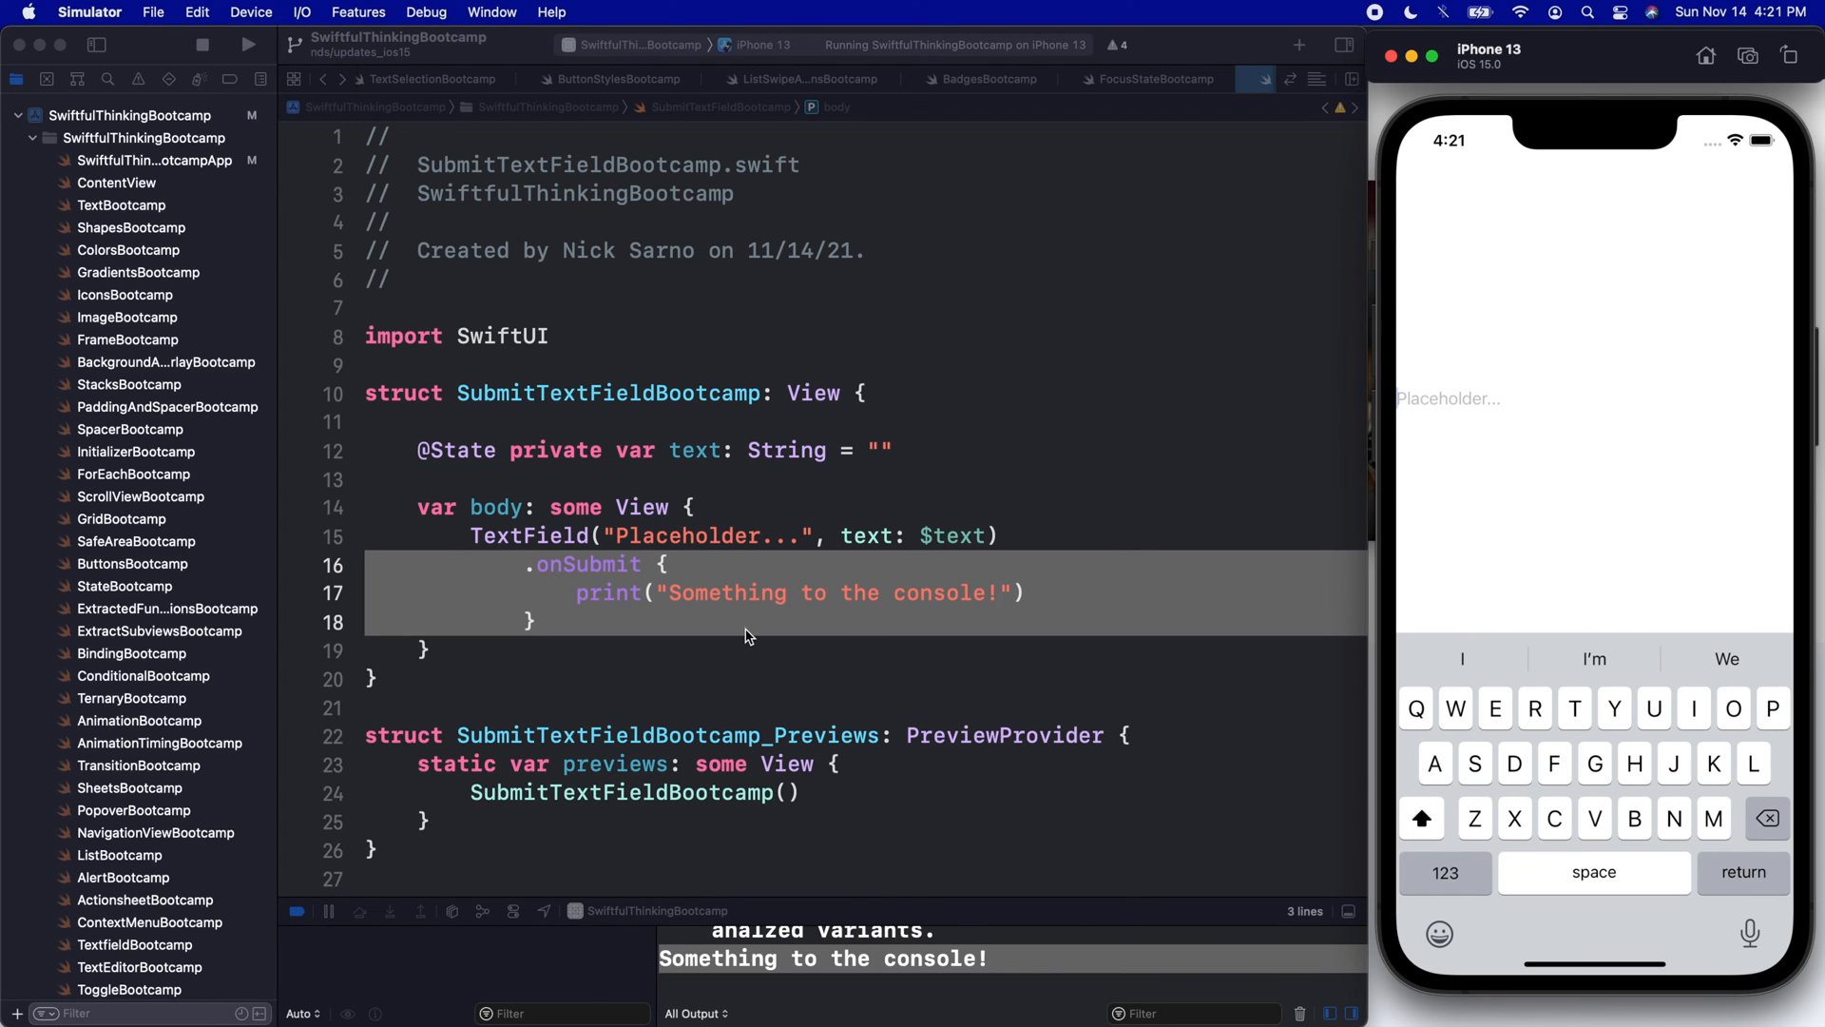
Add a .submitLabel(.route) modifier on a new line below the TextField
left_click(537, 619)
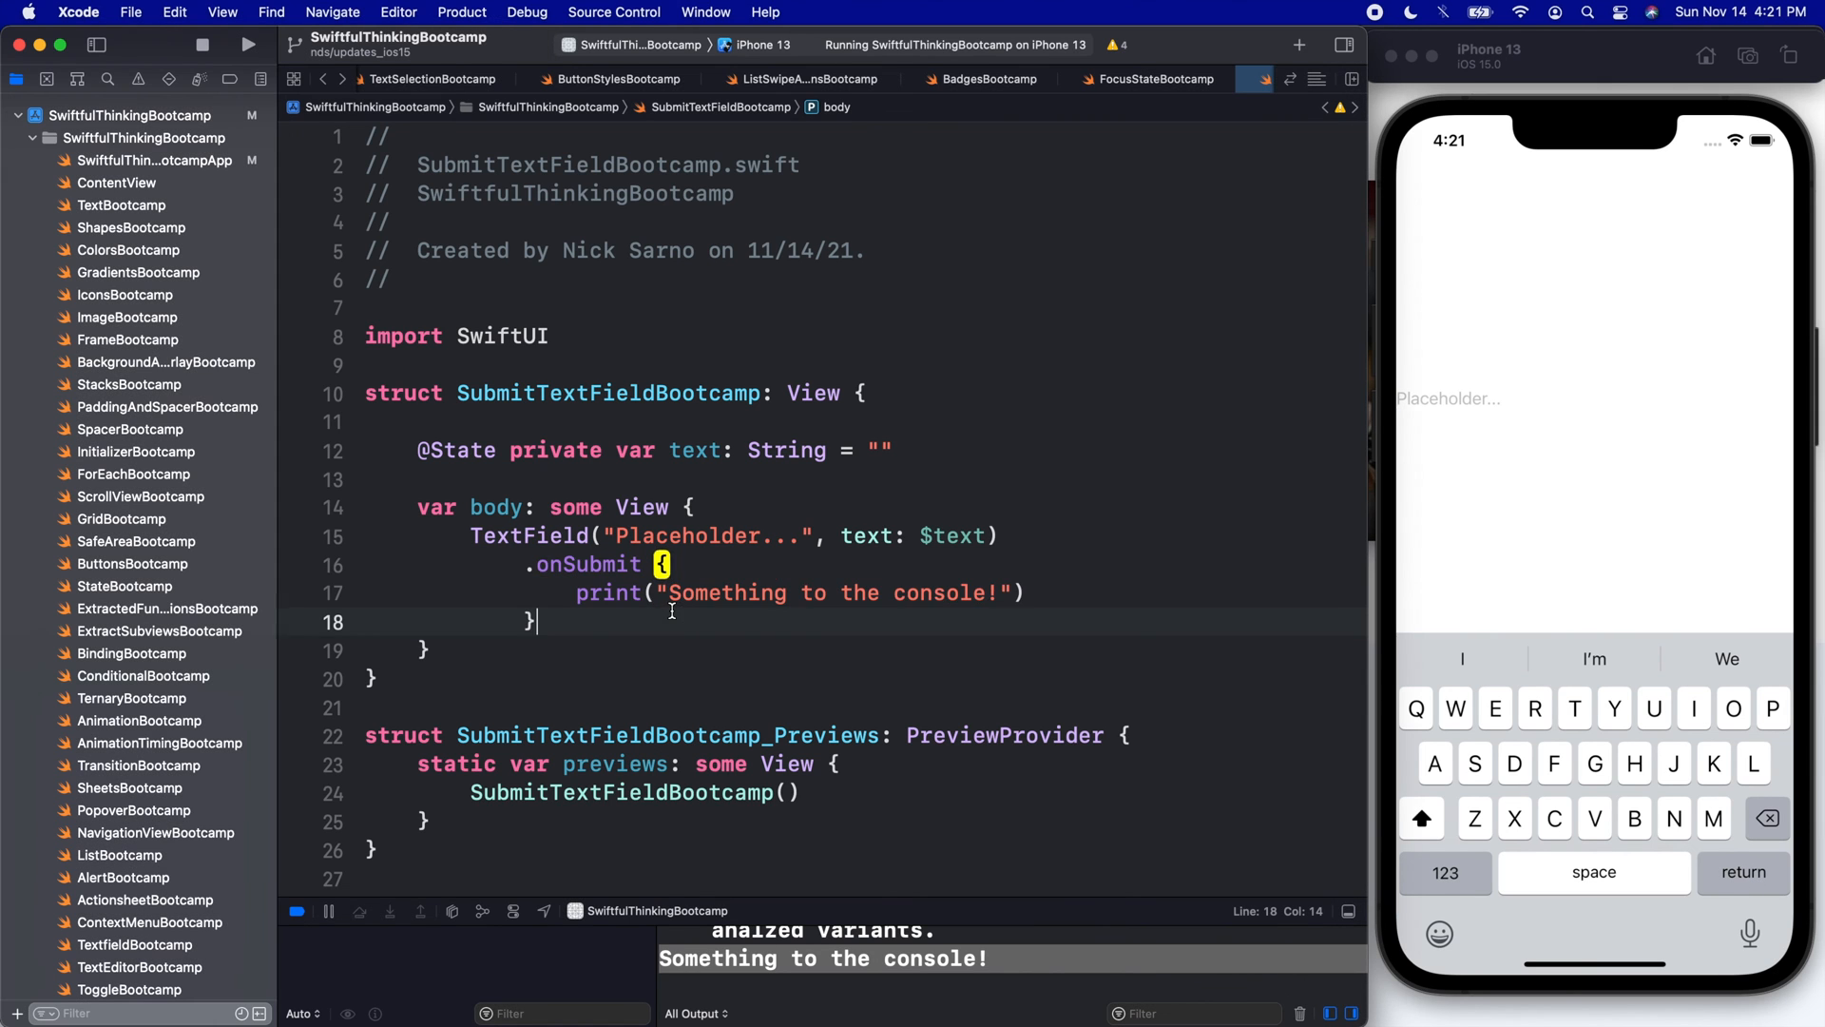
key("Return")
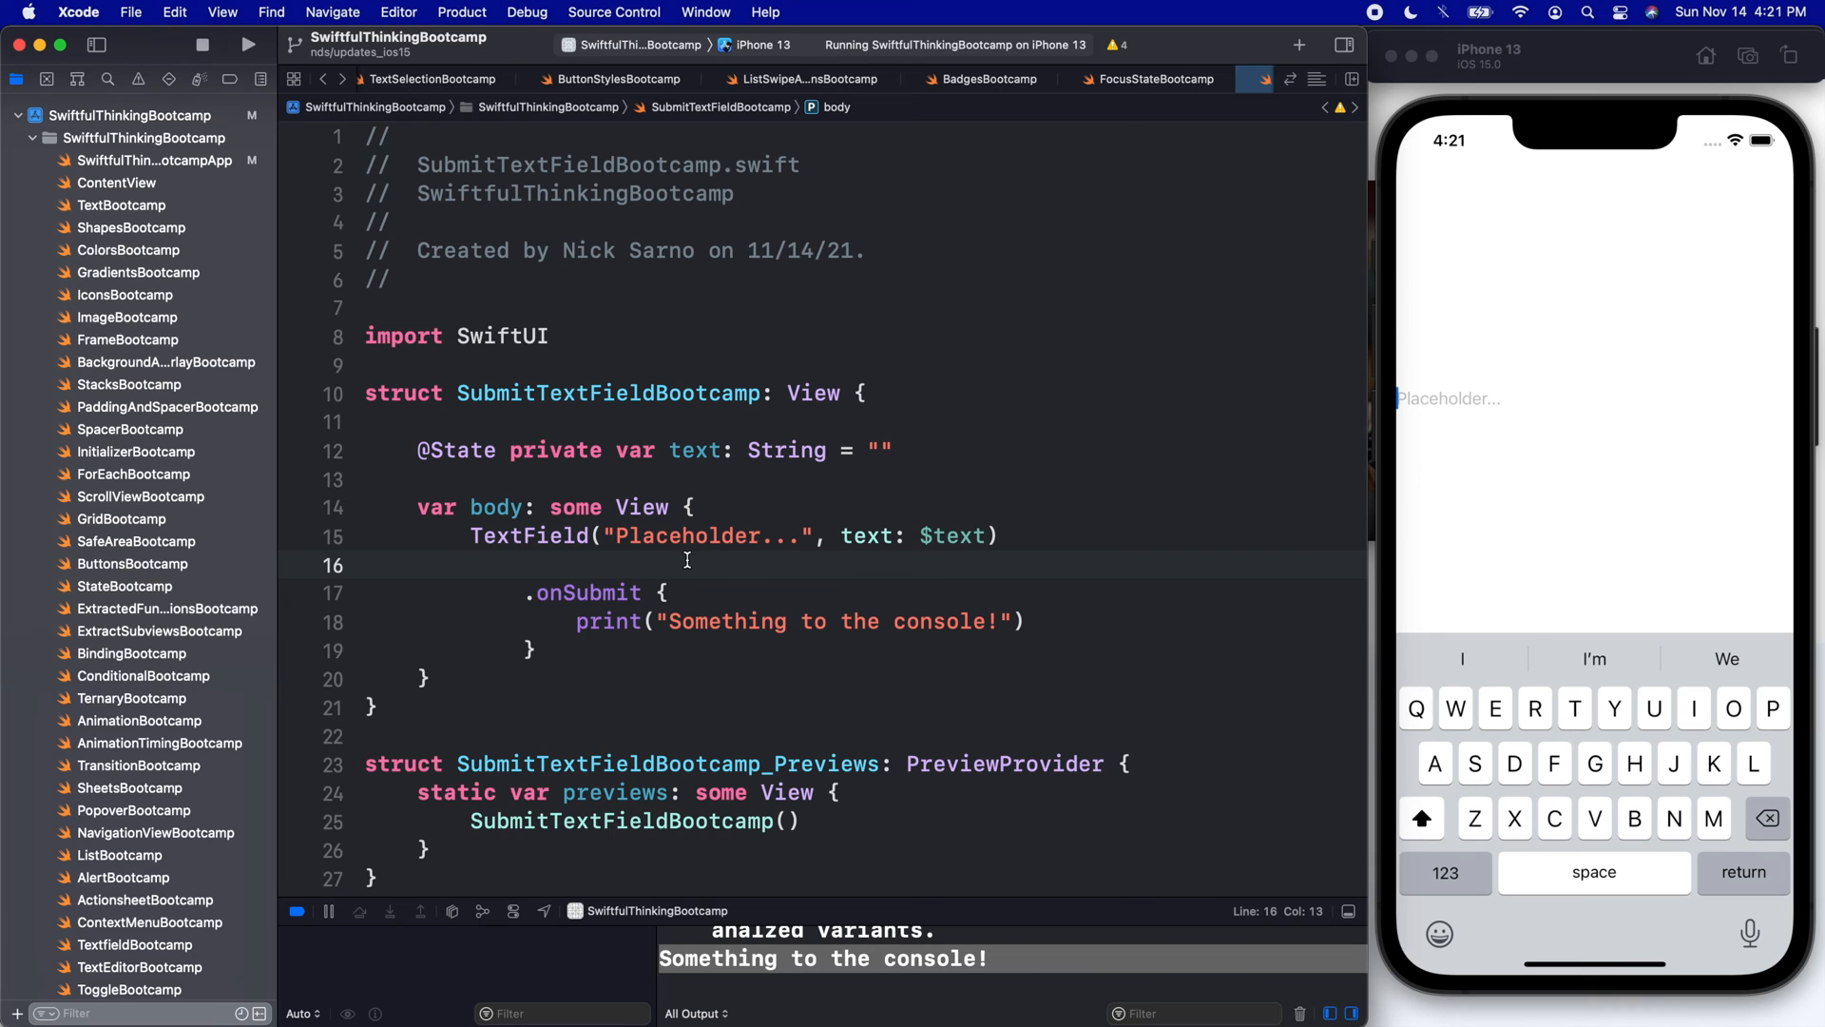
type(".submitLabel(.route")
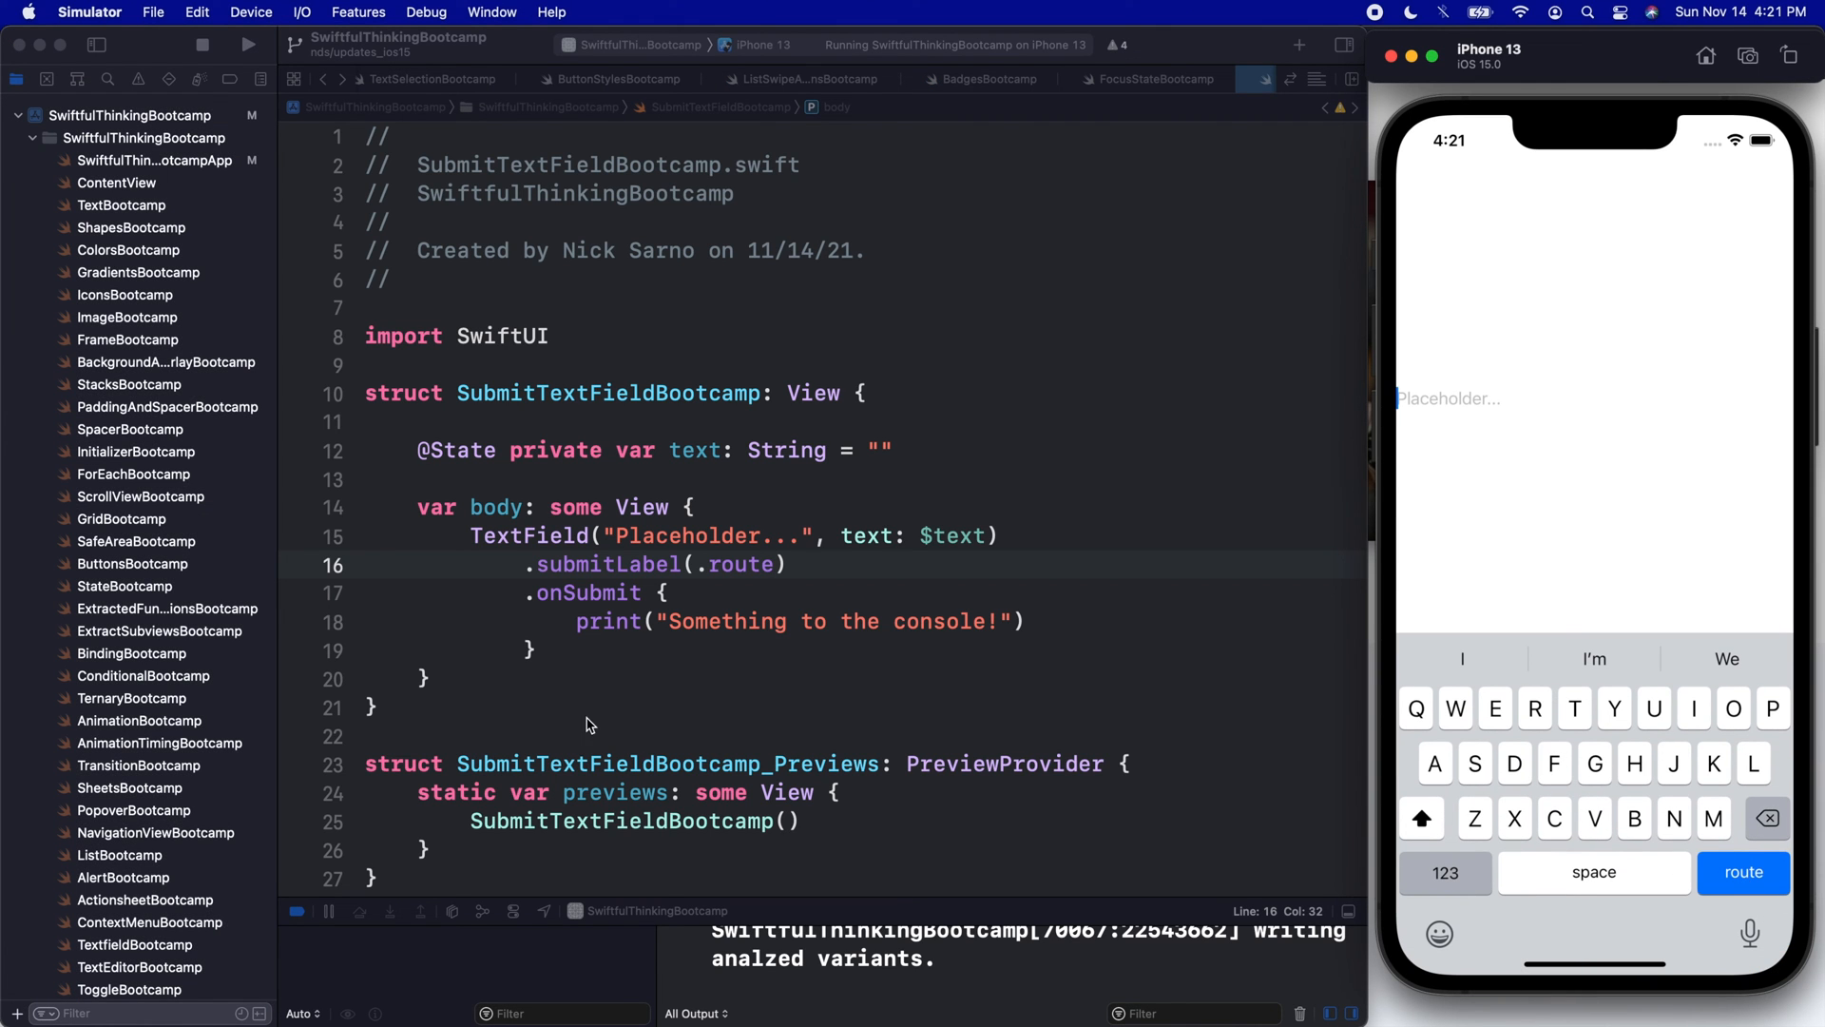
mouse_move(1743, 873)
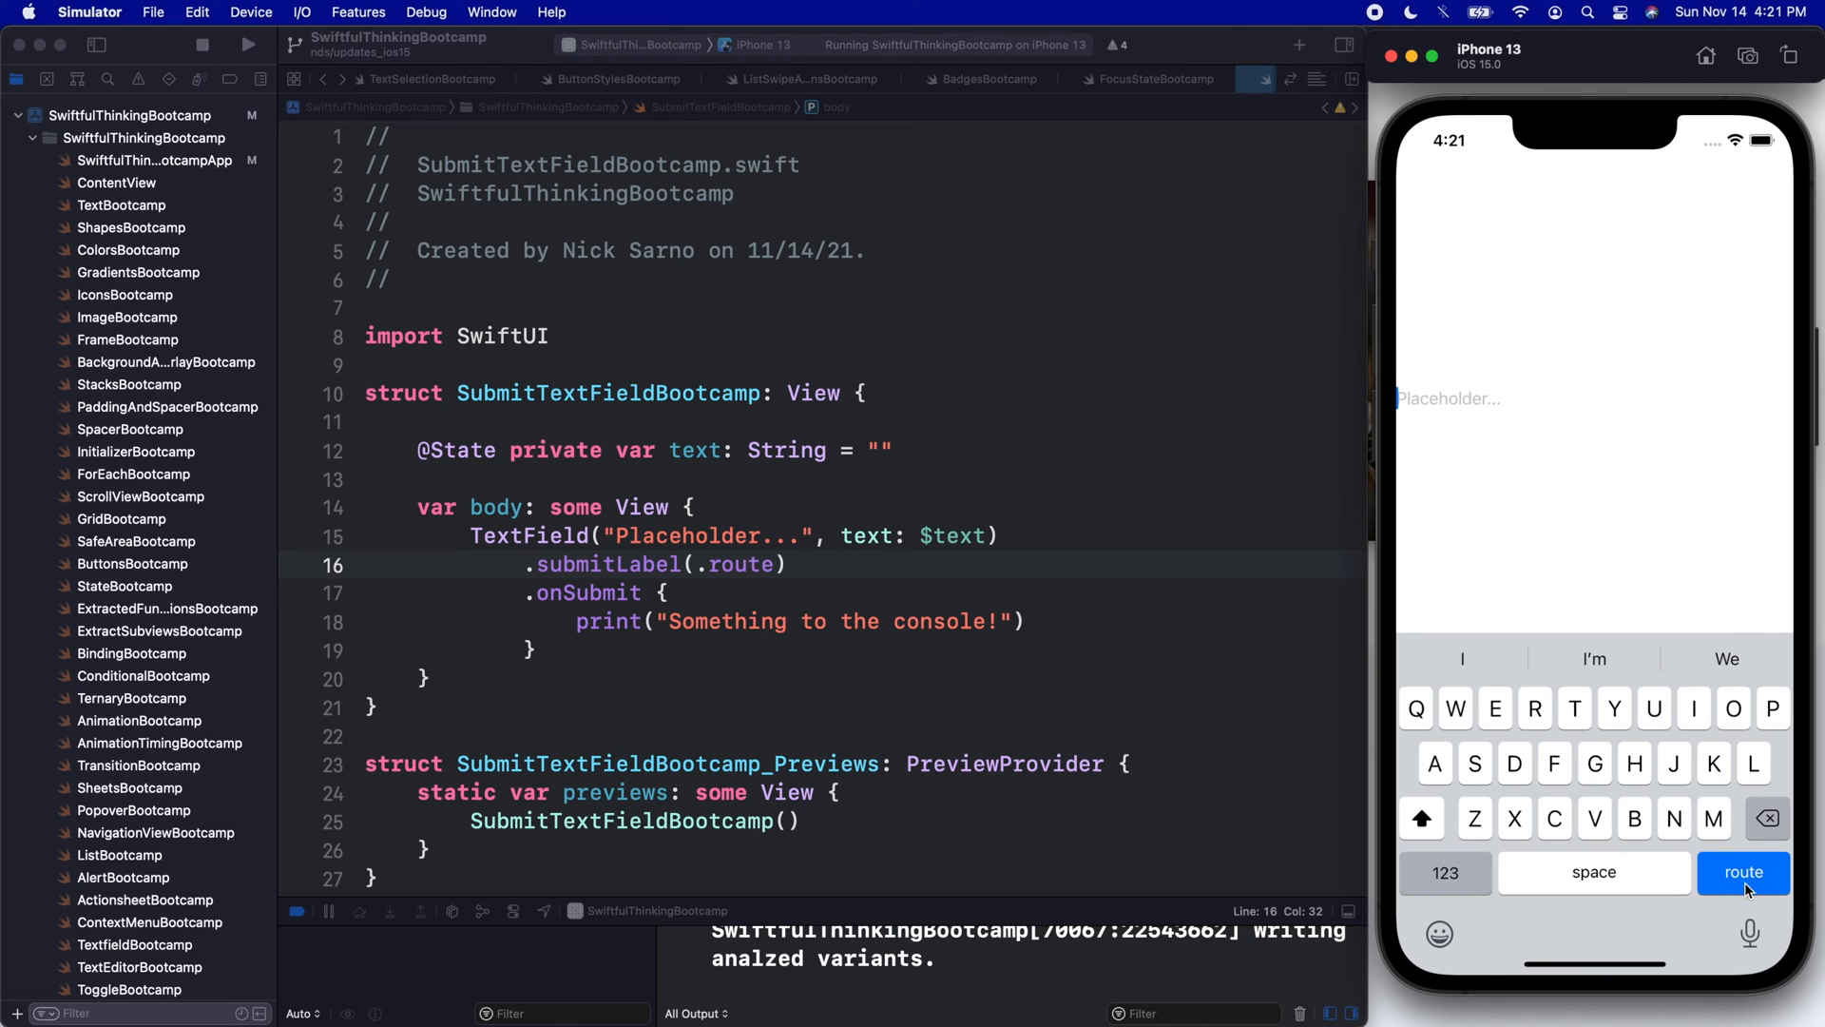
Wrap three TextFields in a VStack with .route, .next and .search submit labels and rerun
left_click(603, 650)
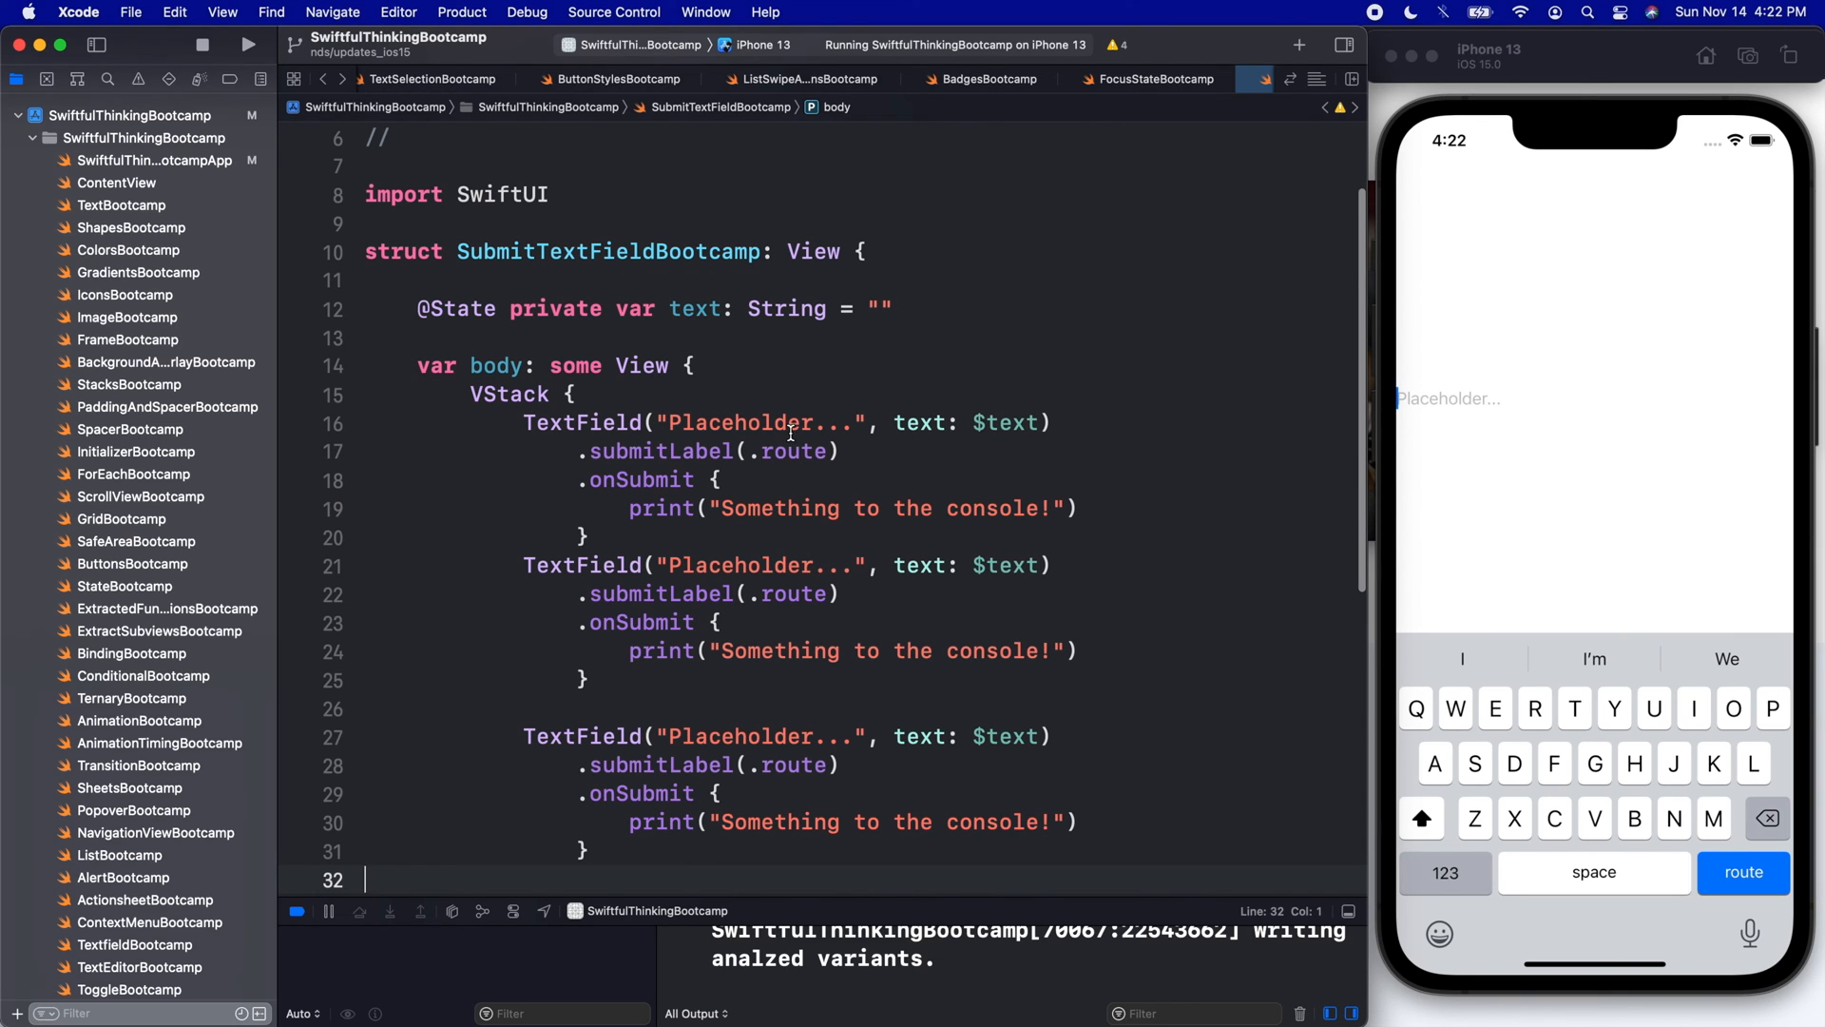
double_click(795, 594)
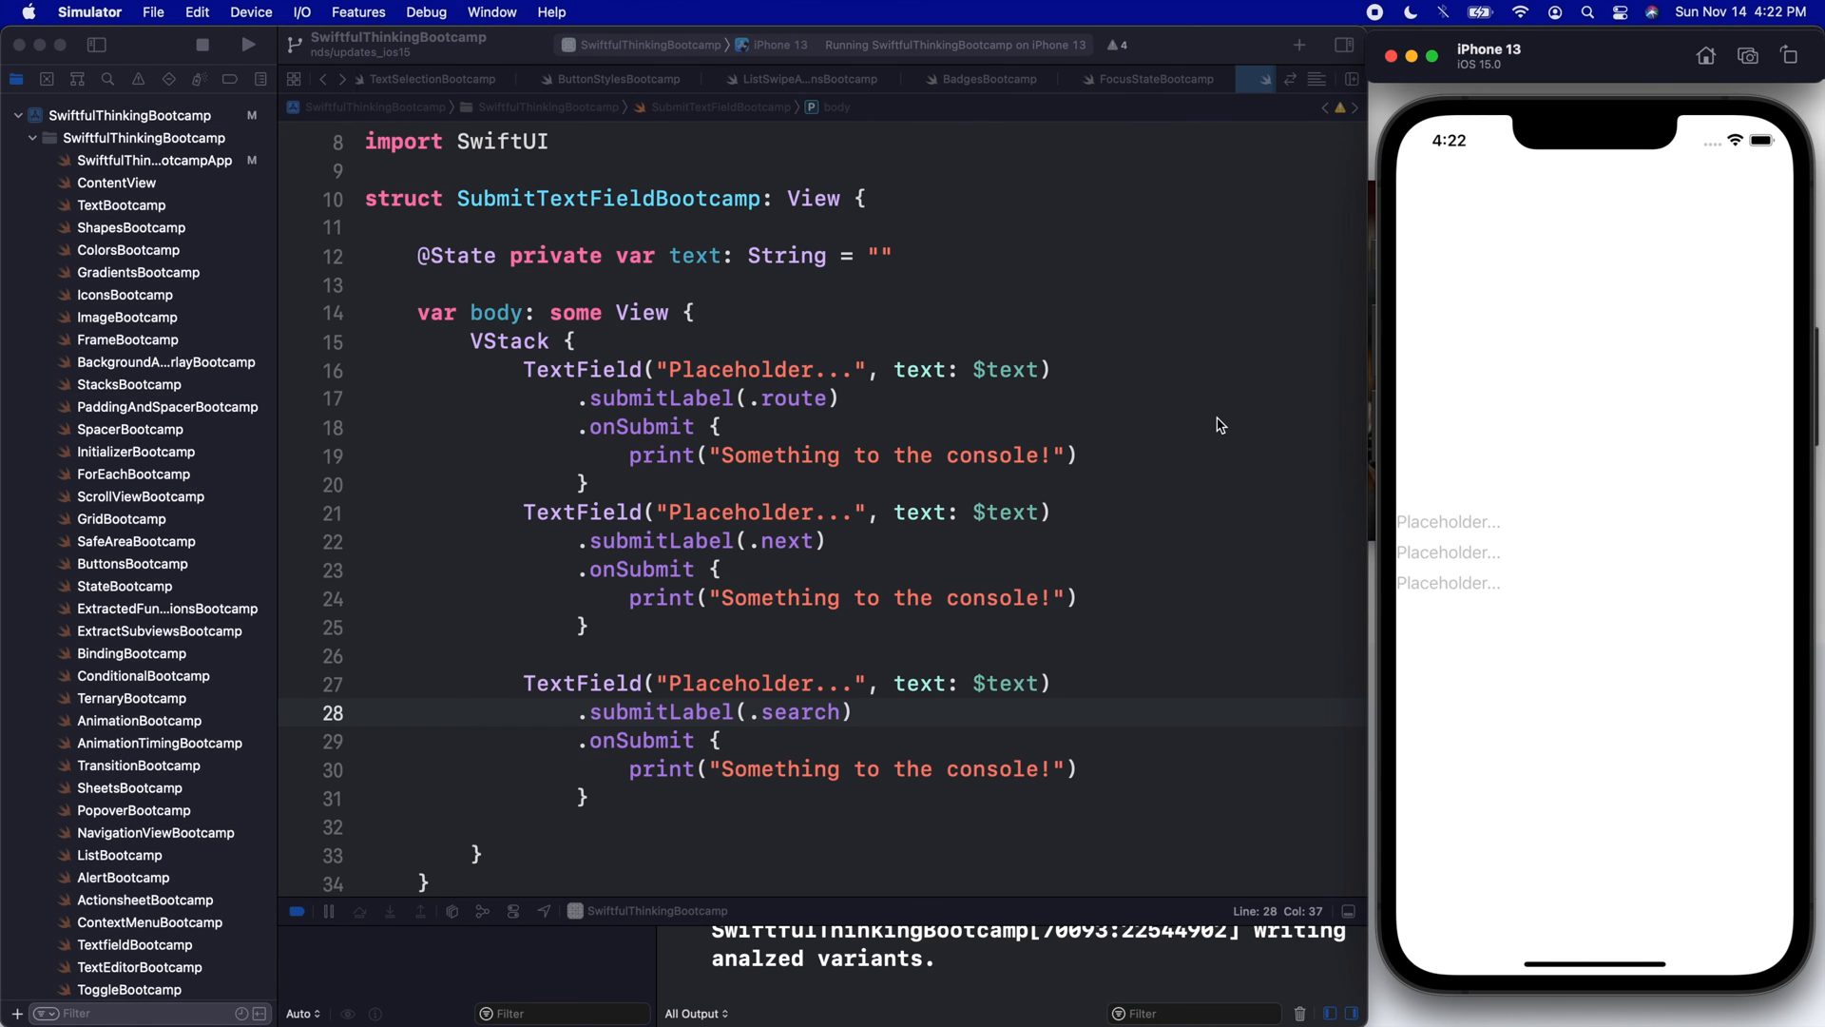
Submit the stacked fields in Simulator and review the onSubmit print lines in the editor
left_click(1449, 474)
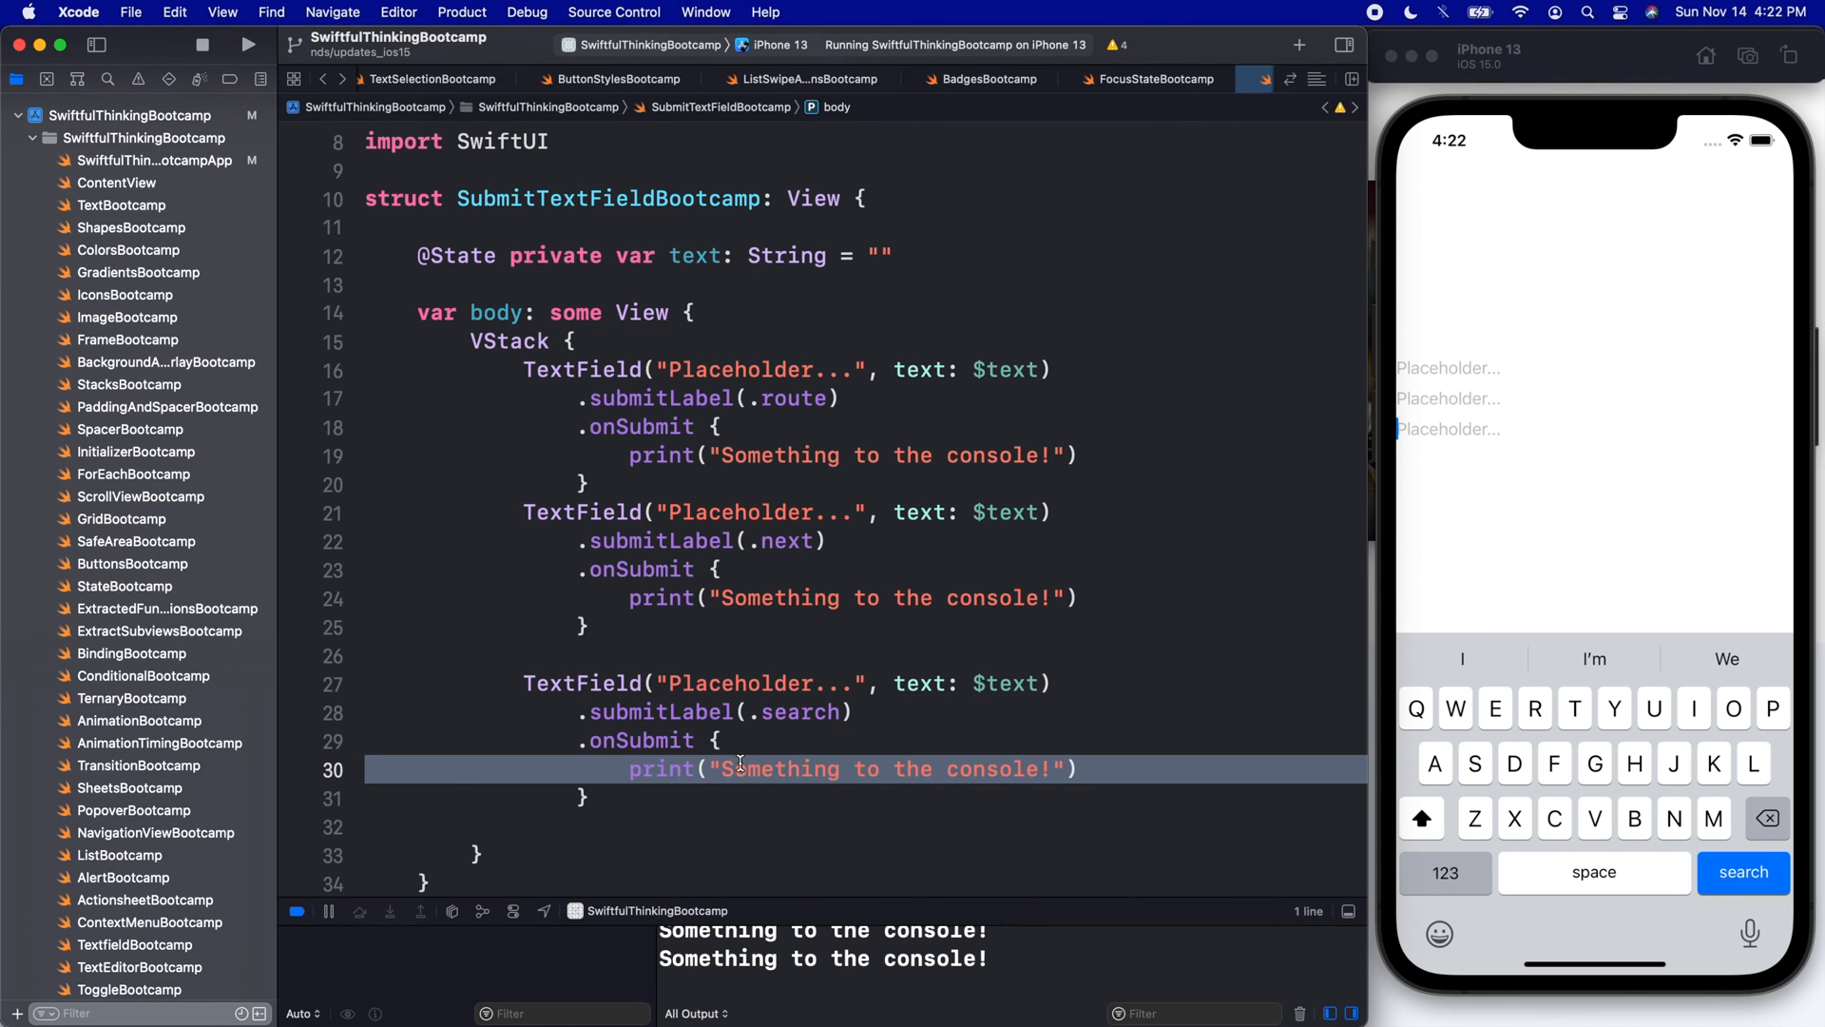
left_click(797, 597)
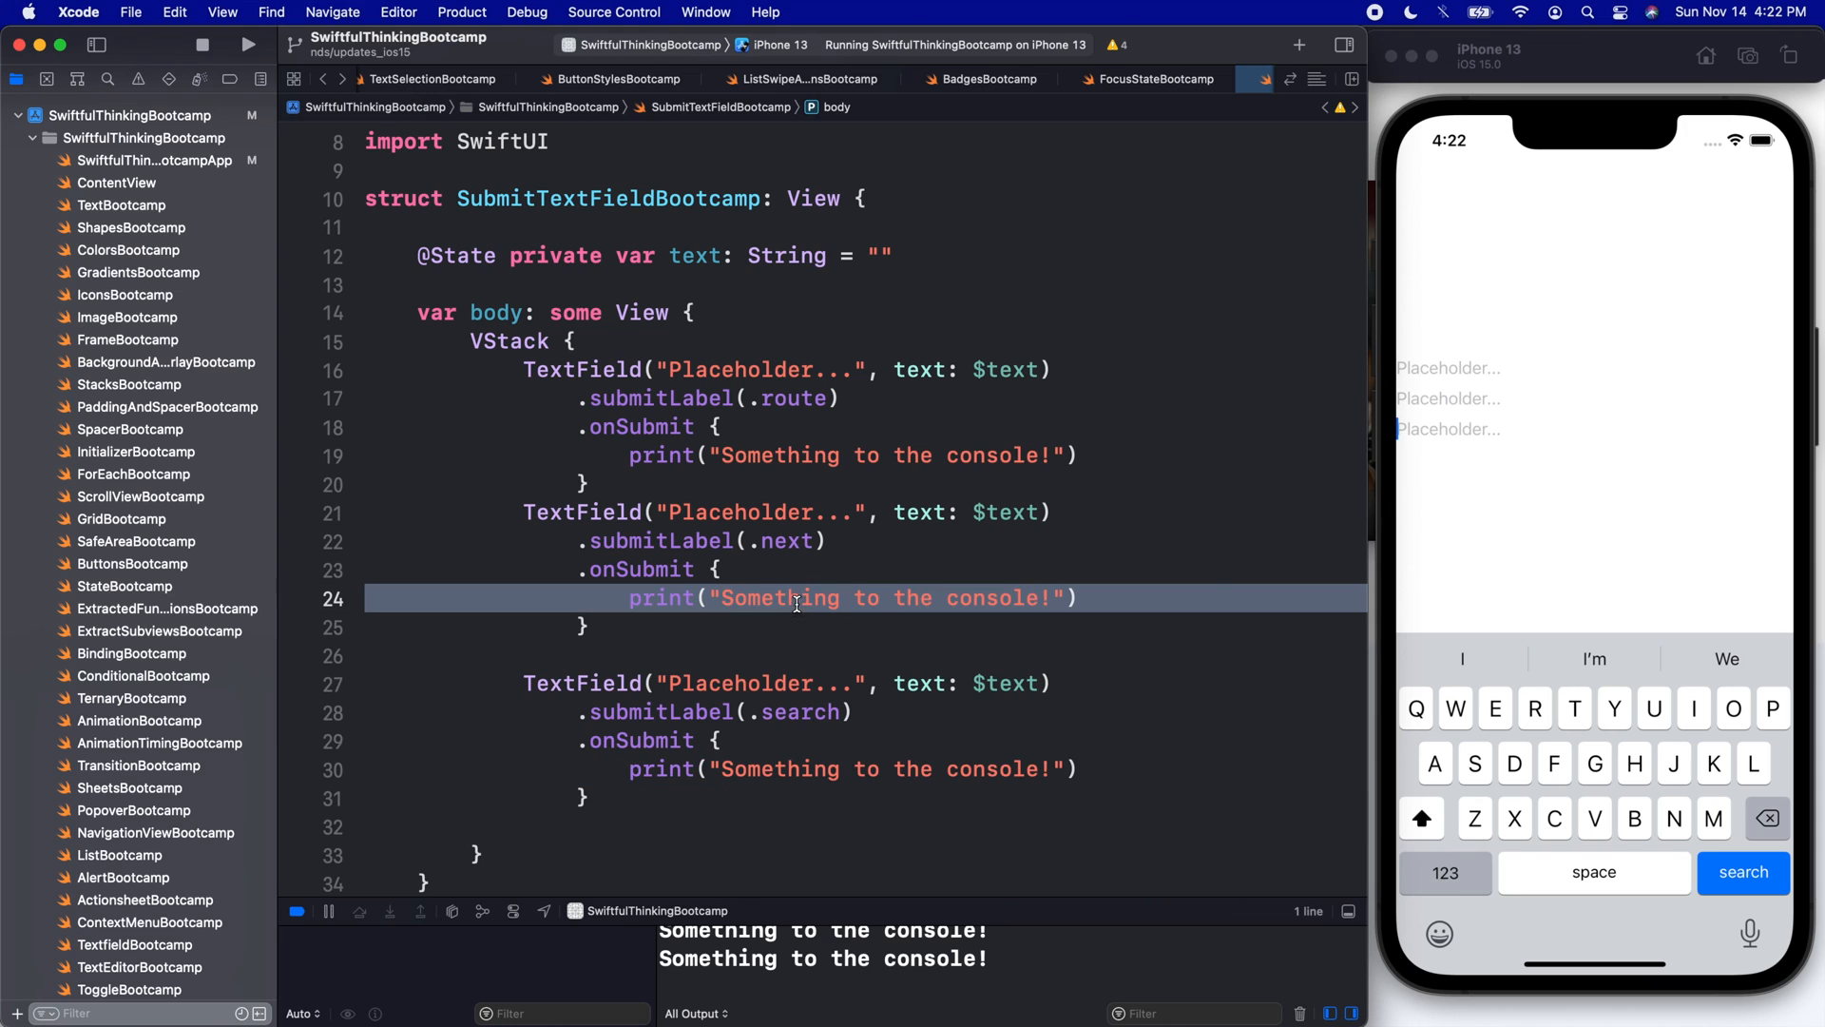
left_click(587, 625)
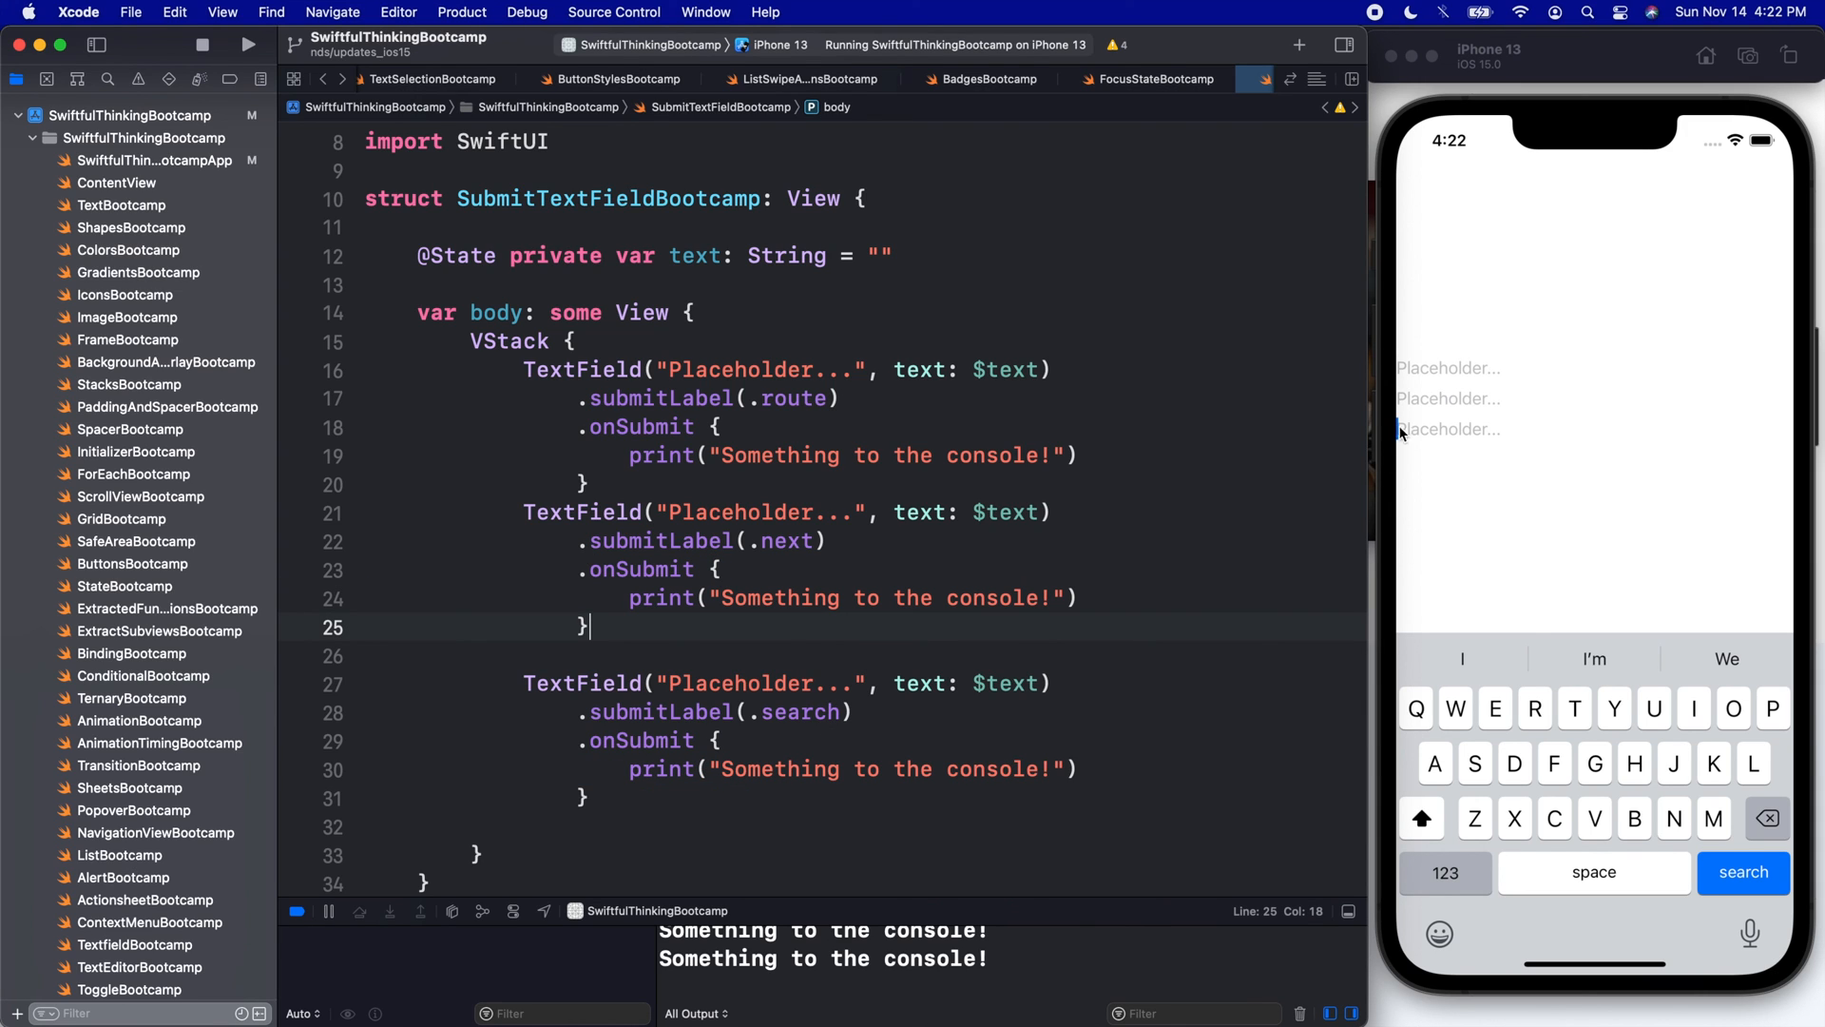
mouse_move(1764, 749)
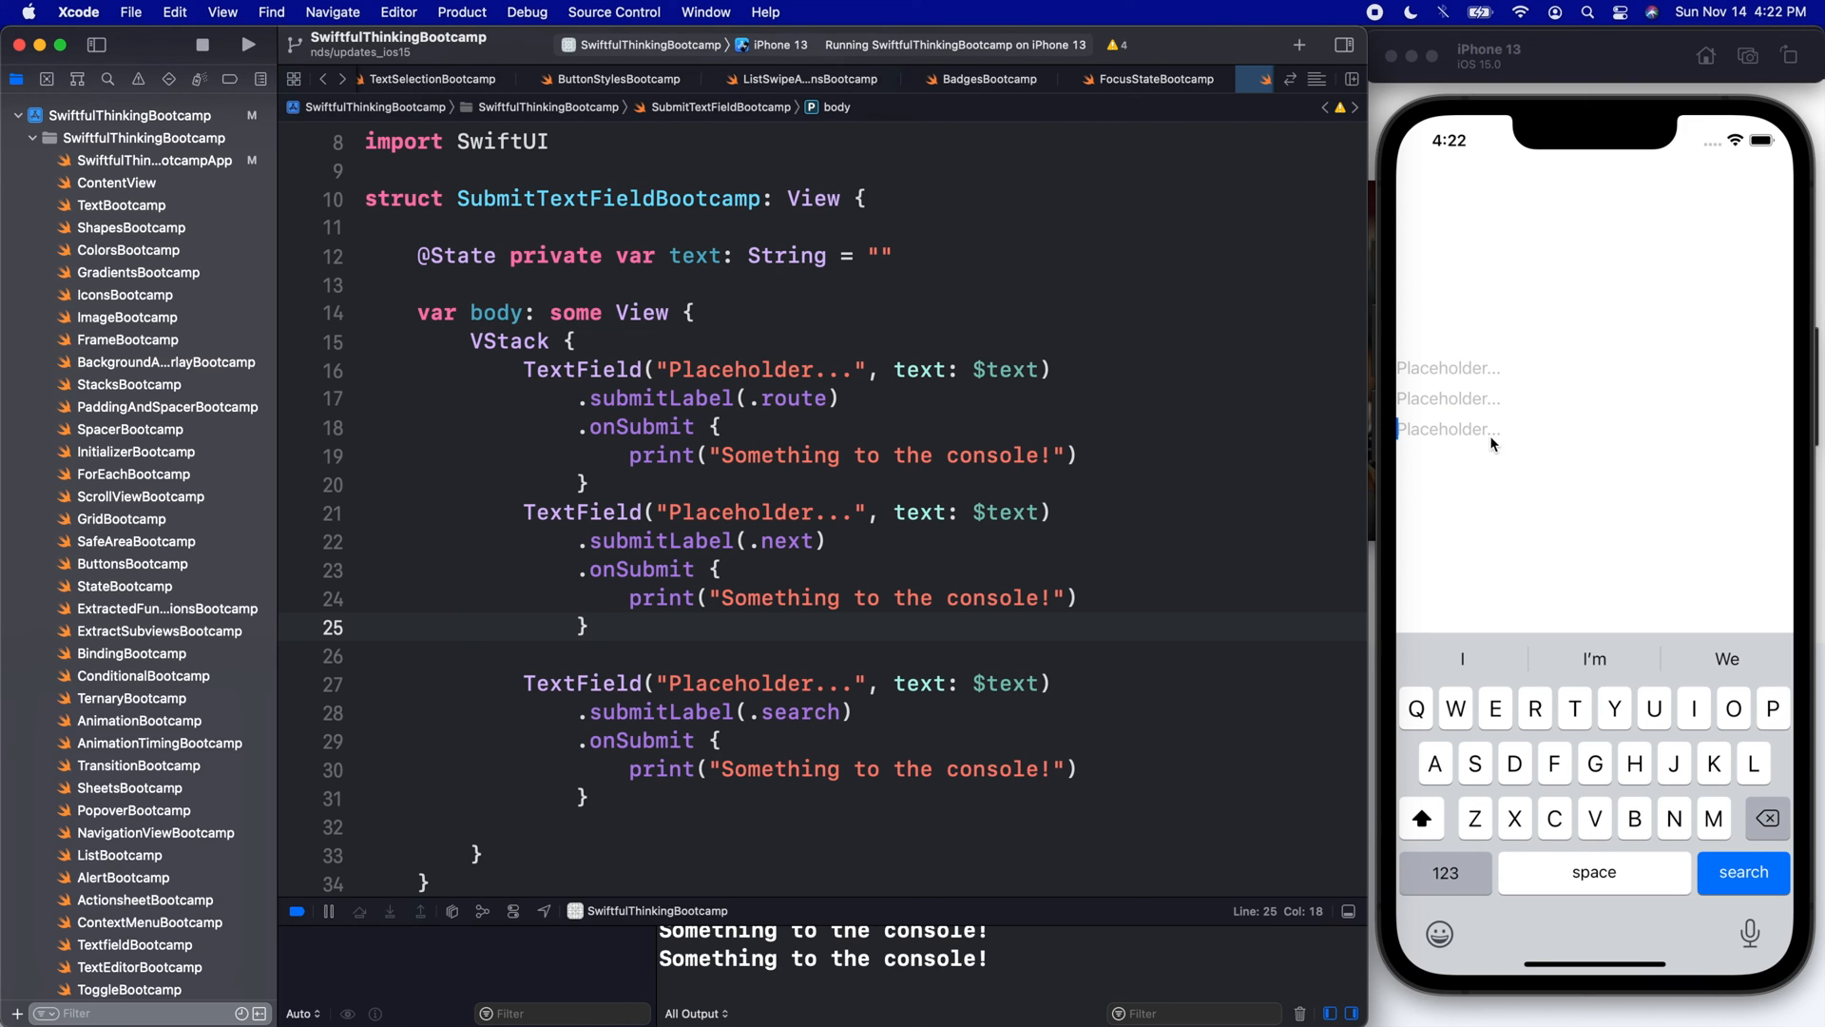
mouse_move(812, 599)
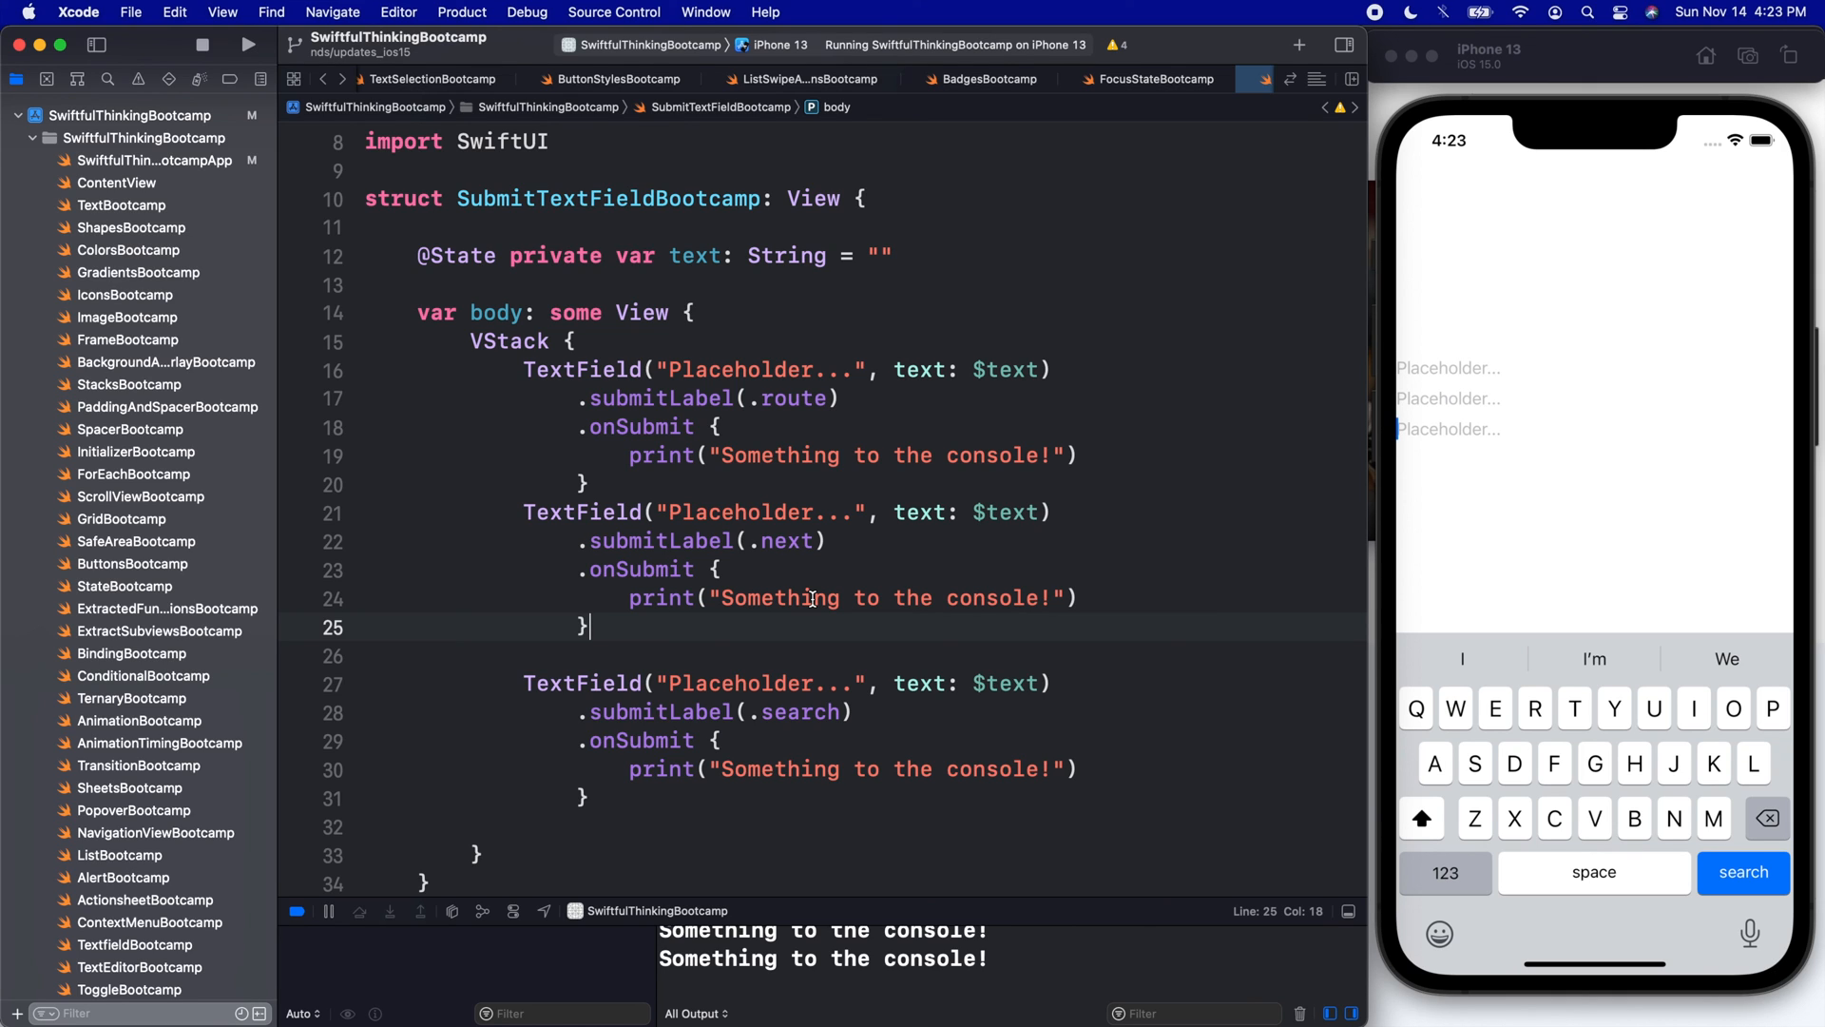
mouse_move(1211, 206)
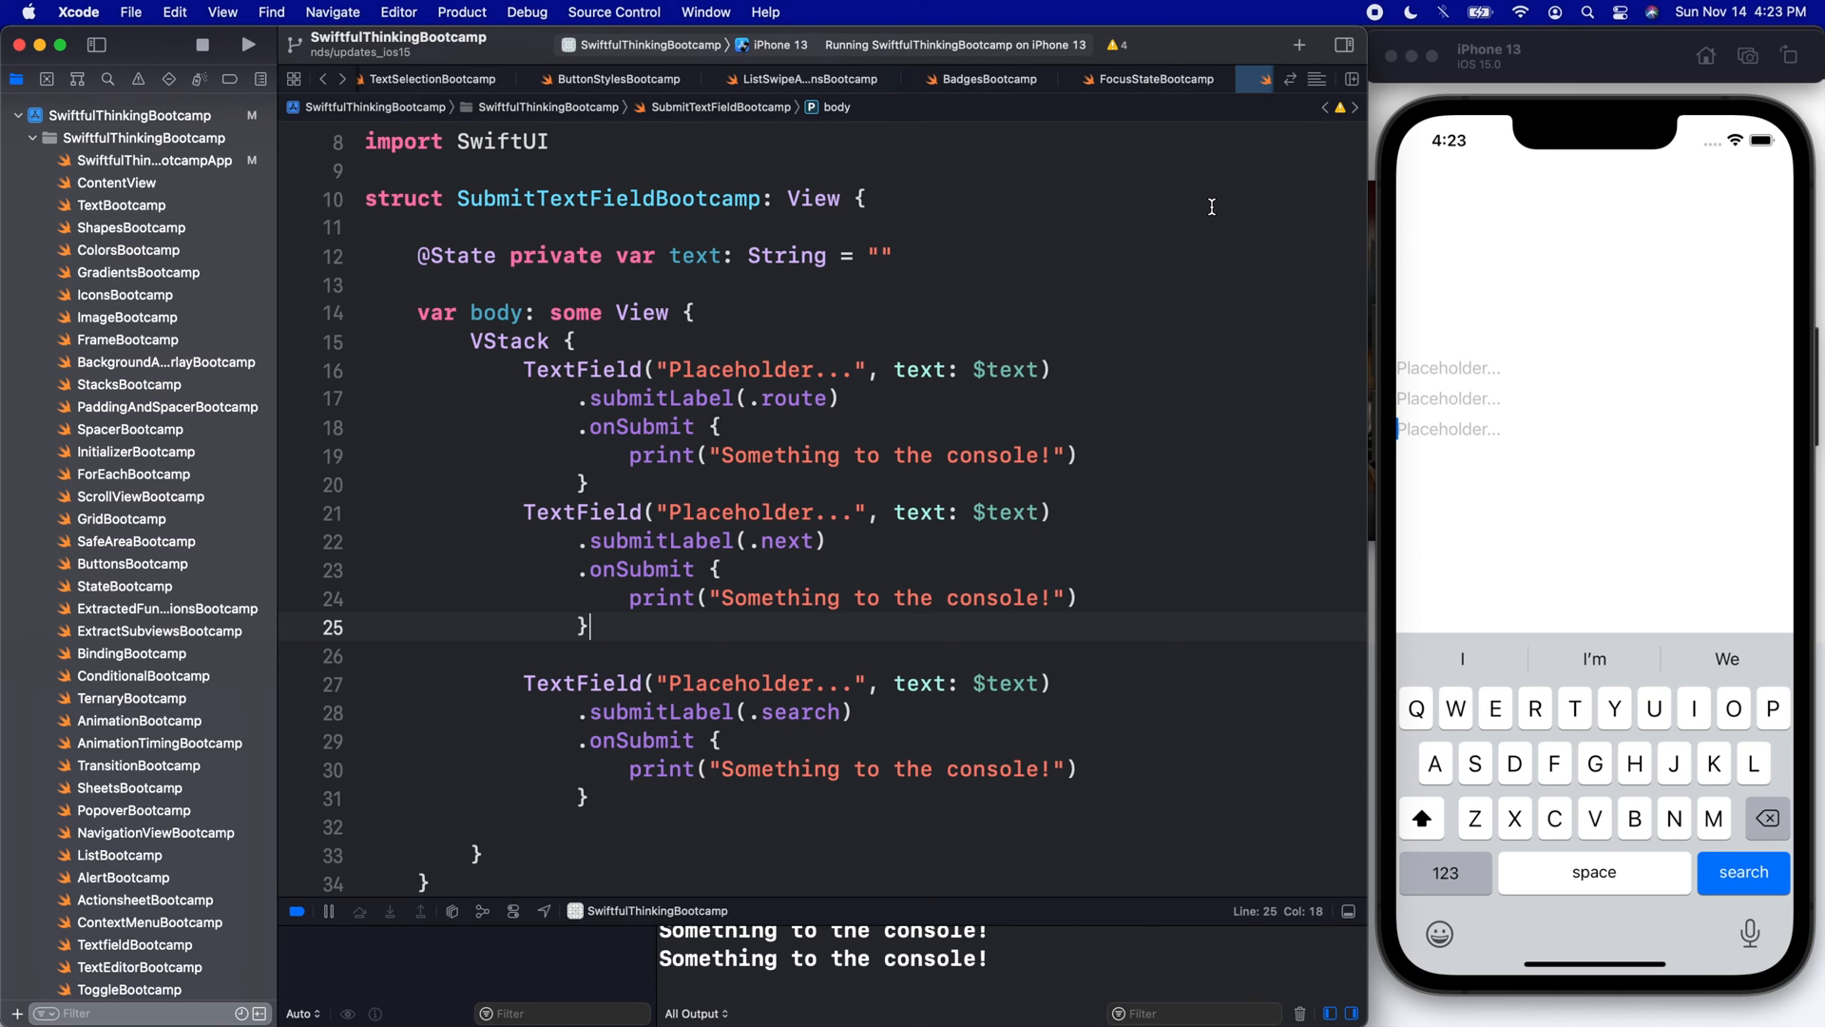